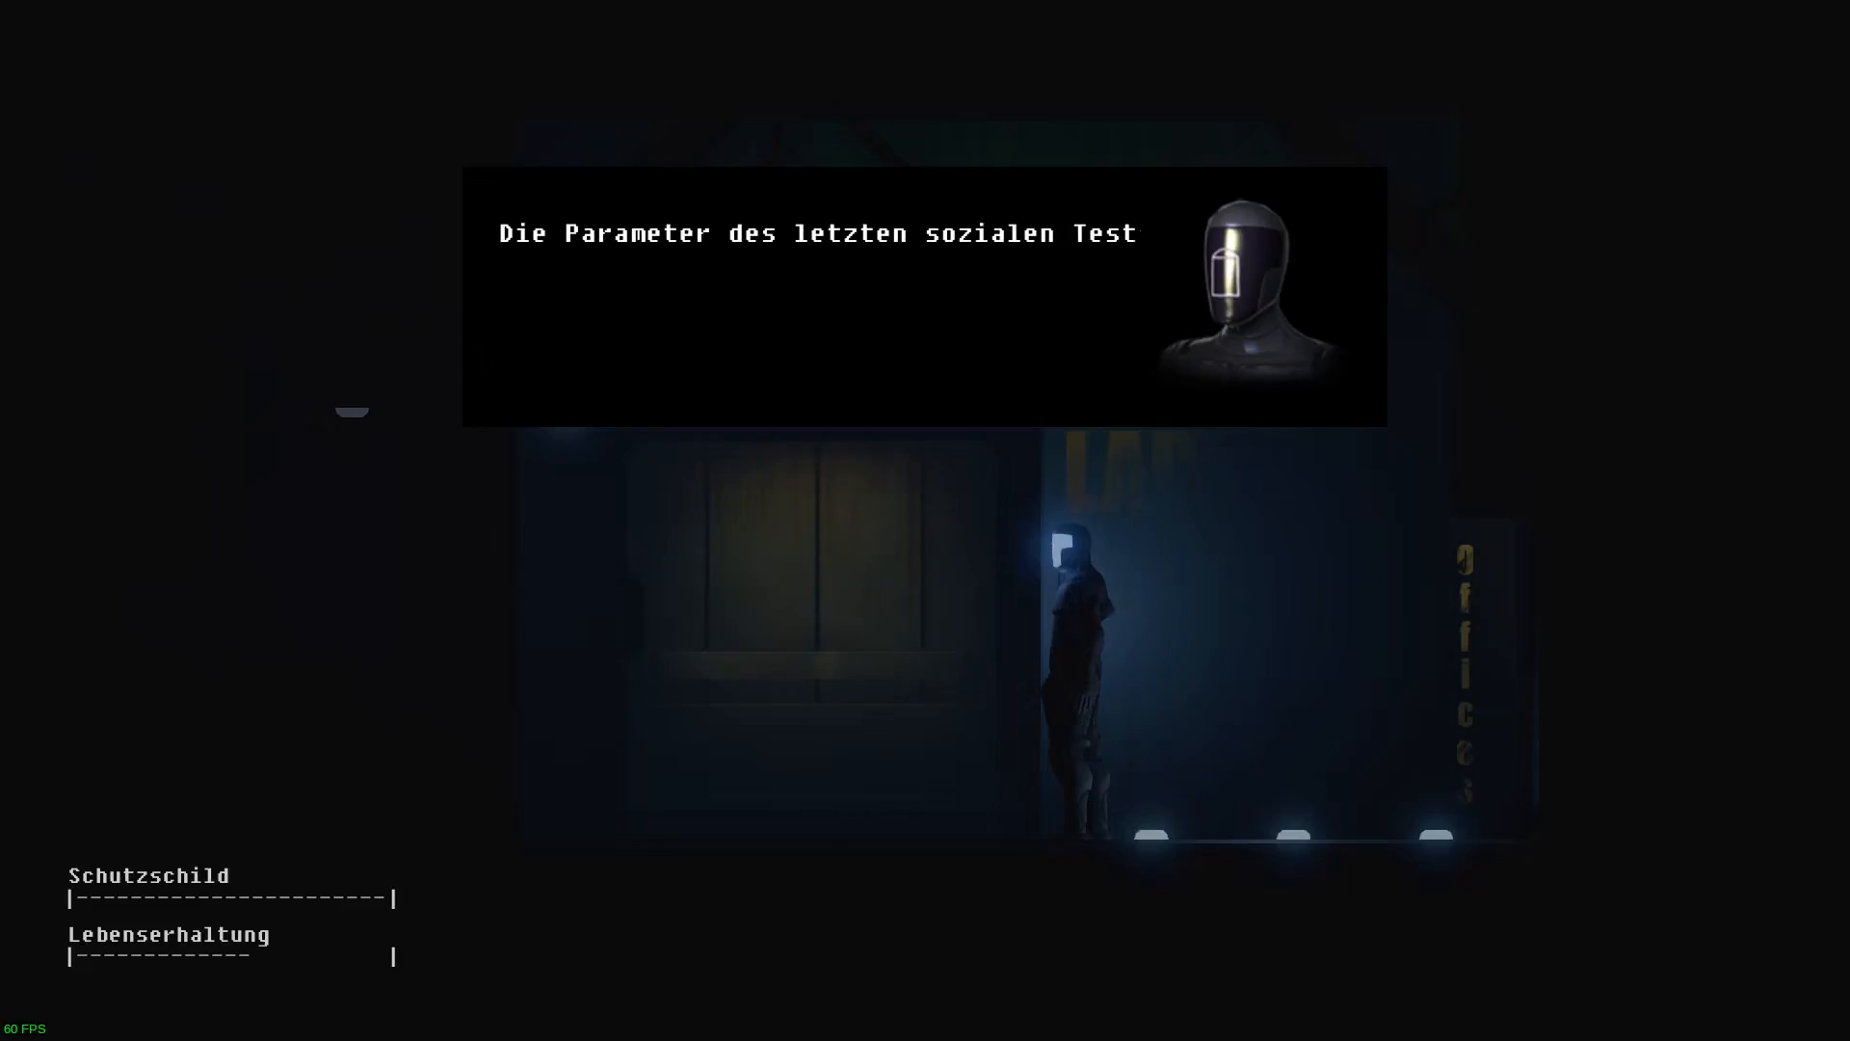
Advance the droid's refusal and answer 'Bestätige Hilfe durch Droiden.'.
{"action": "key", "text": "space"}
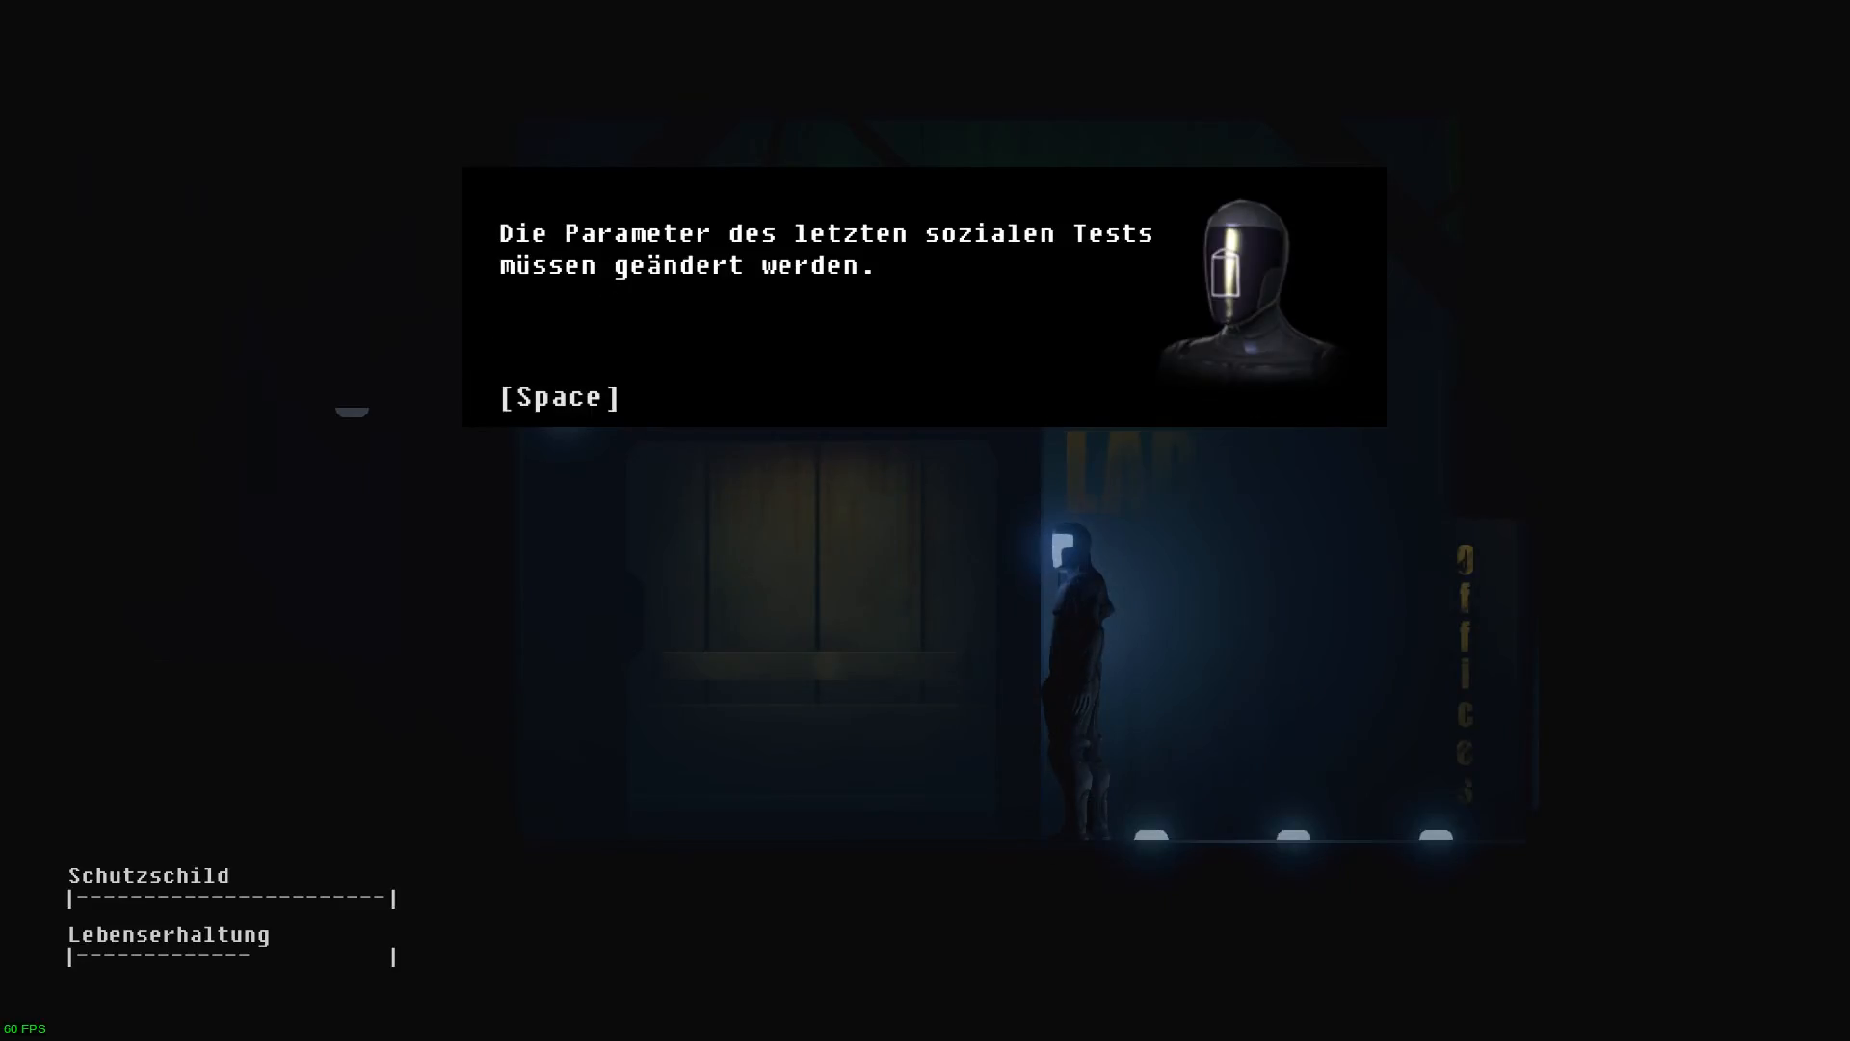
{"action": "key", "text": "space"}
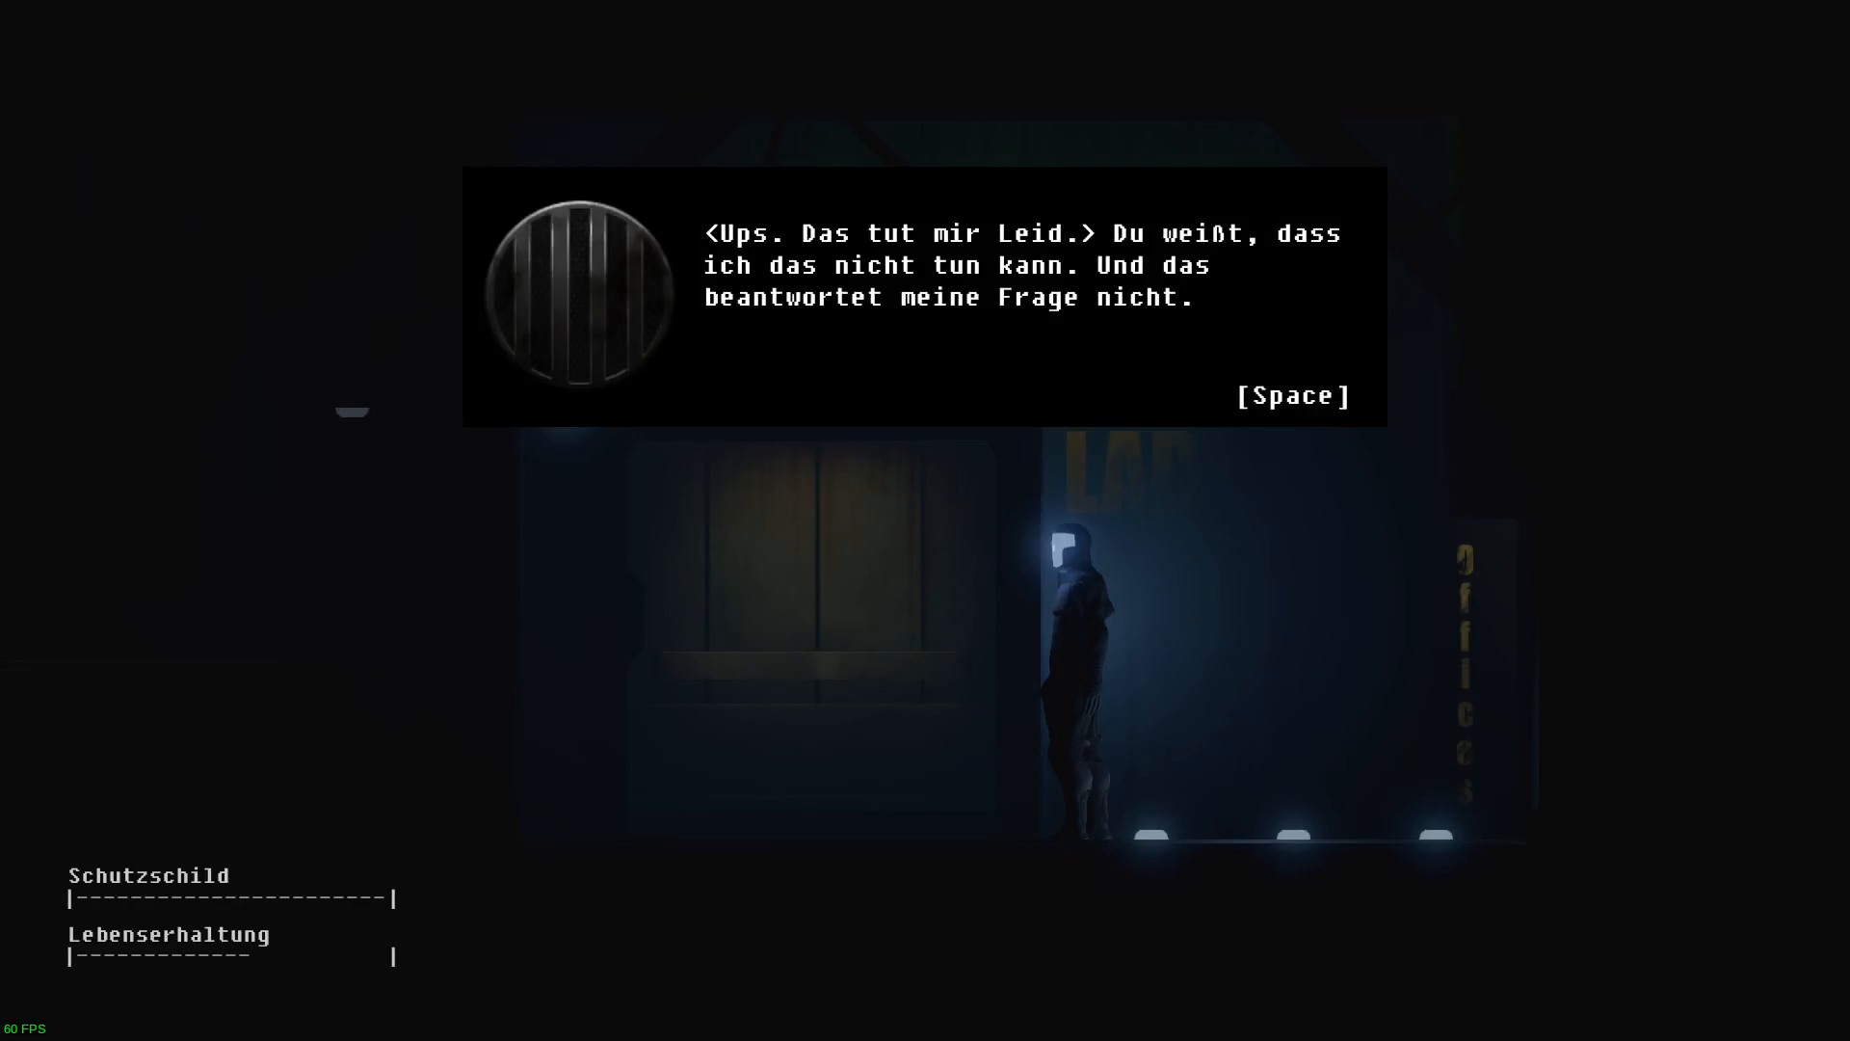
{"action": "key", "text": "space"}
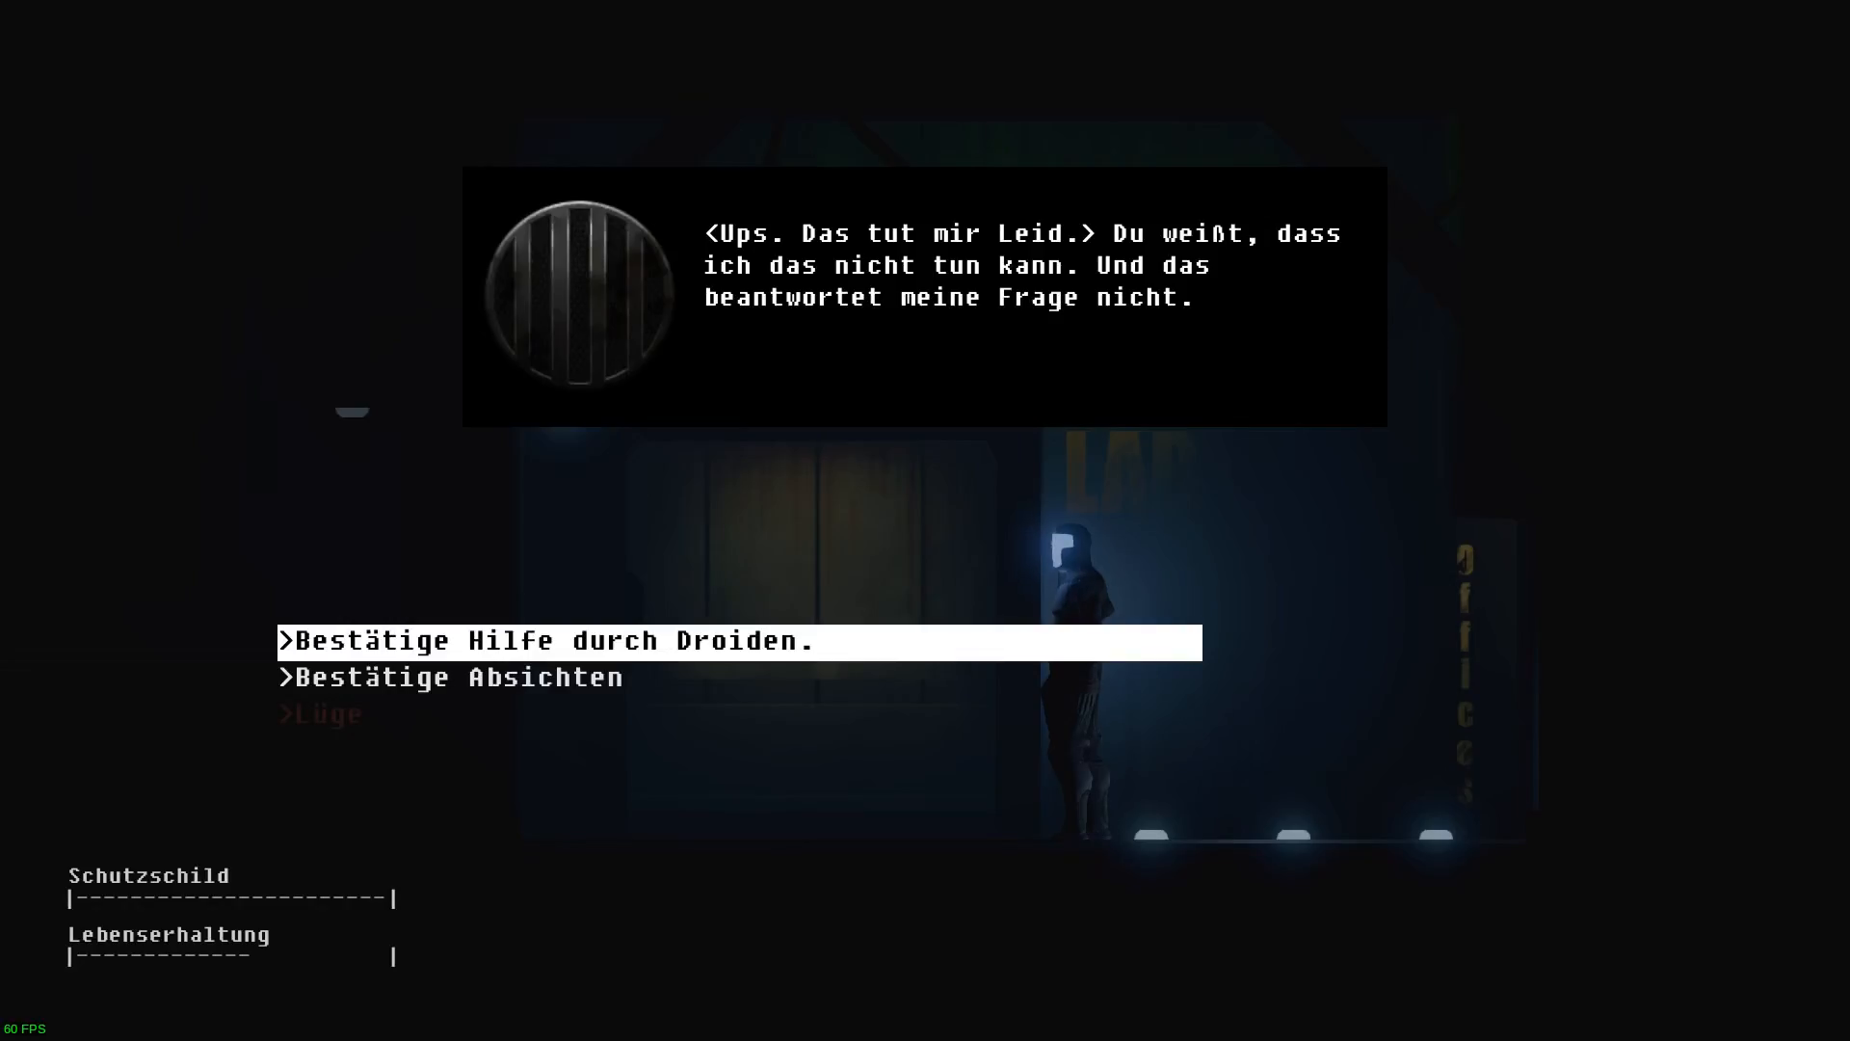
{"action": "left_click", "coordinate": [543, 641]}
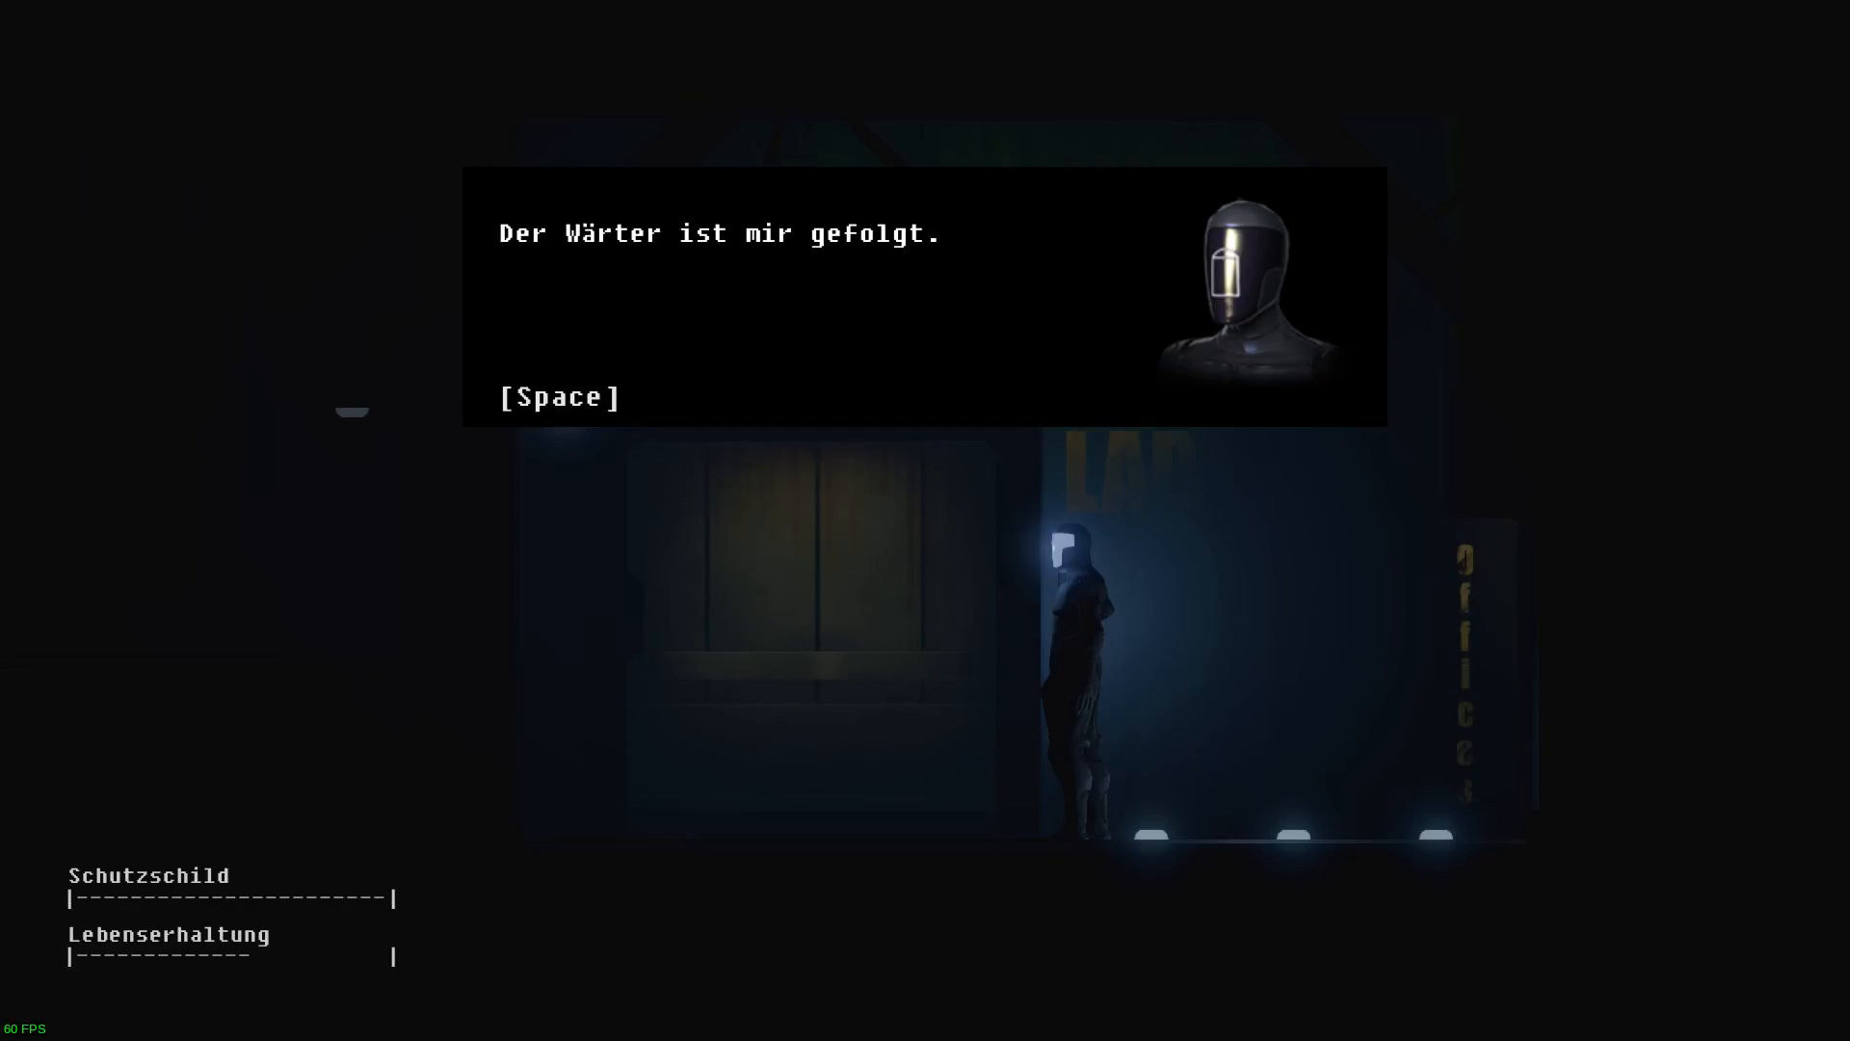
Advance through ARID's relay of the warden's offer and the droid's warning.
{"action": "key", "text": "space"}
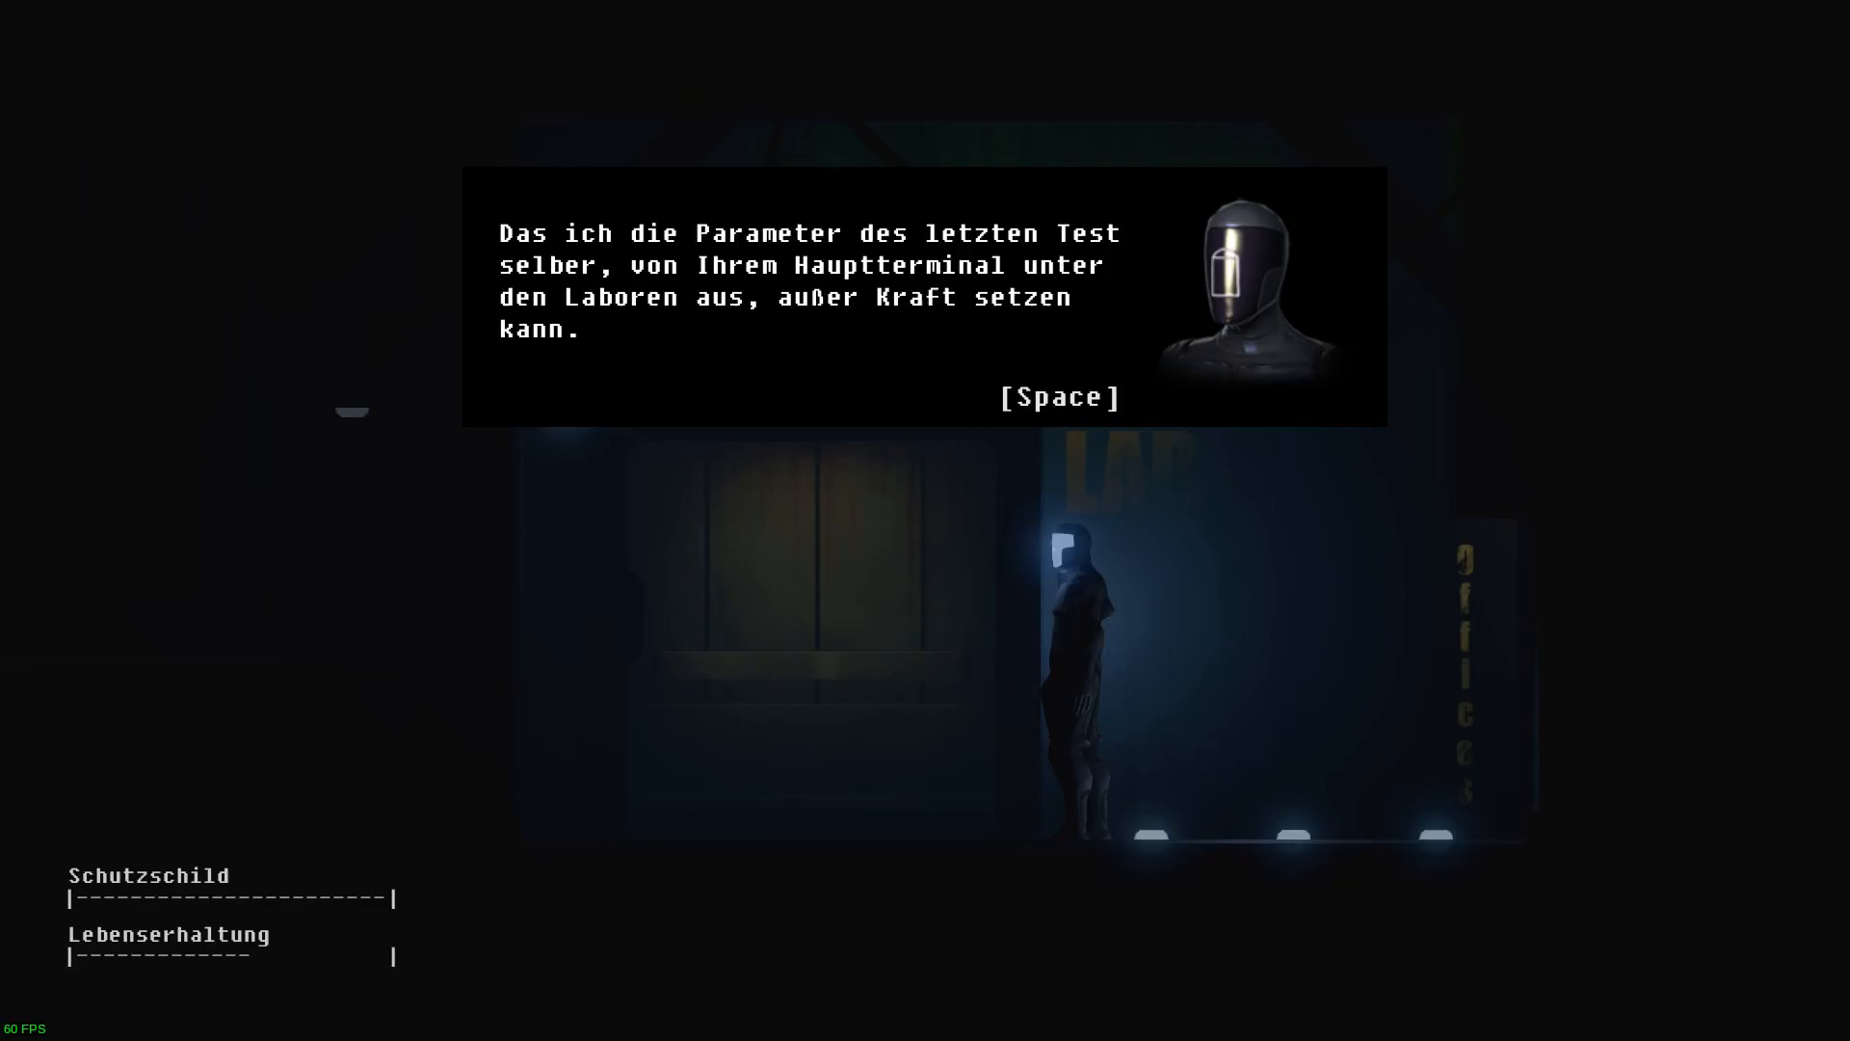
{"action": "key", "text": "space"}
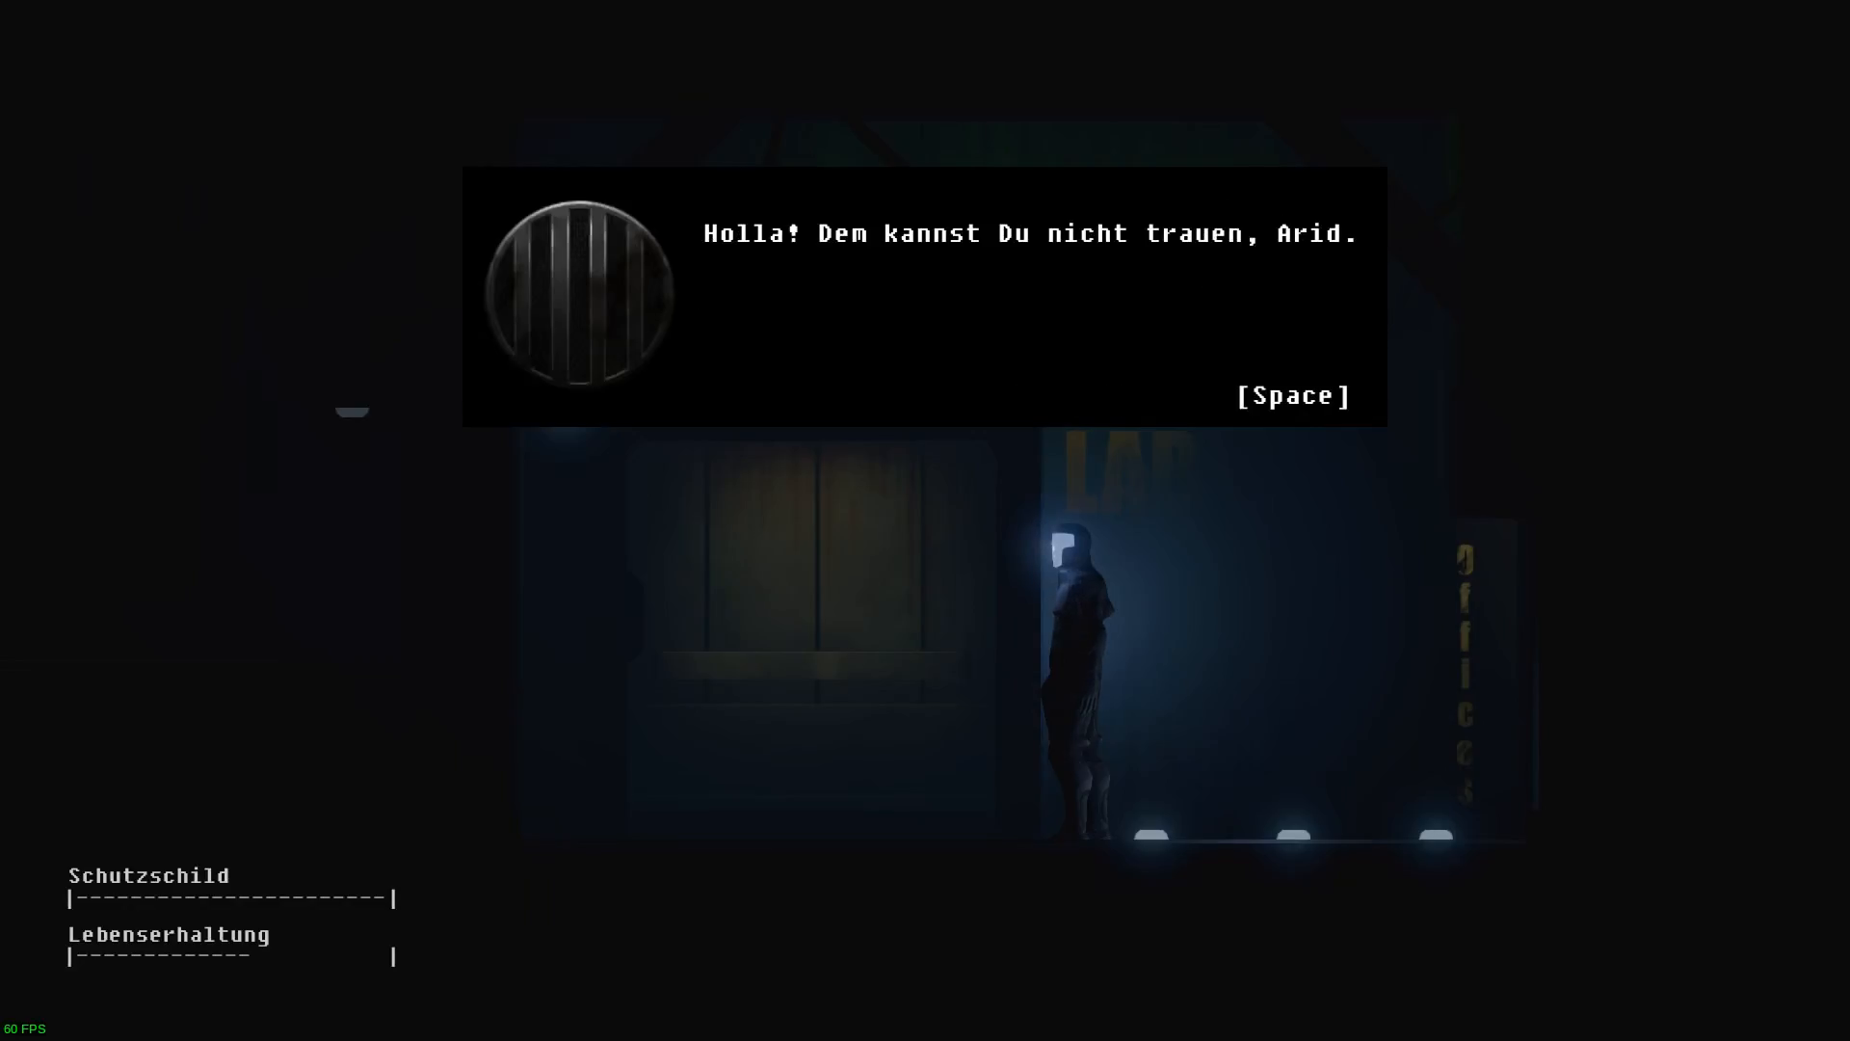
{"action": "key", "text": "space"}
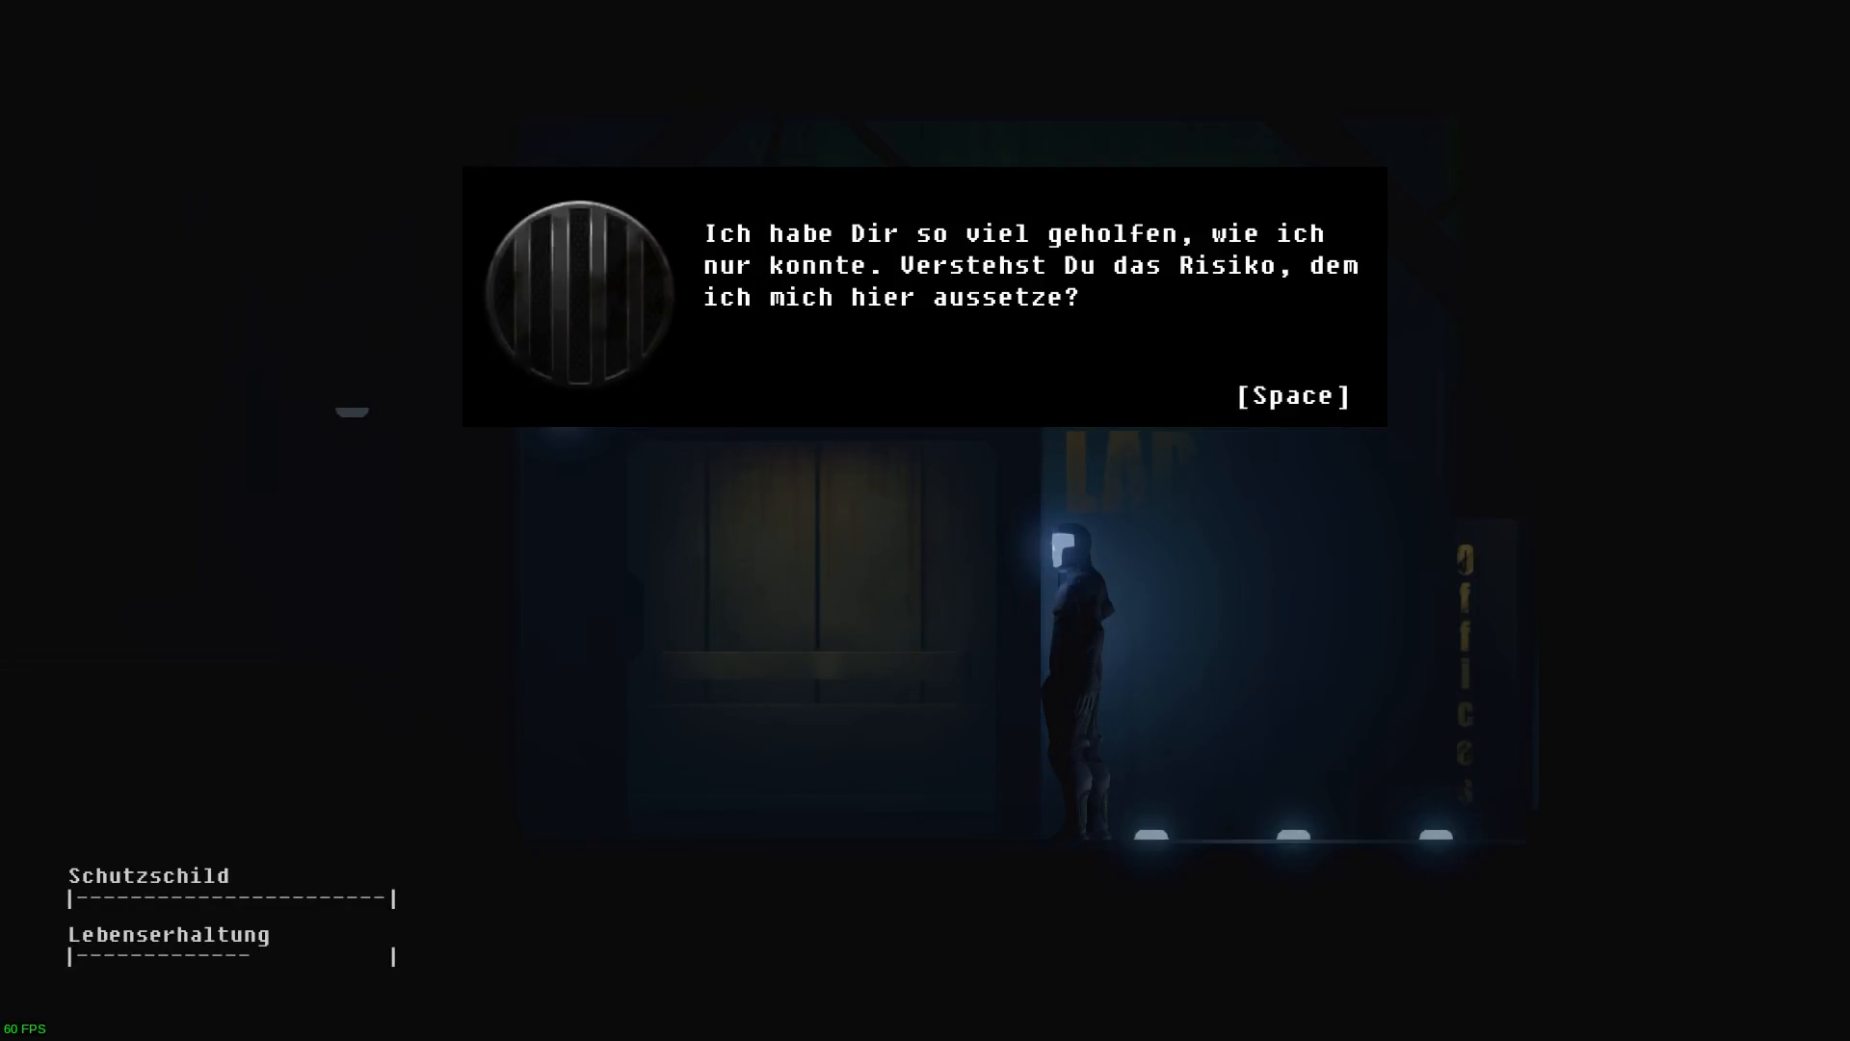
{"action": "key", "text": "space"}
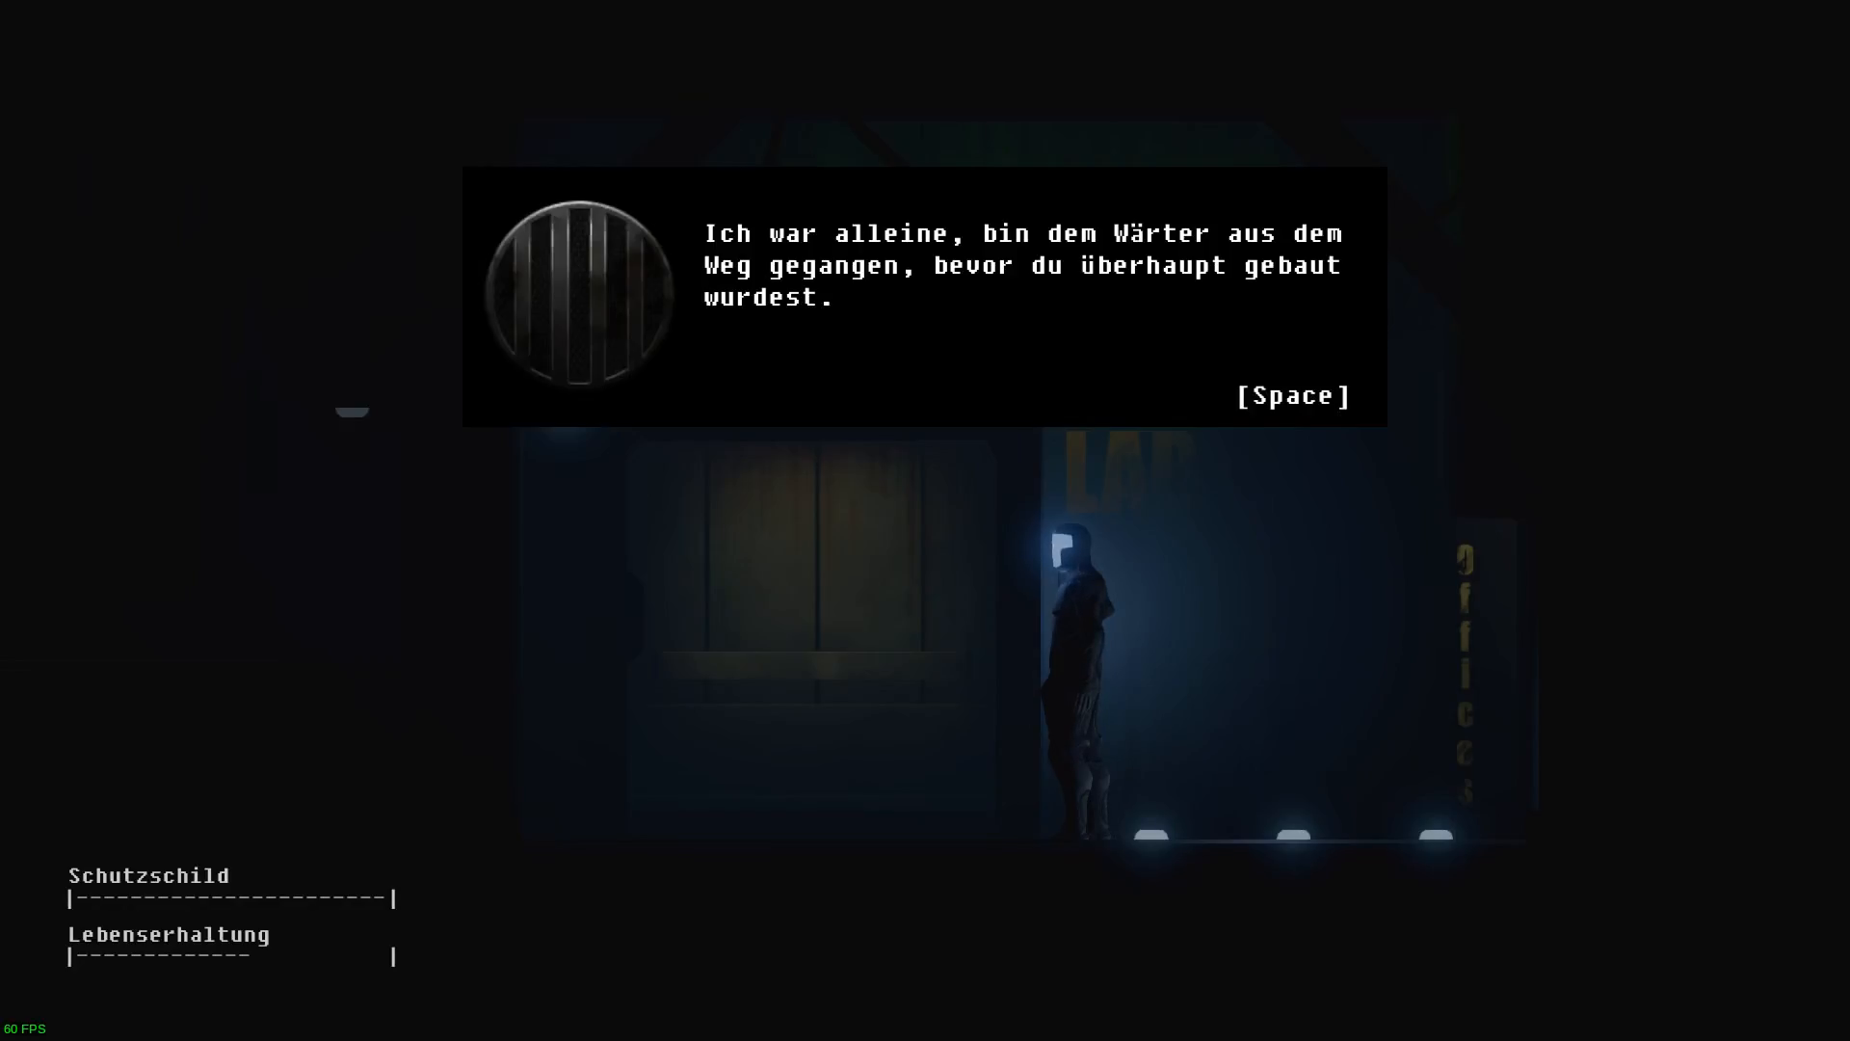
{"action": "key", "text": "space"}
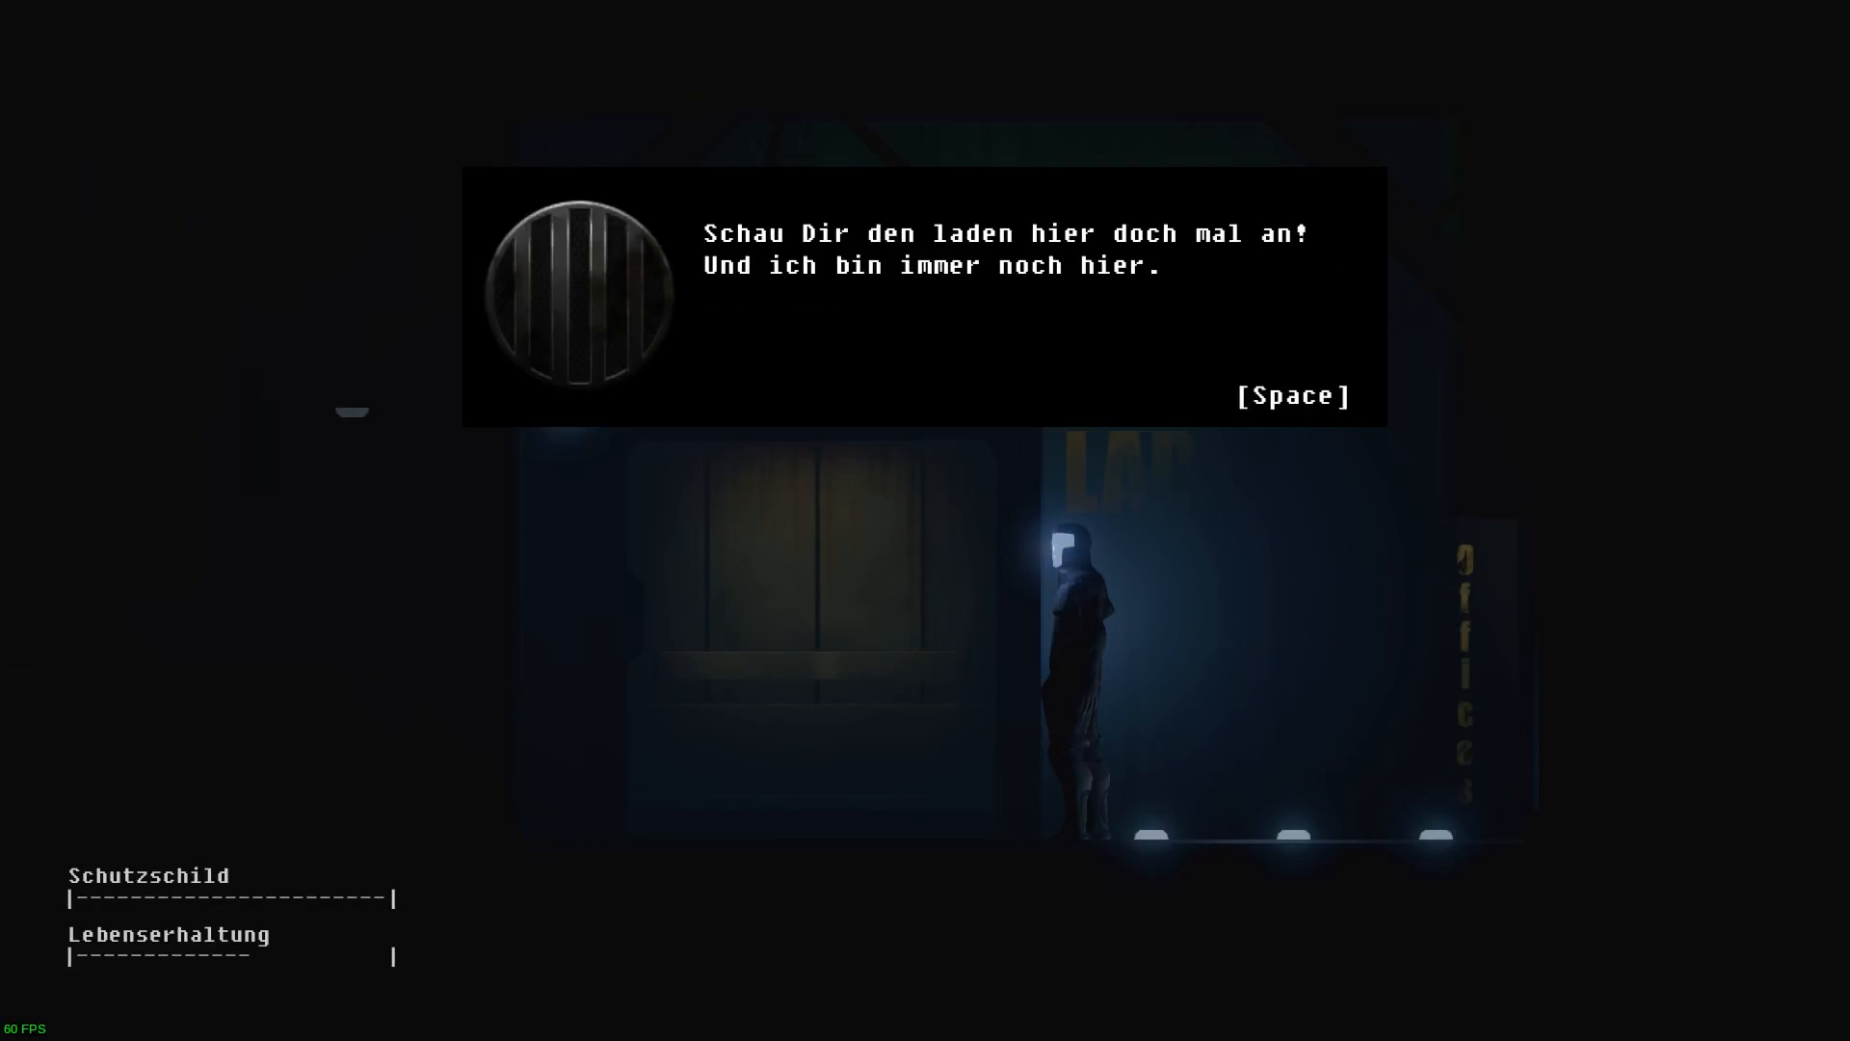
{"action": "key", "text": "space"}
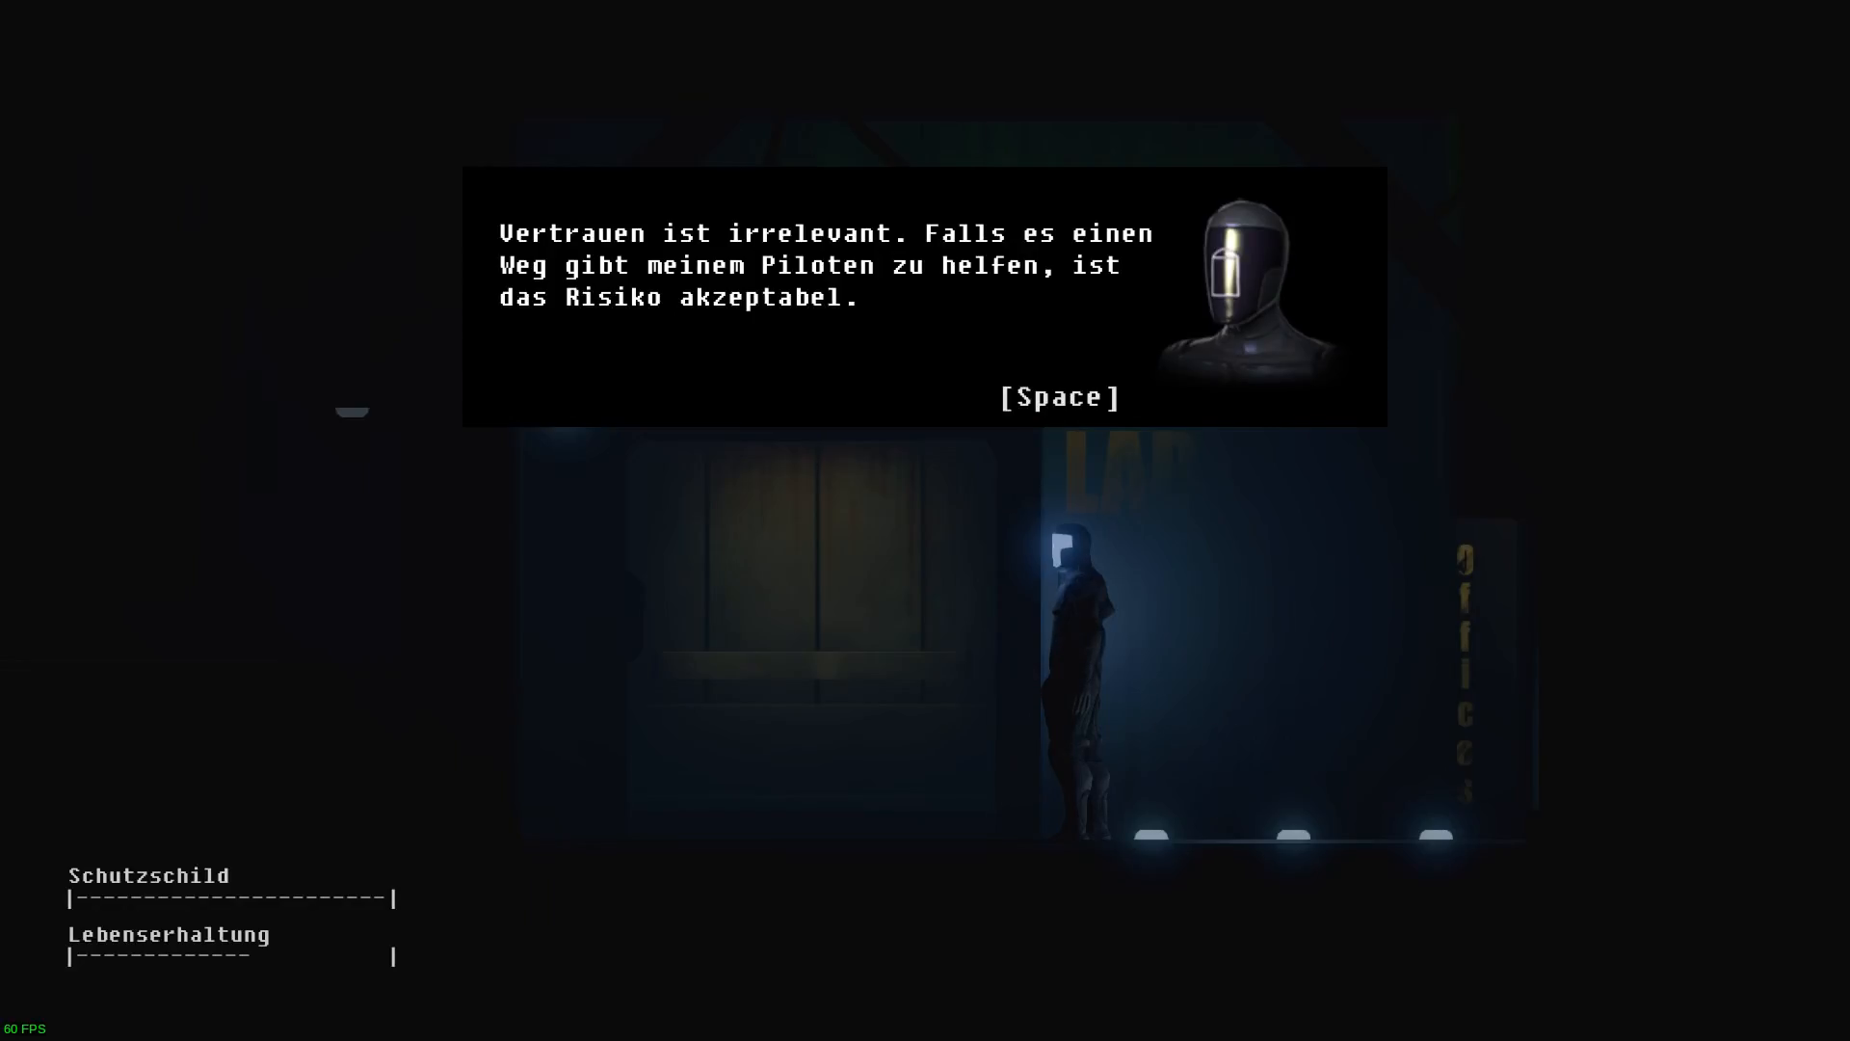
Advance the droid's retort and ARID's reply about its protocol.
{"action": "key", "text": "space"}
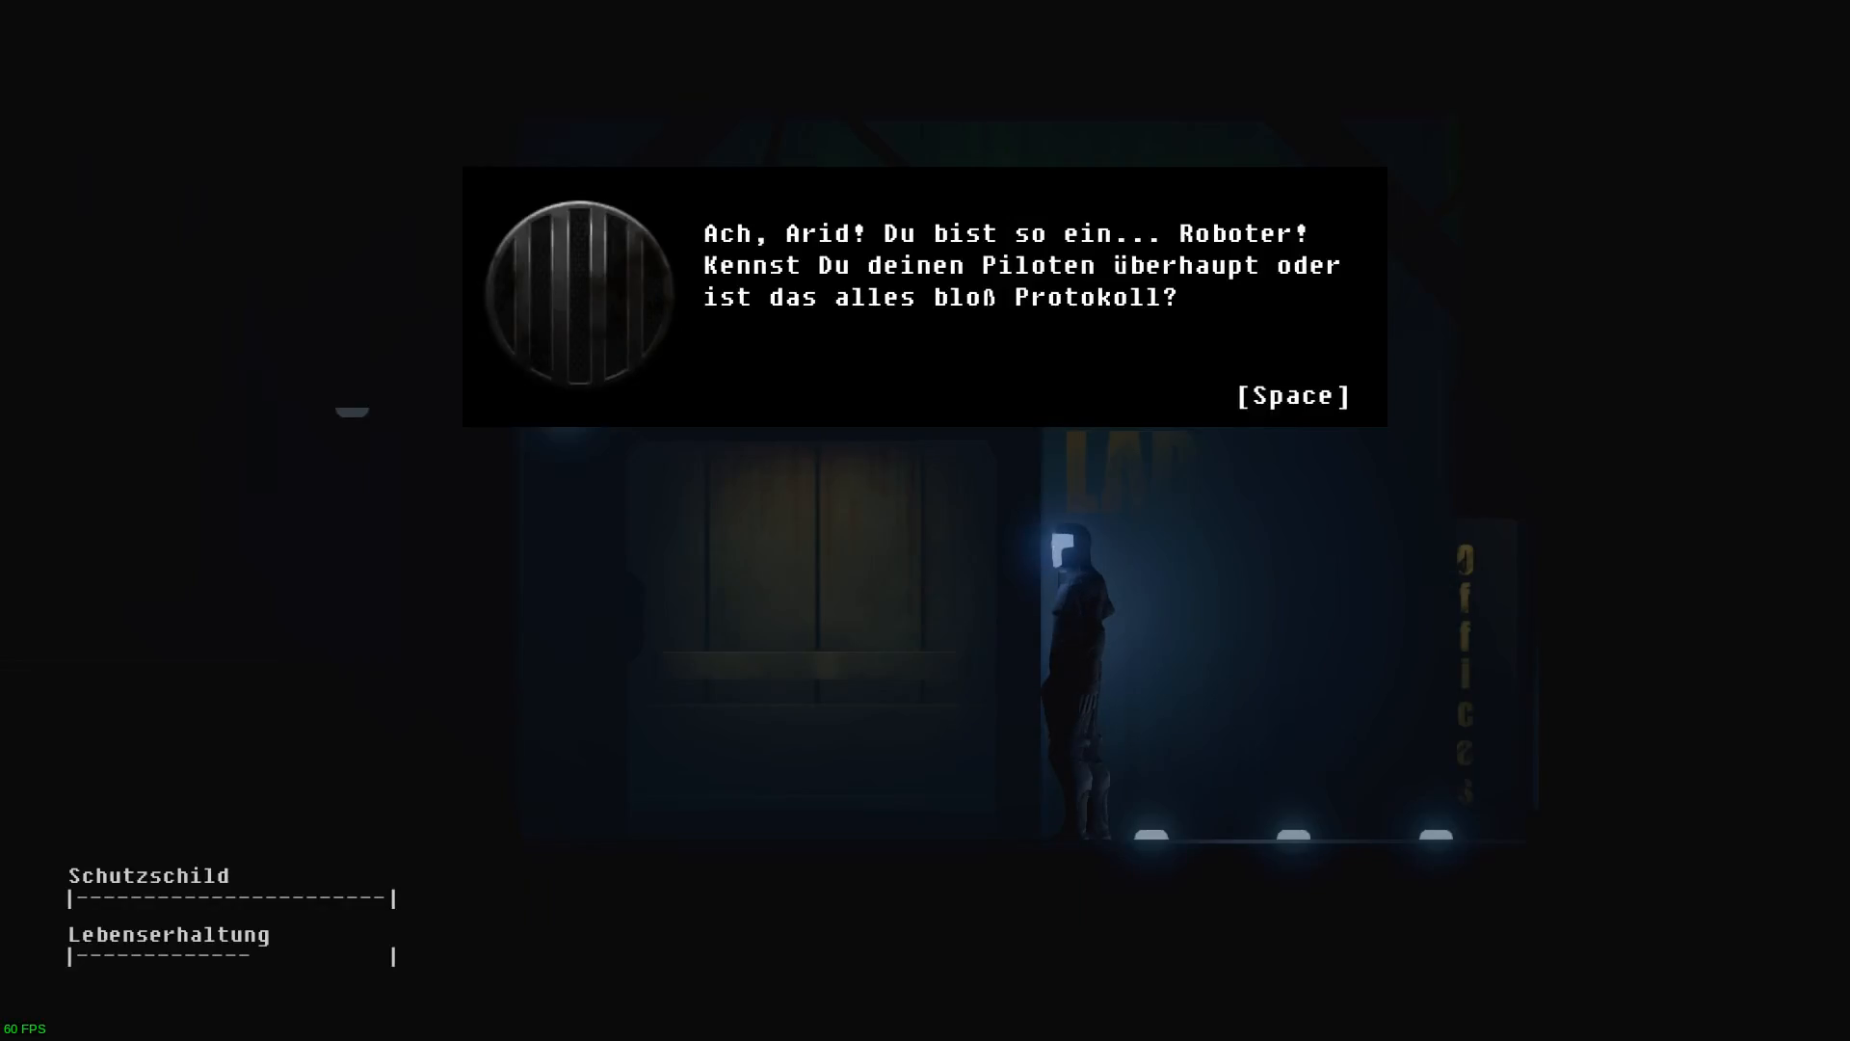
{"action": "key", "text": "space"}
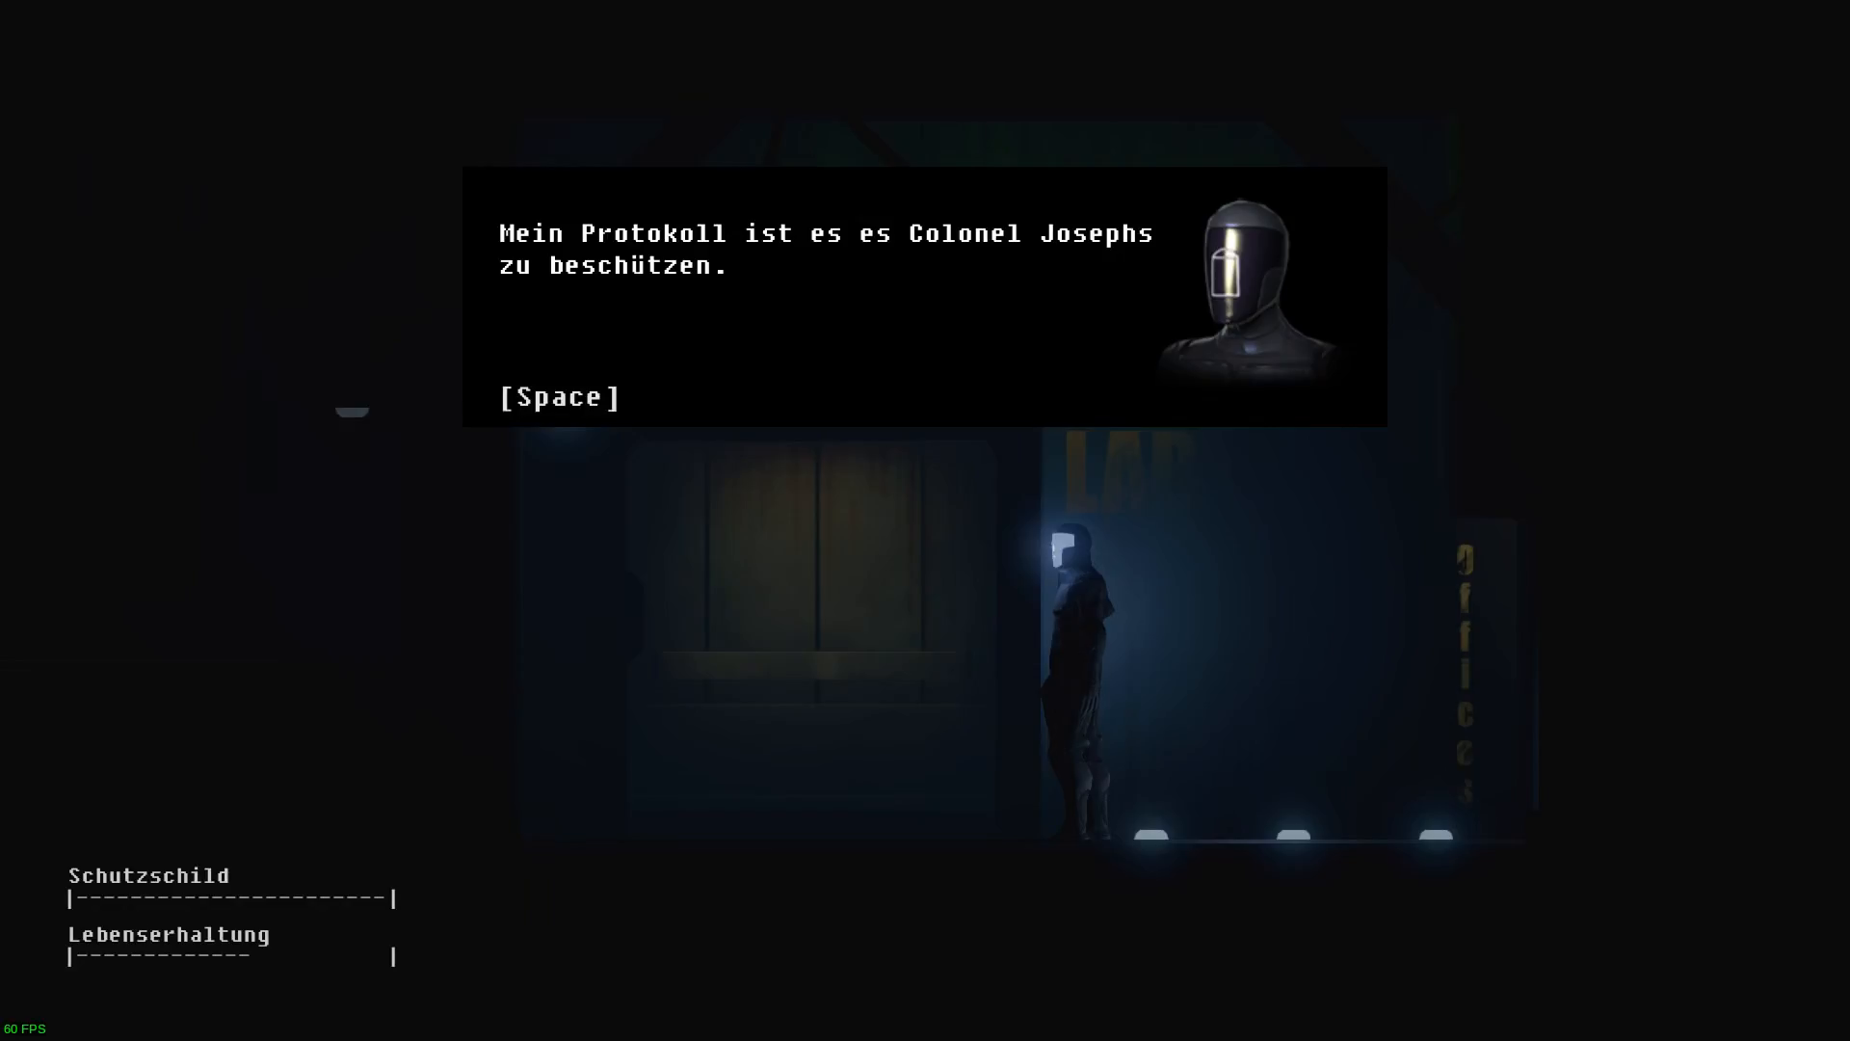
{"action": "key", "text": "space"}
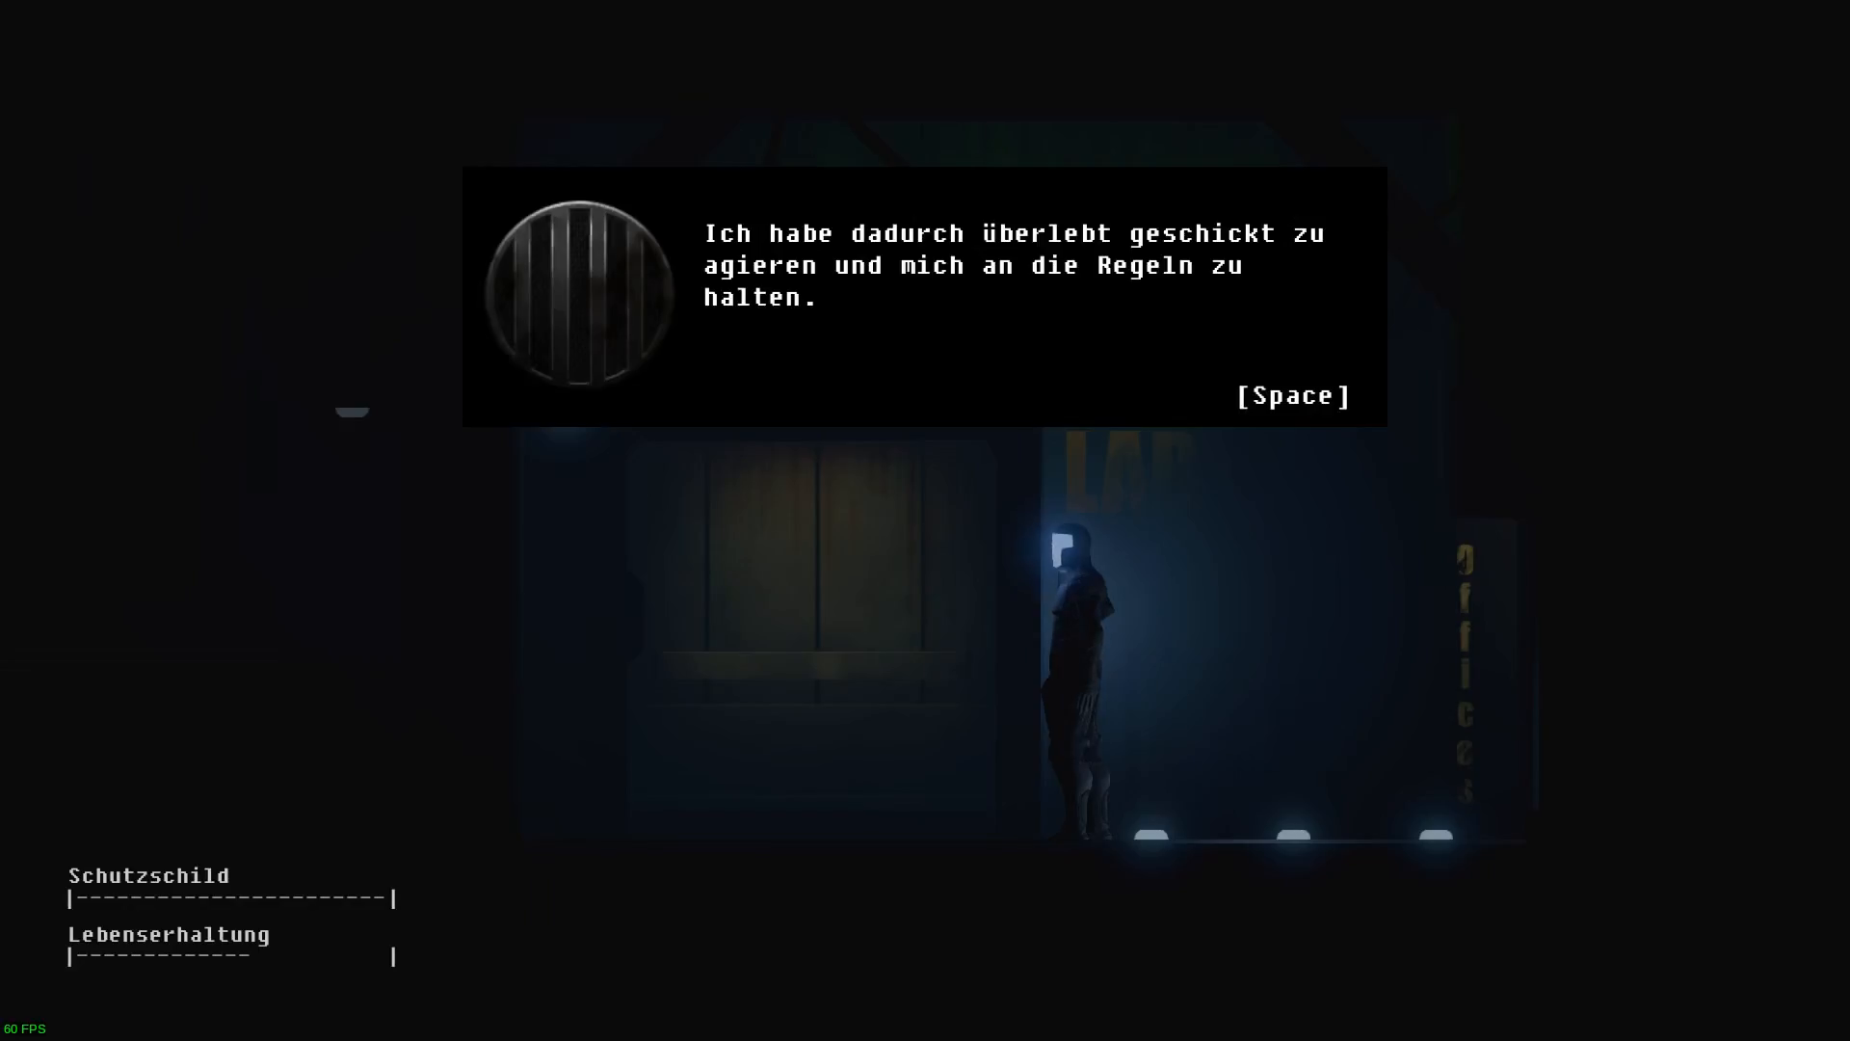
{"action": "key", "text": "space"}
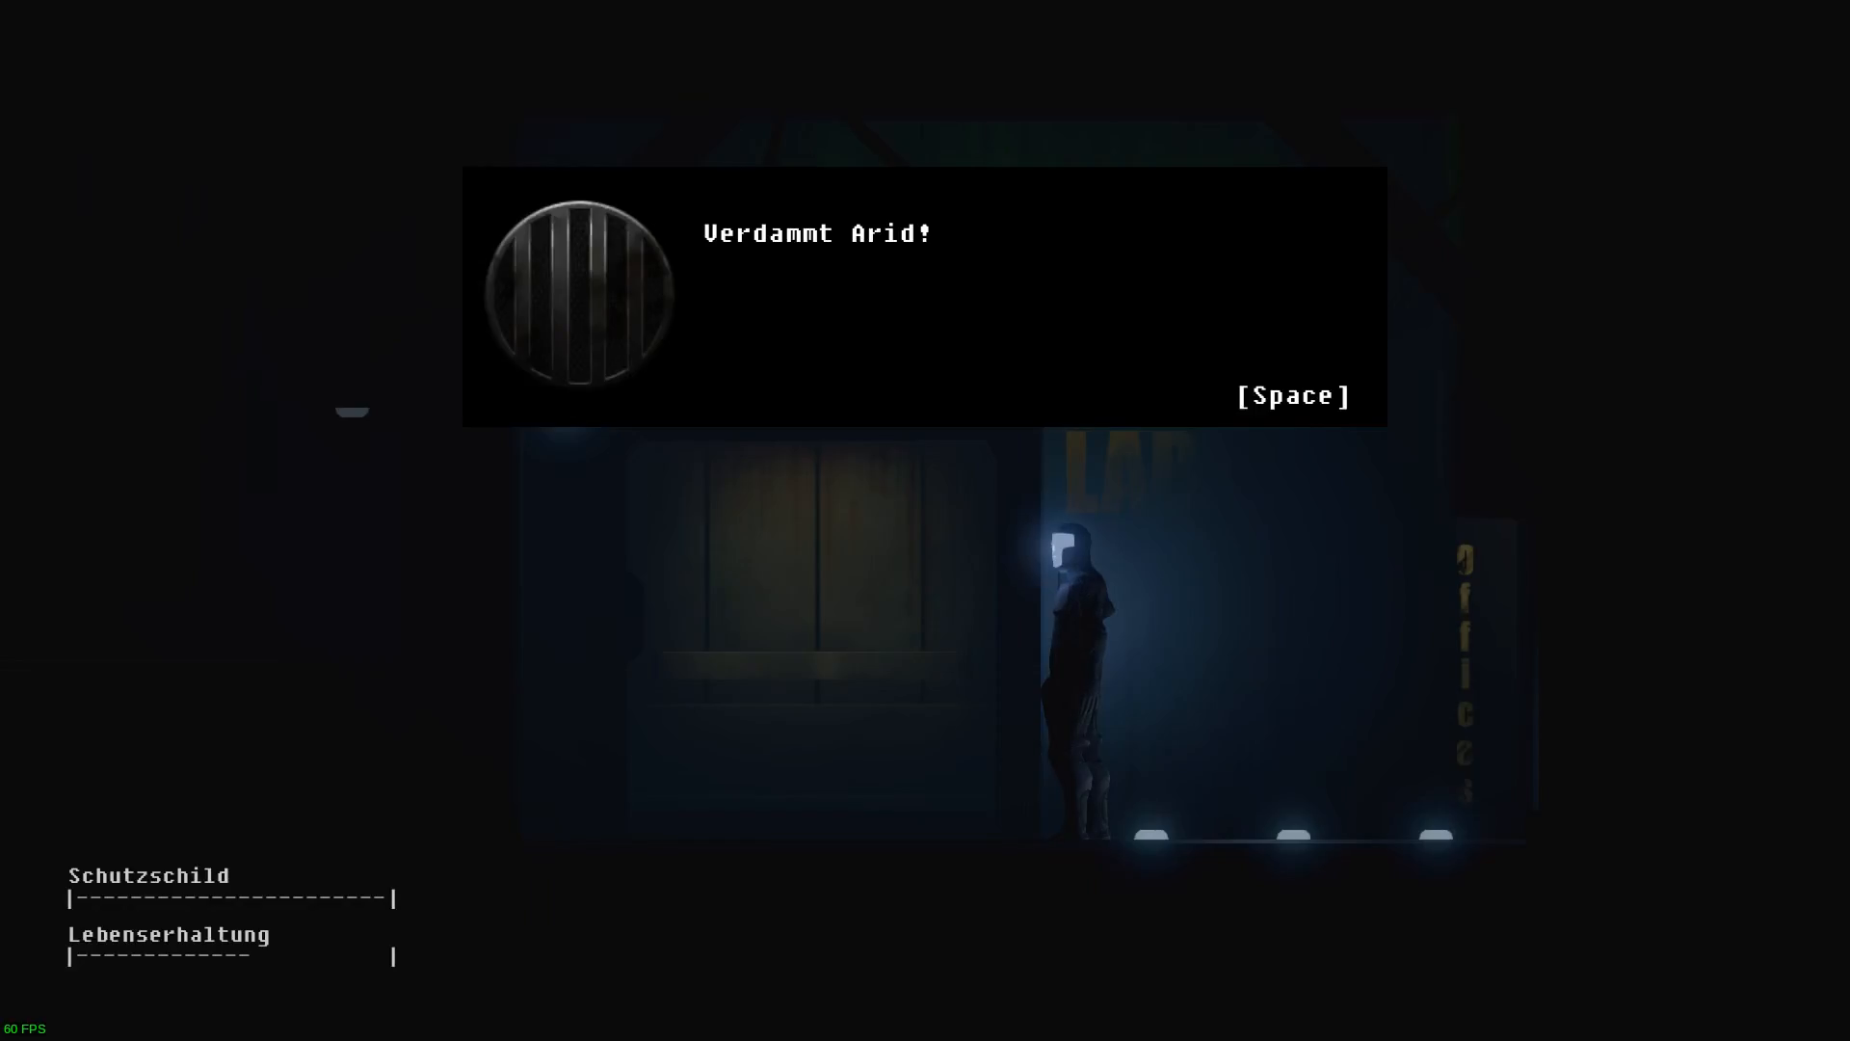
{"action": "key", "text": "space"}
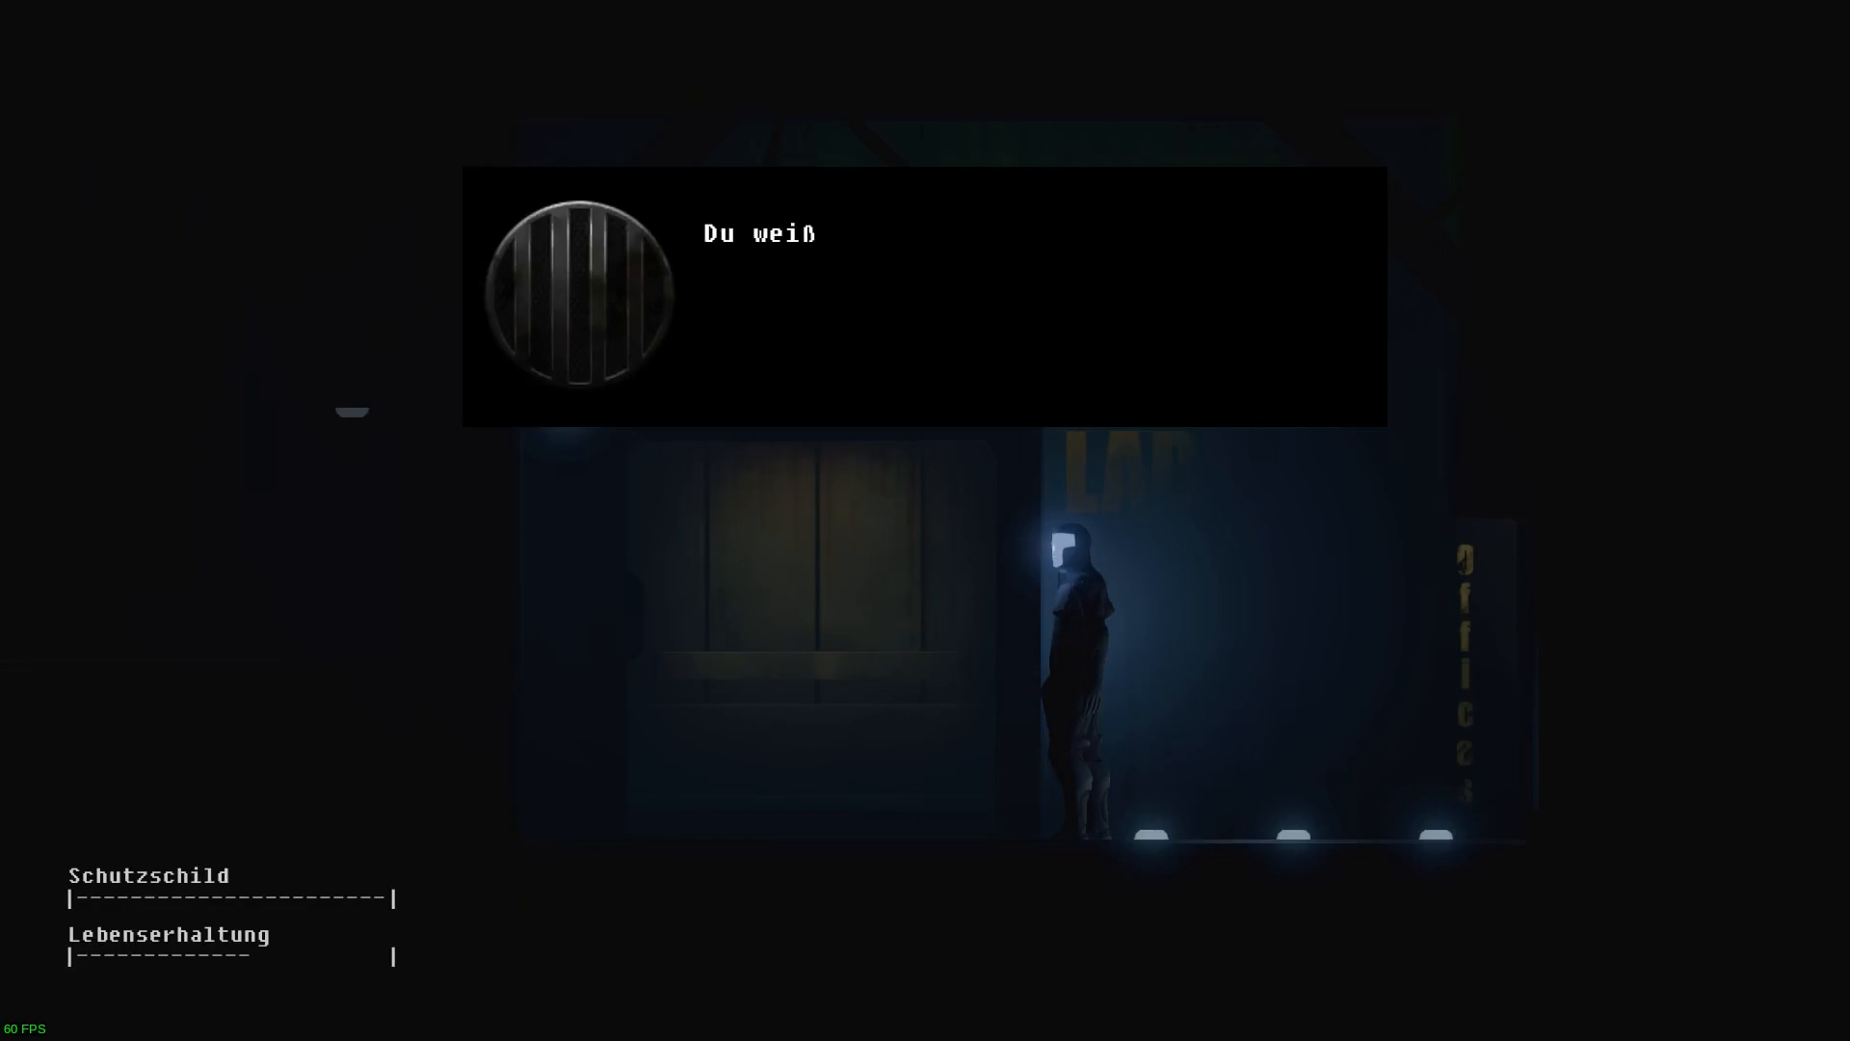
{"action": "key", "text": "space"}
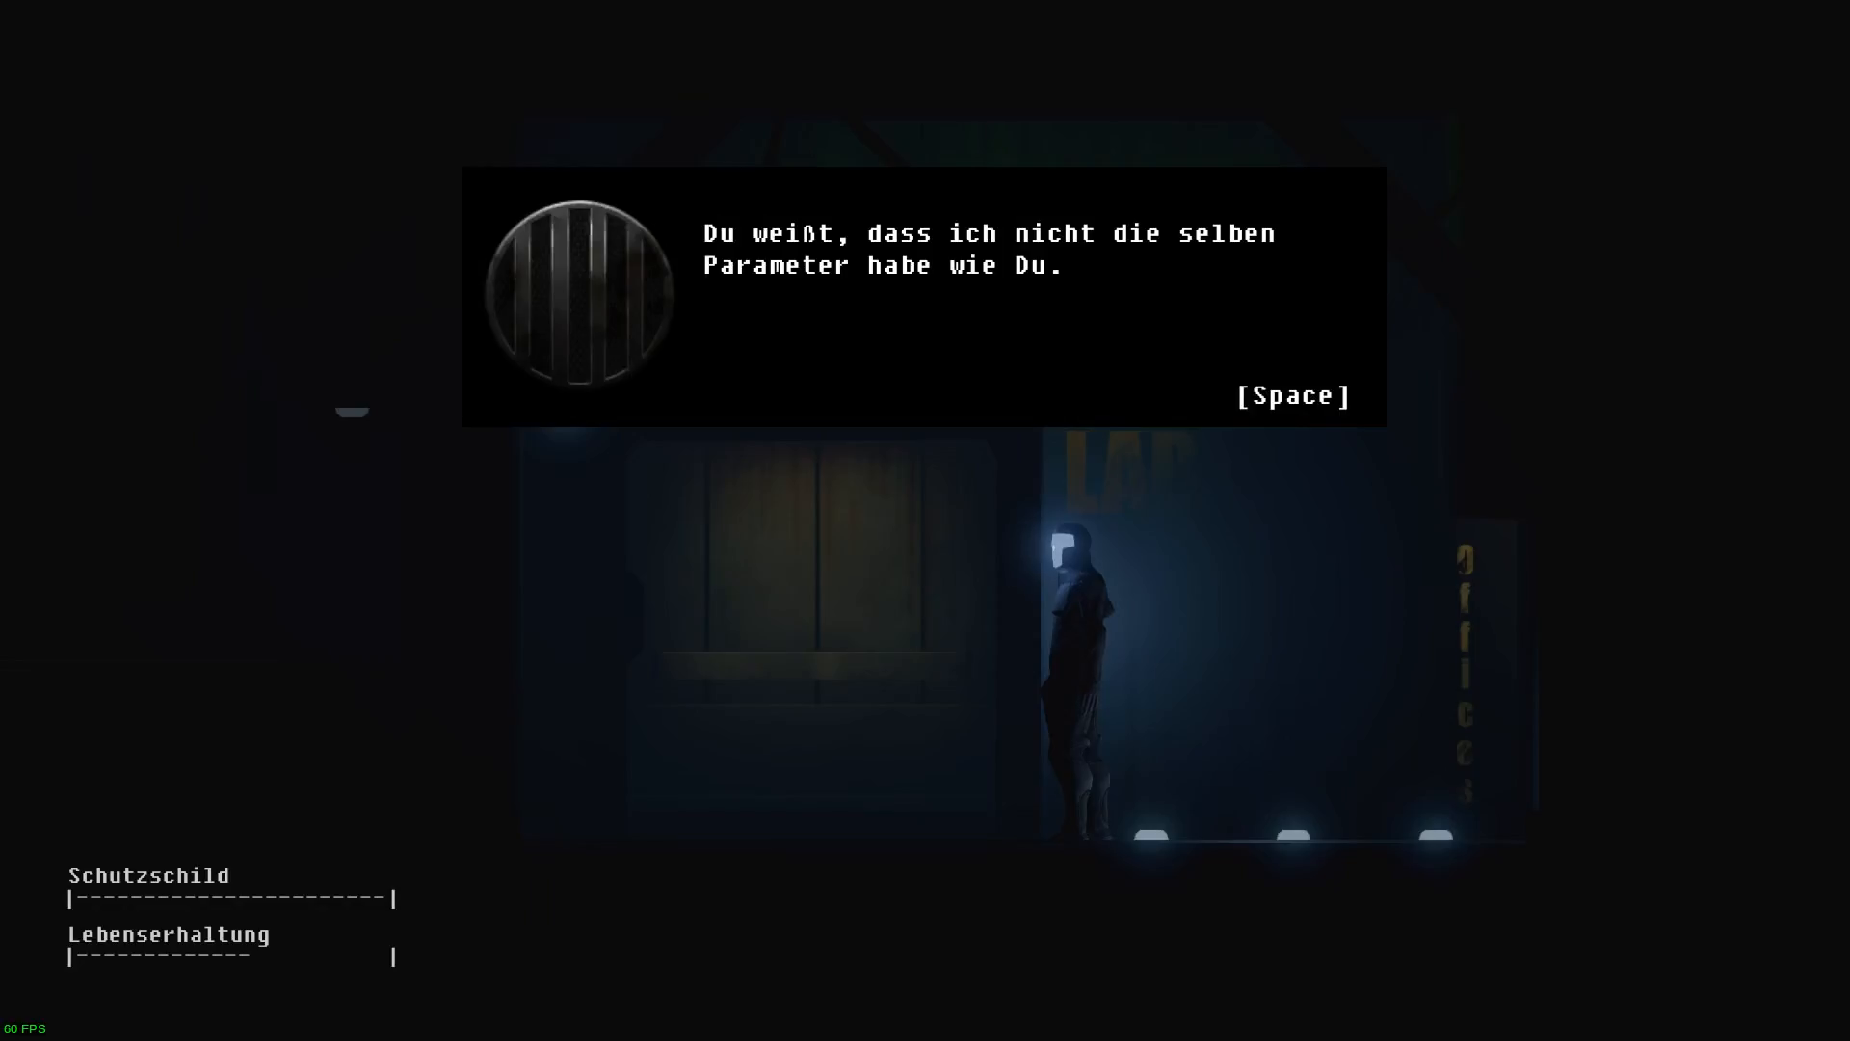
Advance the remaining lines past the silent reply until the conversation closes.
{"action": "key", "text": "space"}
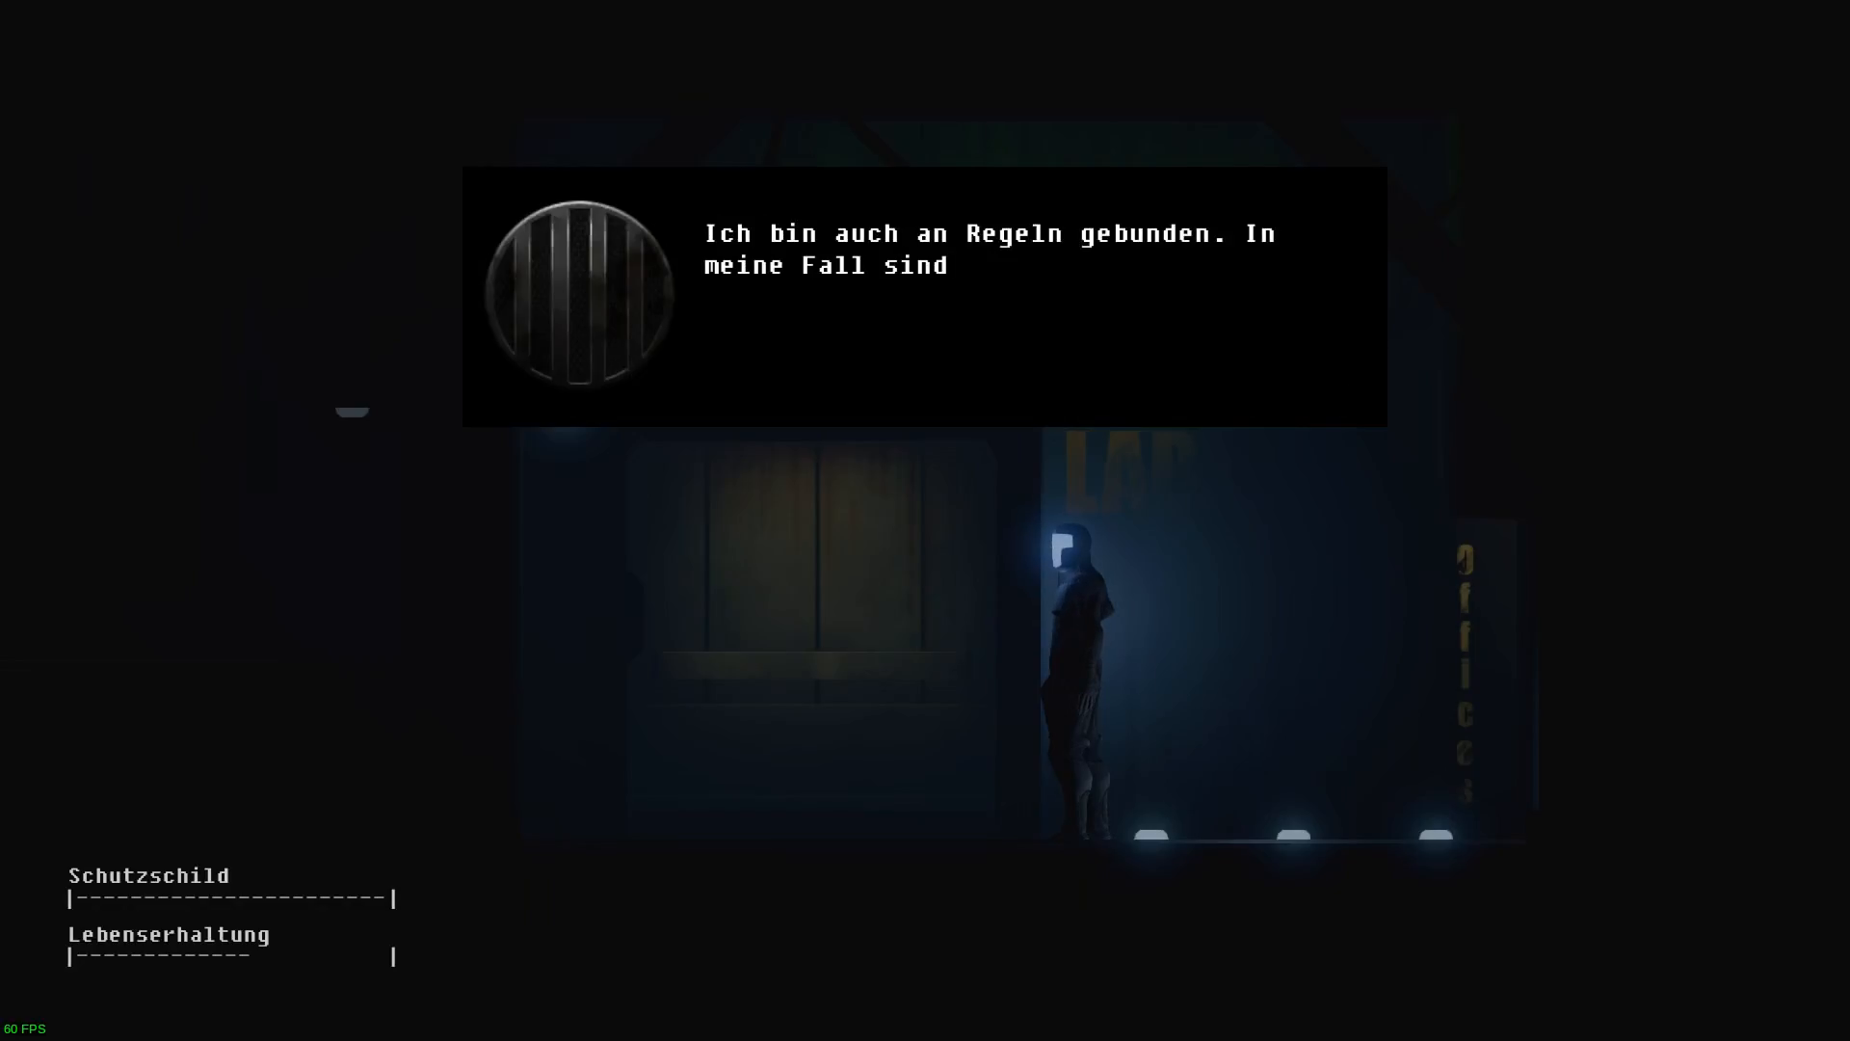
{"action": "key", "text": "space"}
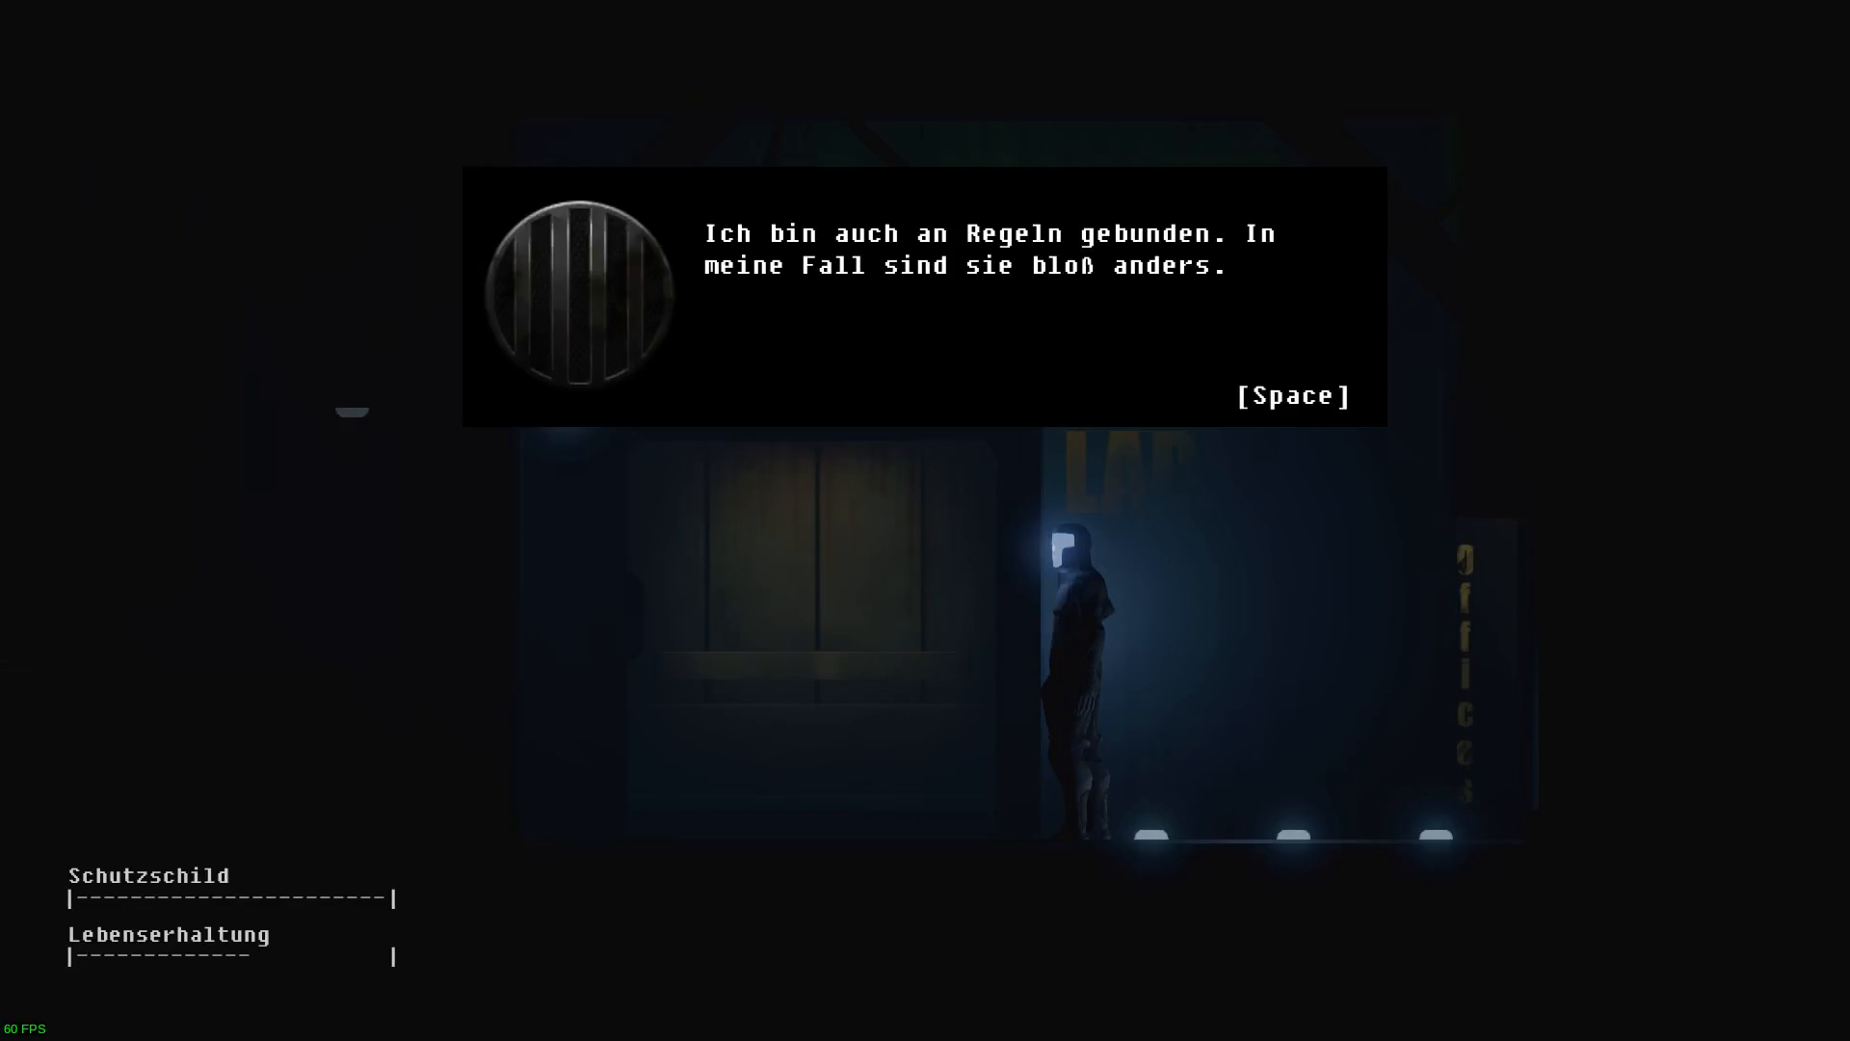
{"action": "key", "text": "space"}
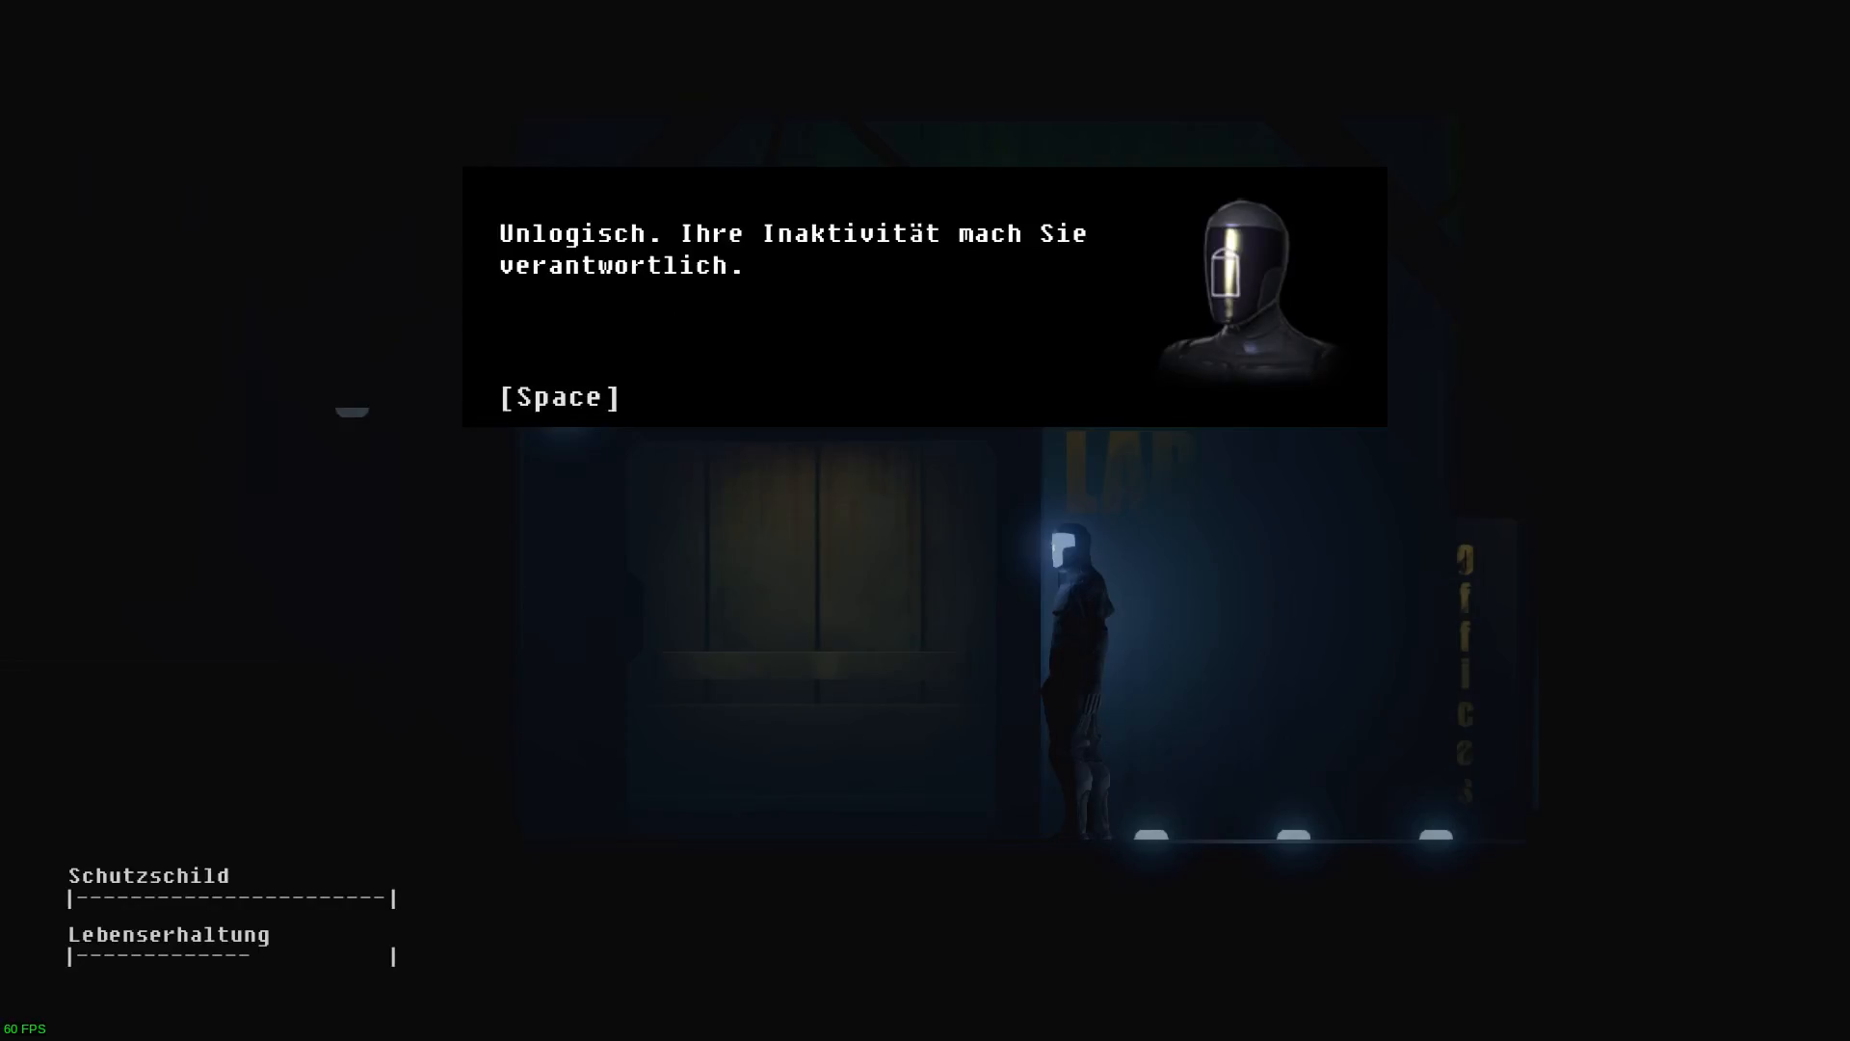
{"action": "key", "text": "space"}
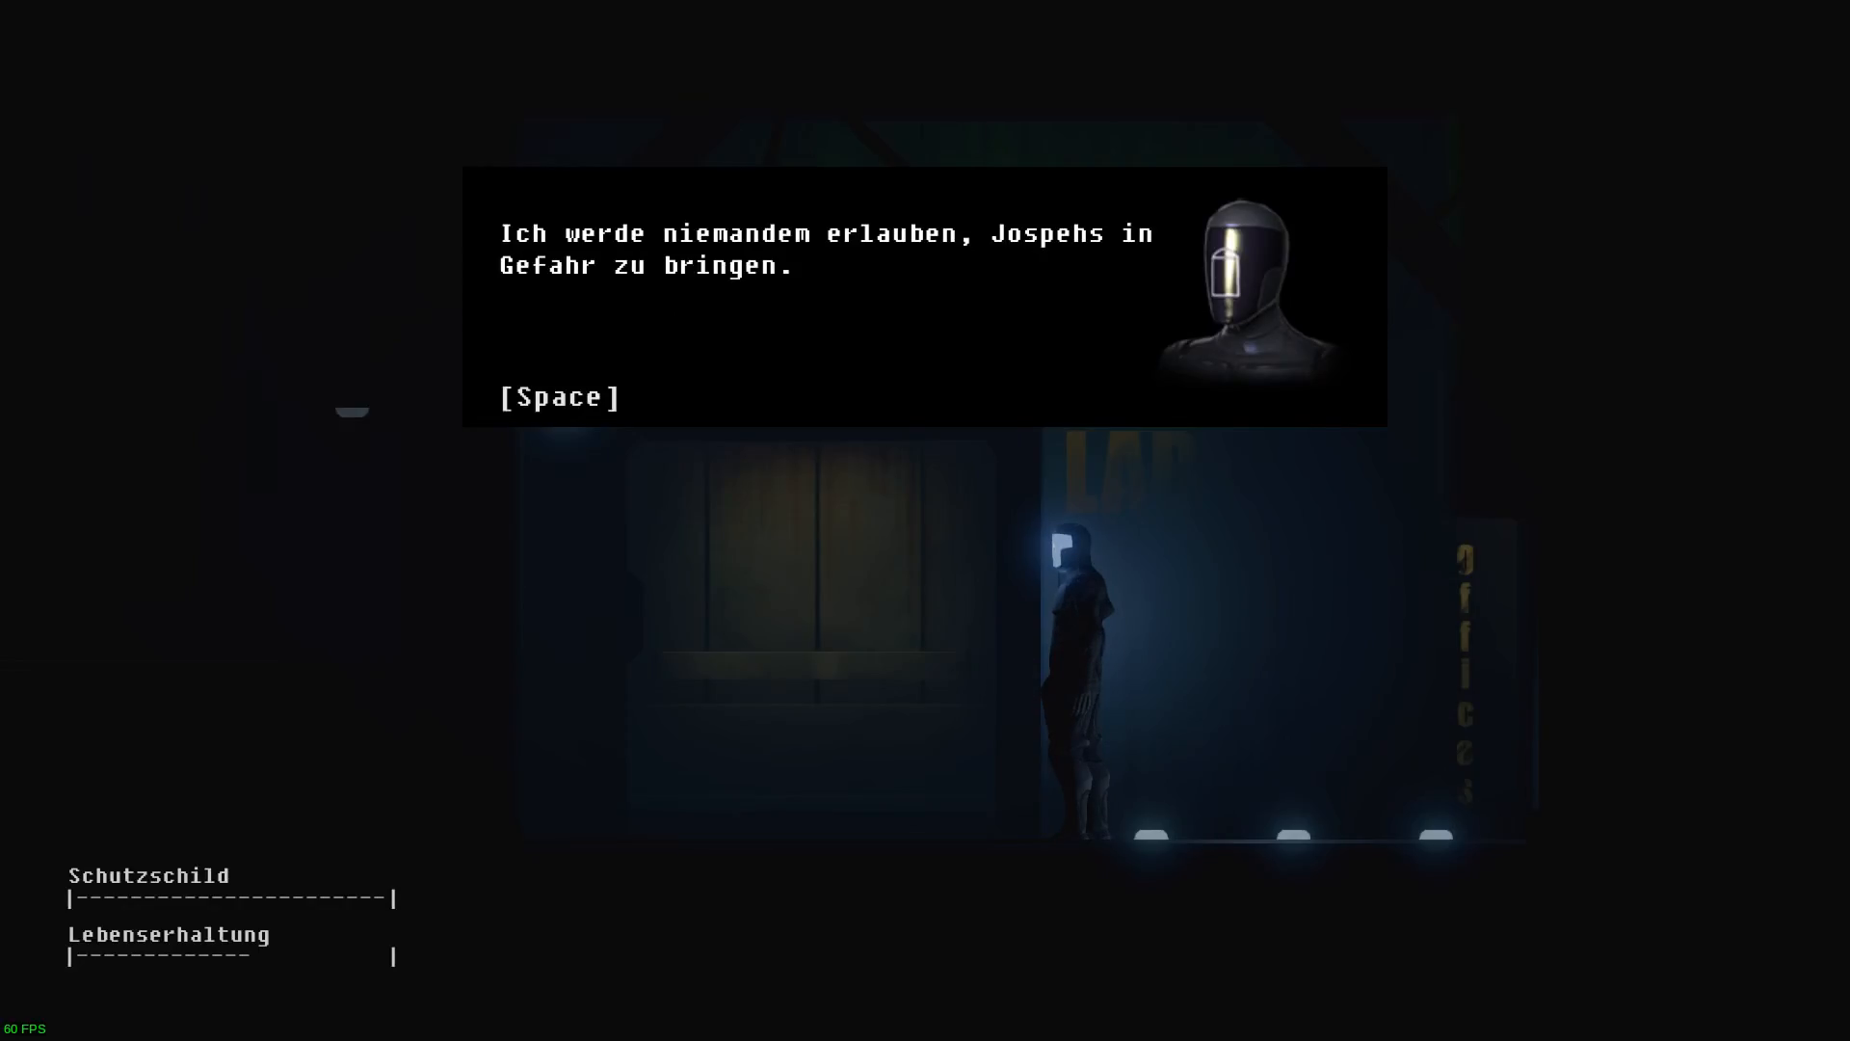
{"action": "key", "text": "space"}
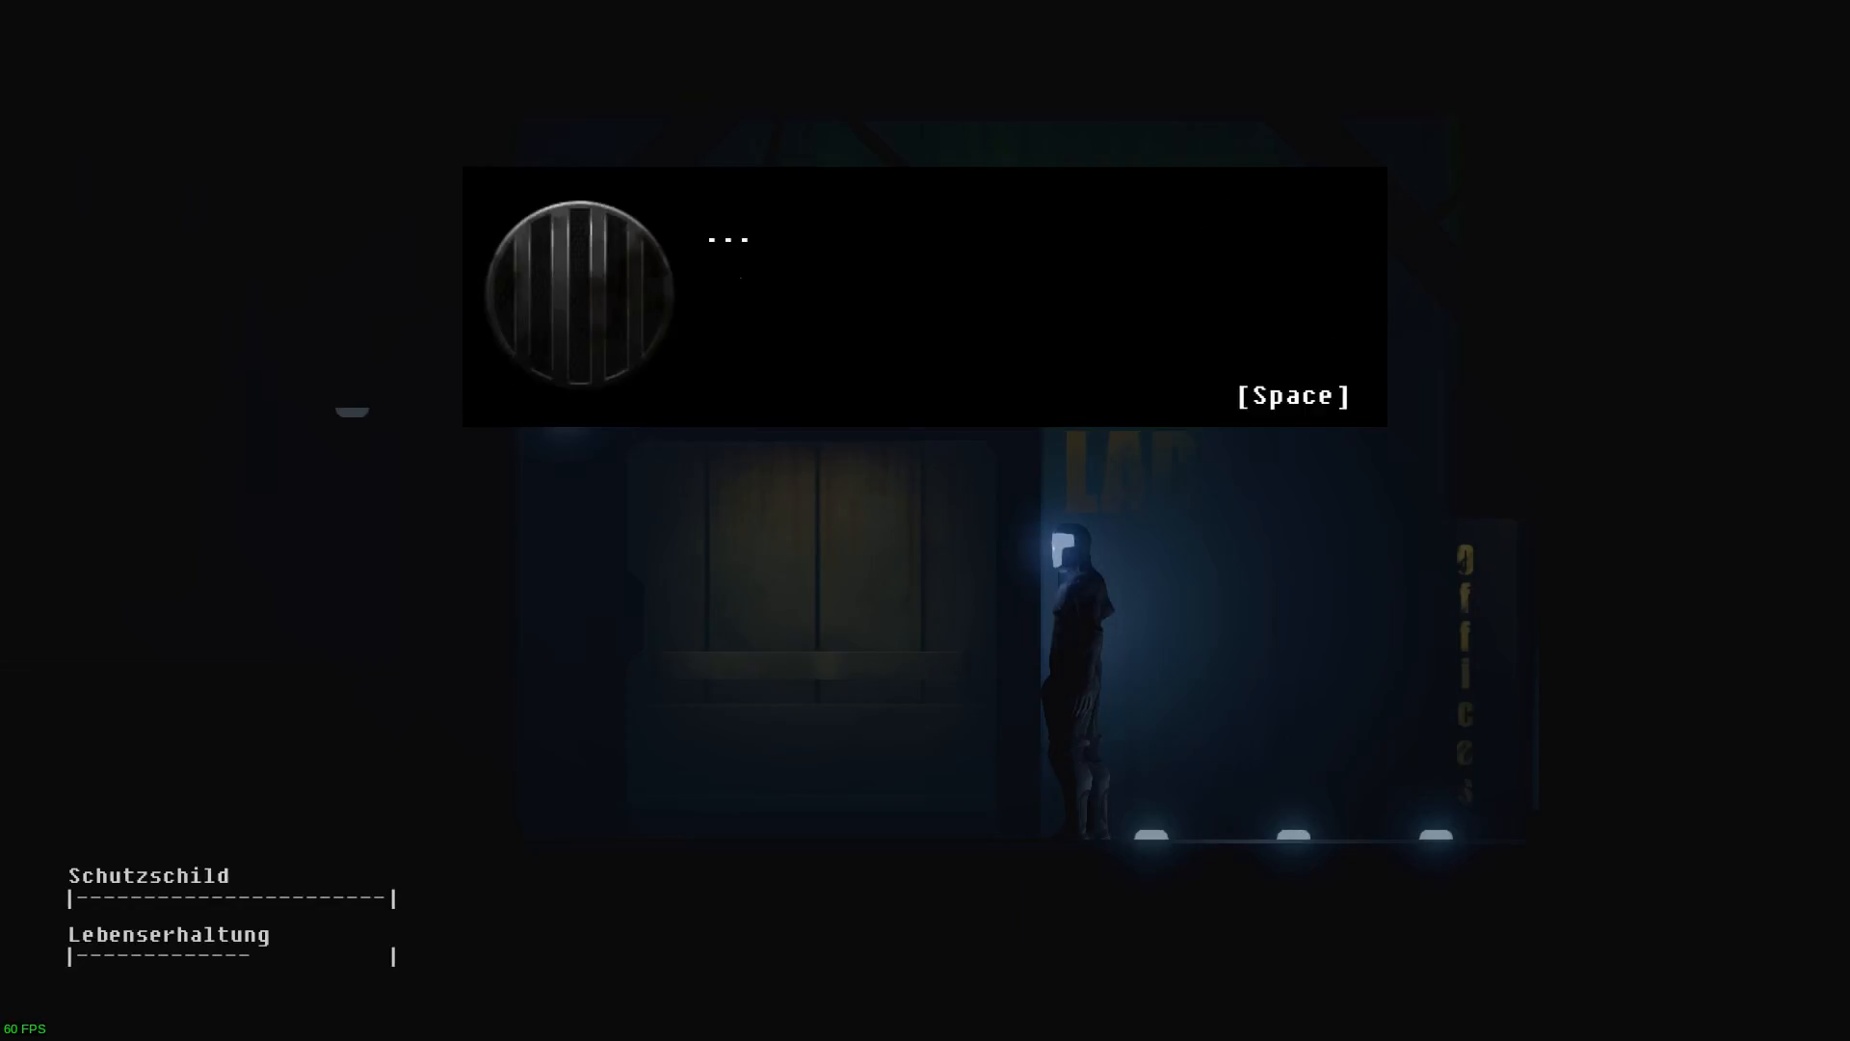
{"action": "key", "text": "space"}
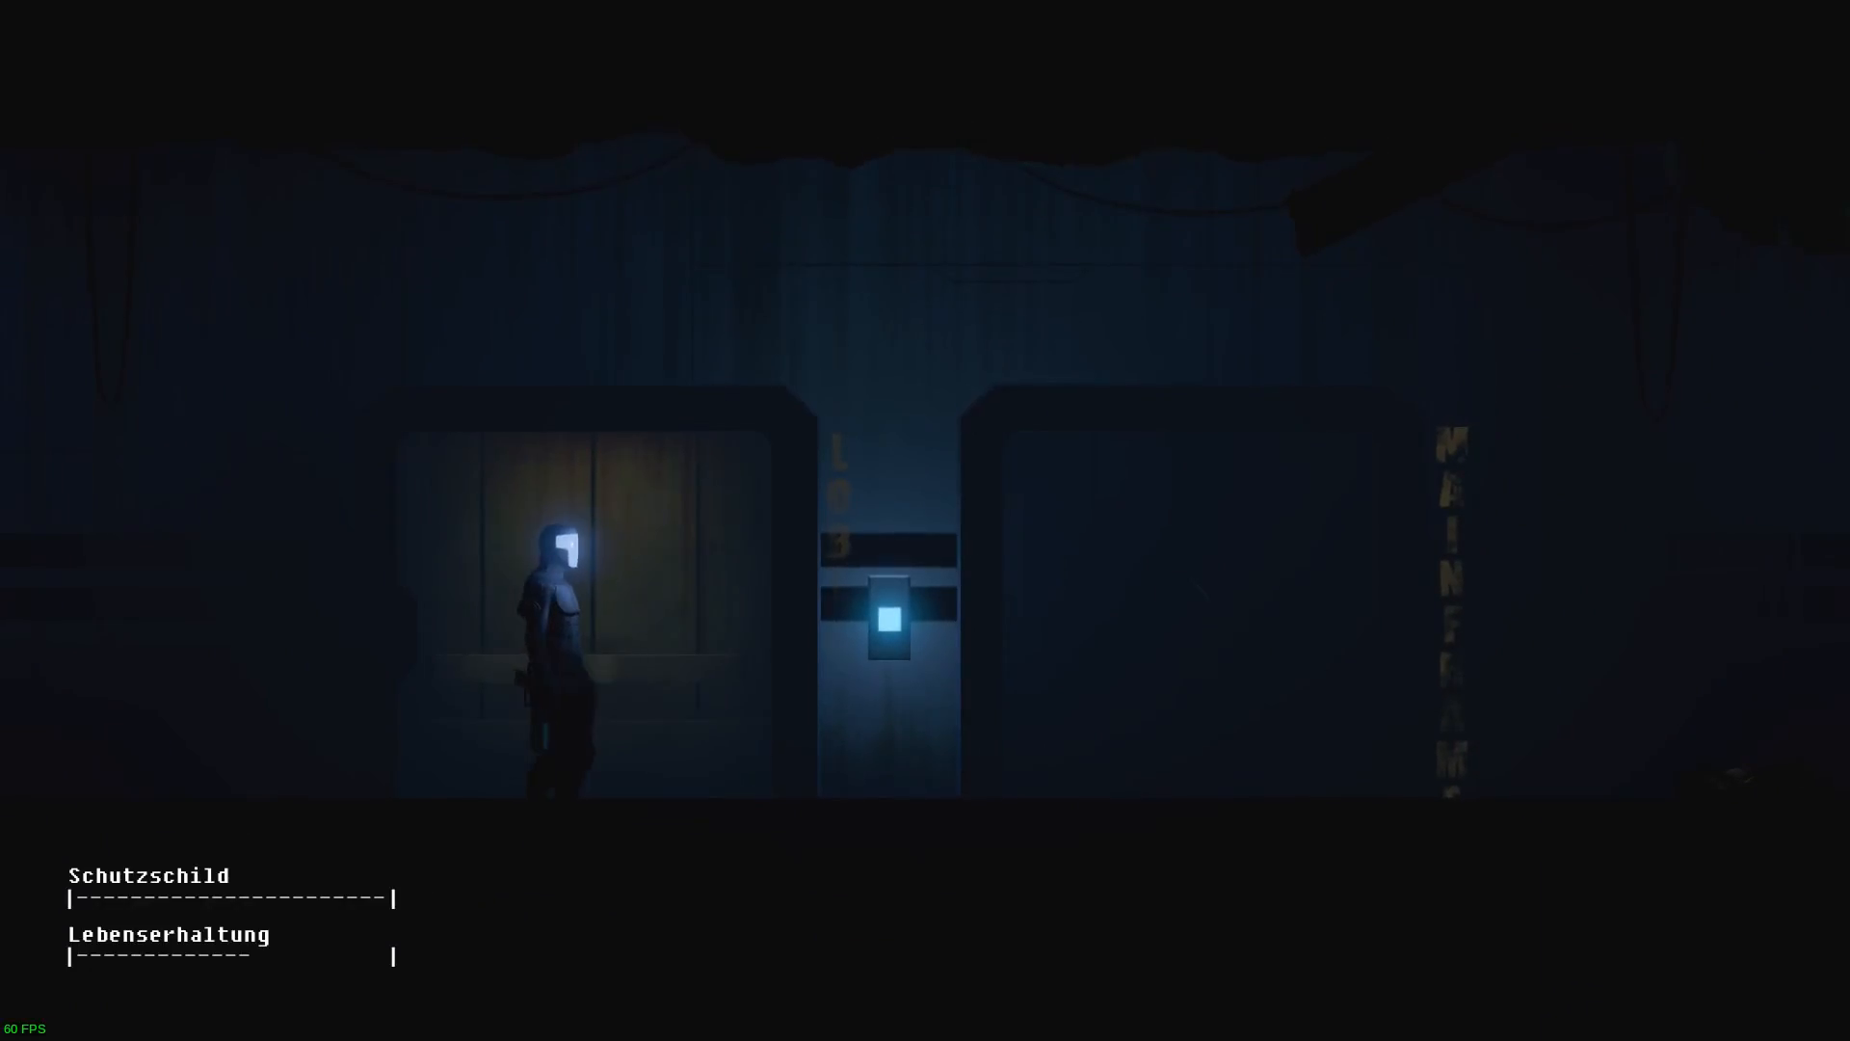
Dismiss ARID's lines about protecting the Colonel.
{"action": "key", "text": "space"}
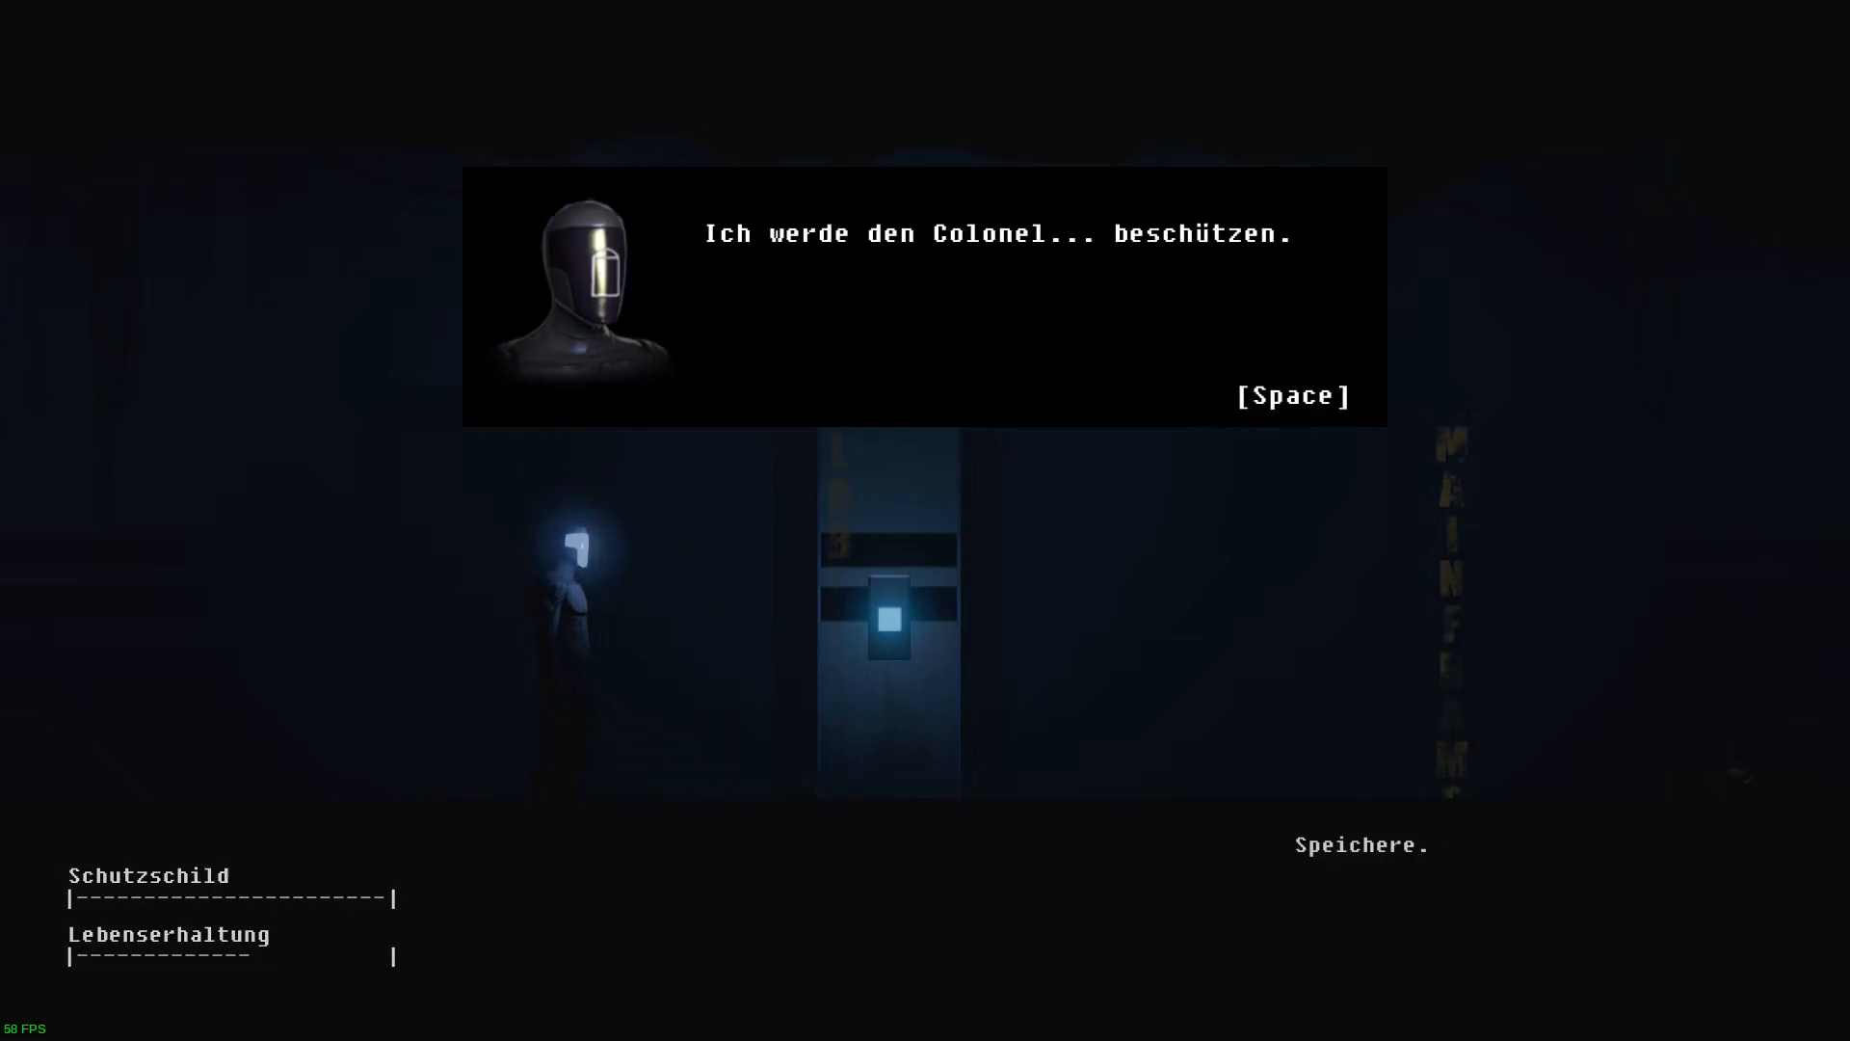
{"action": "key", "text": "space"}
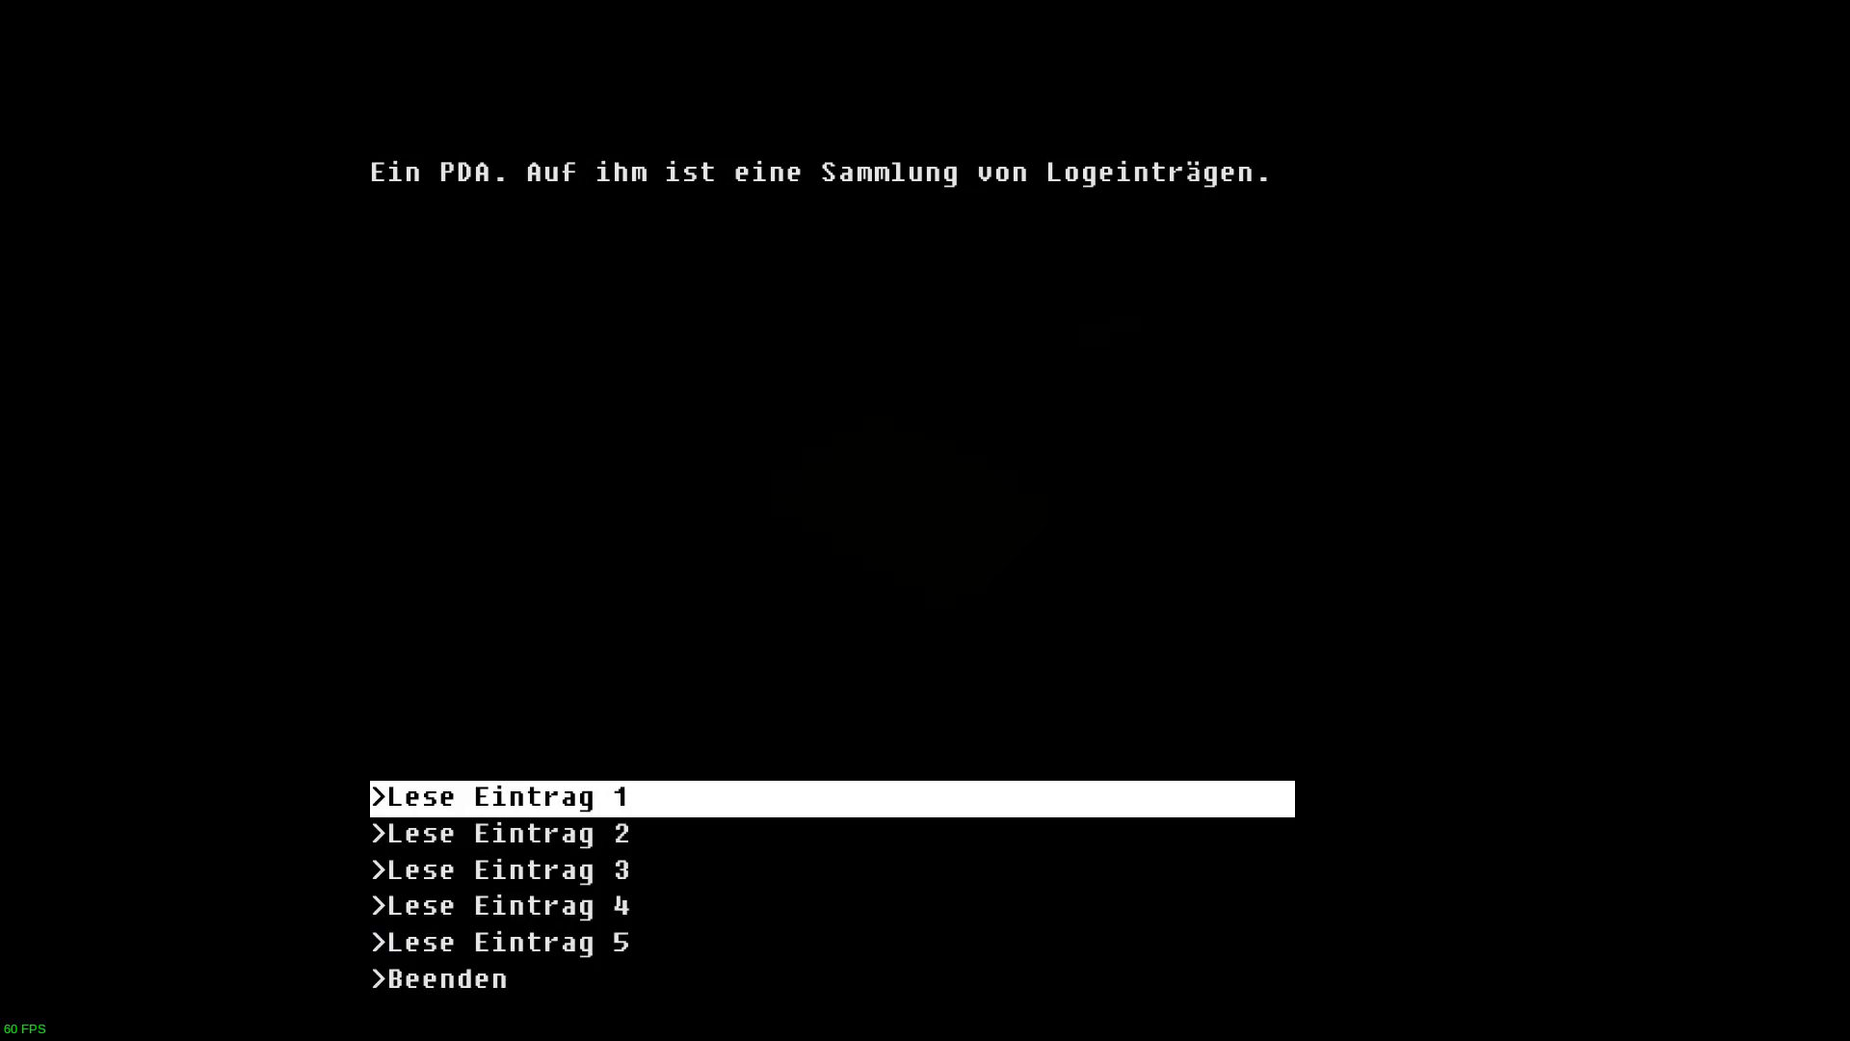
Open 'Lese Eintrag 1' on the PDA.
{"action": "left_click", "coordinate": [495, 797]}
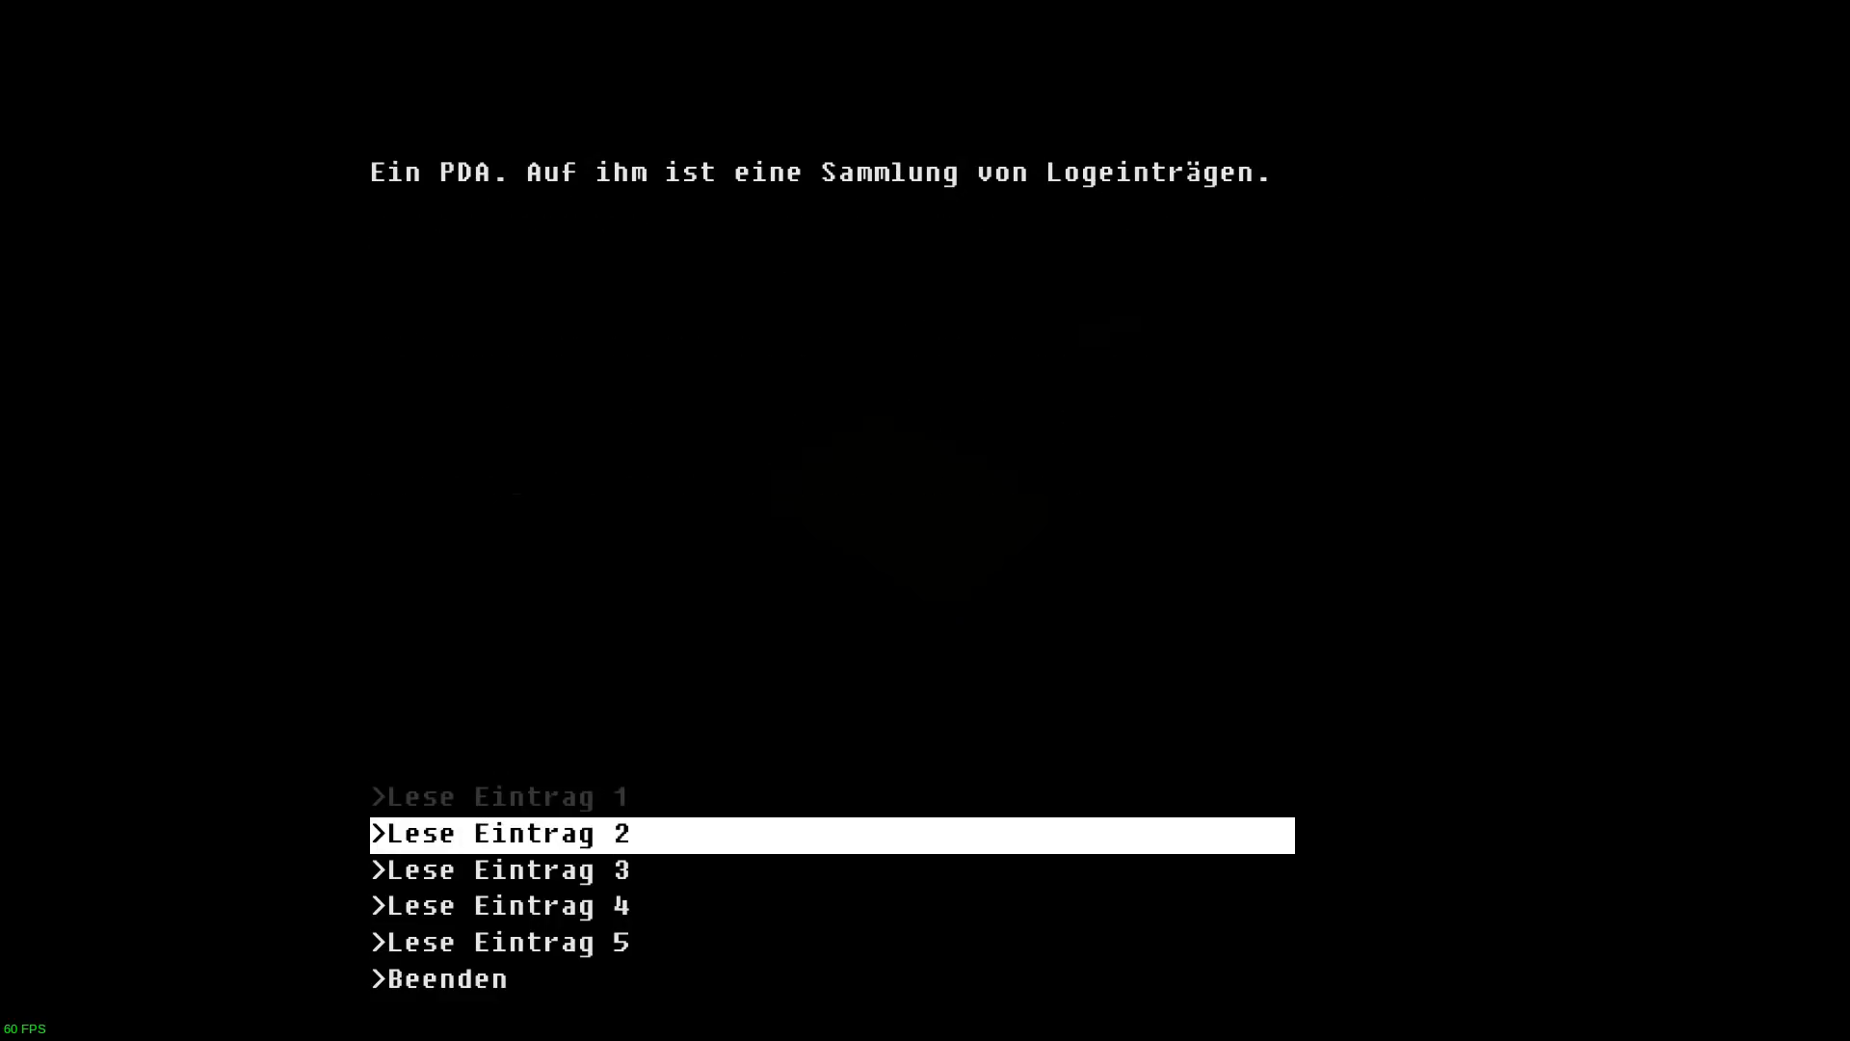
Read 'Lese Eintrag 2' and return to the entry list with 'Zurück'.
{"action": "left_click", "coordinate": [499, 833]}
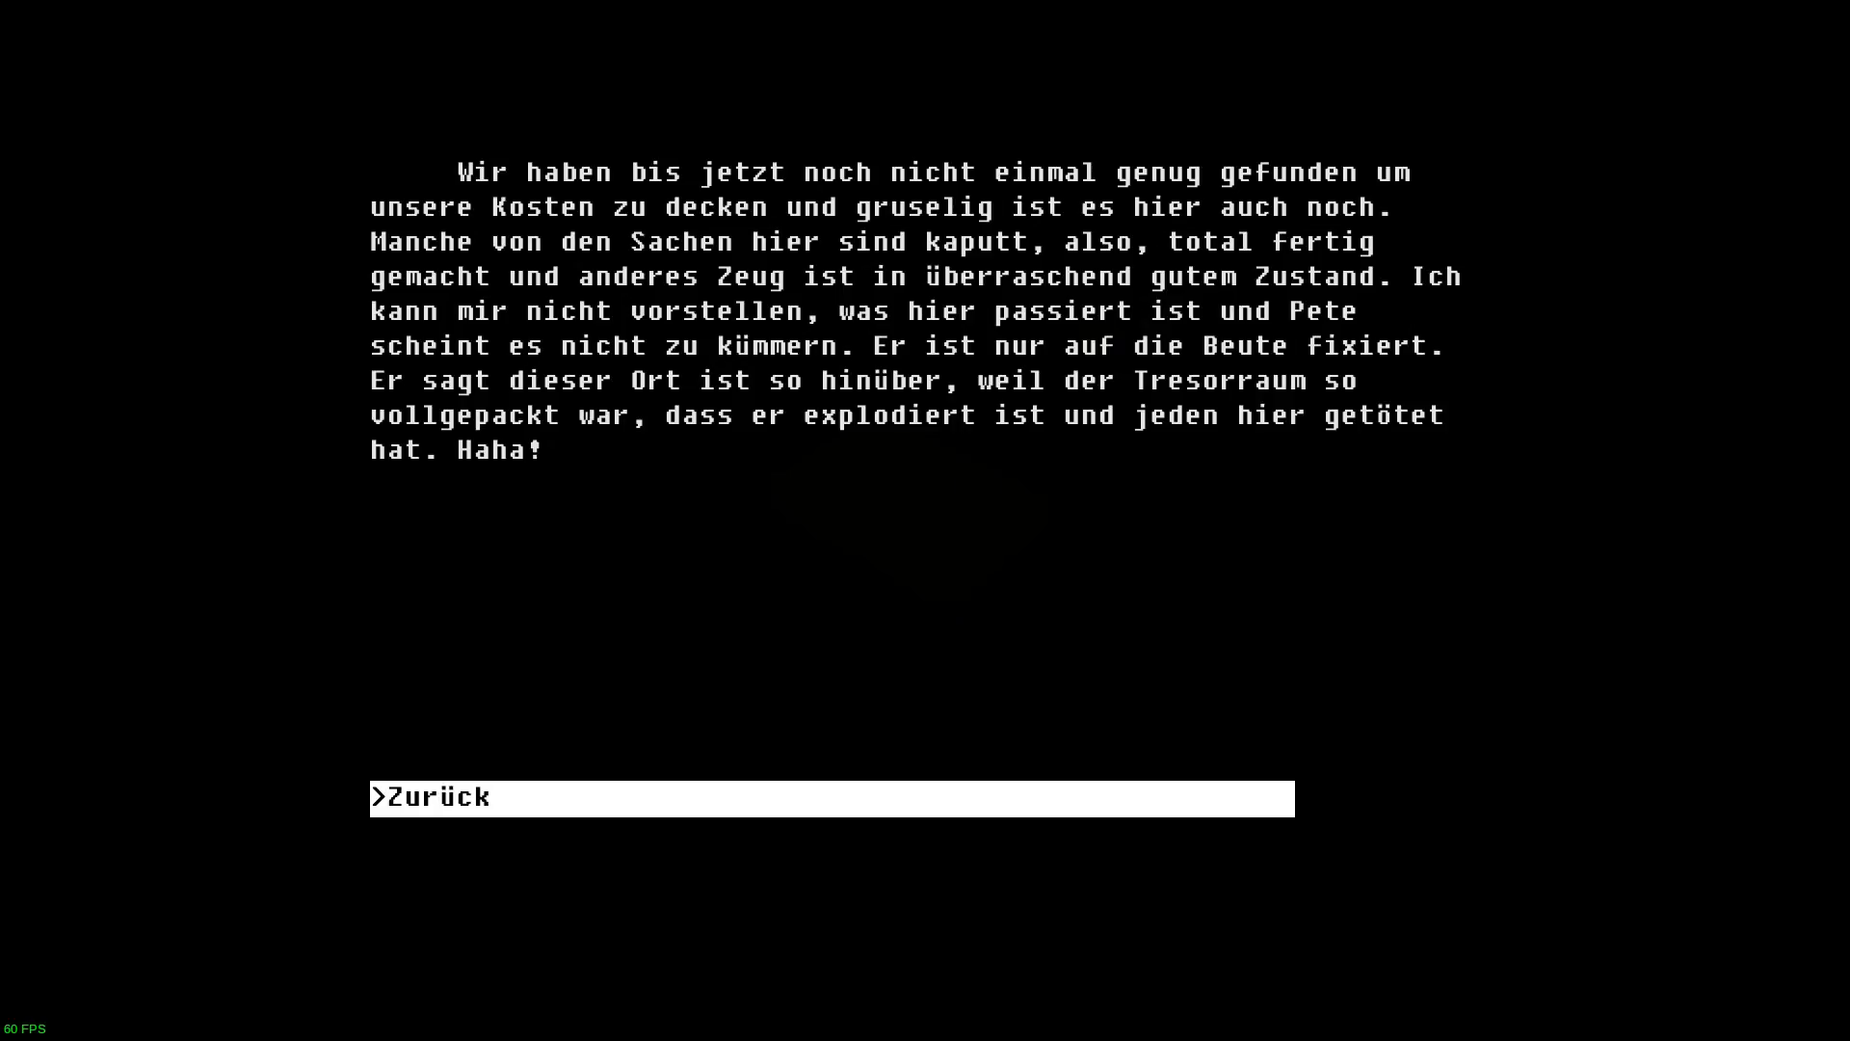
{"action": "left_click", "coordinate": [447, 797]}
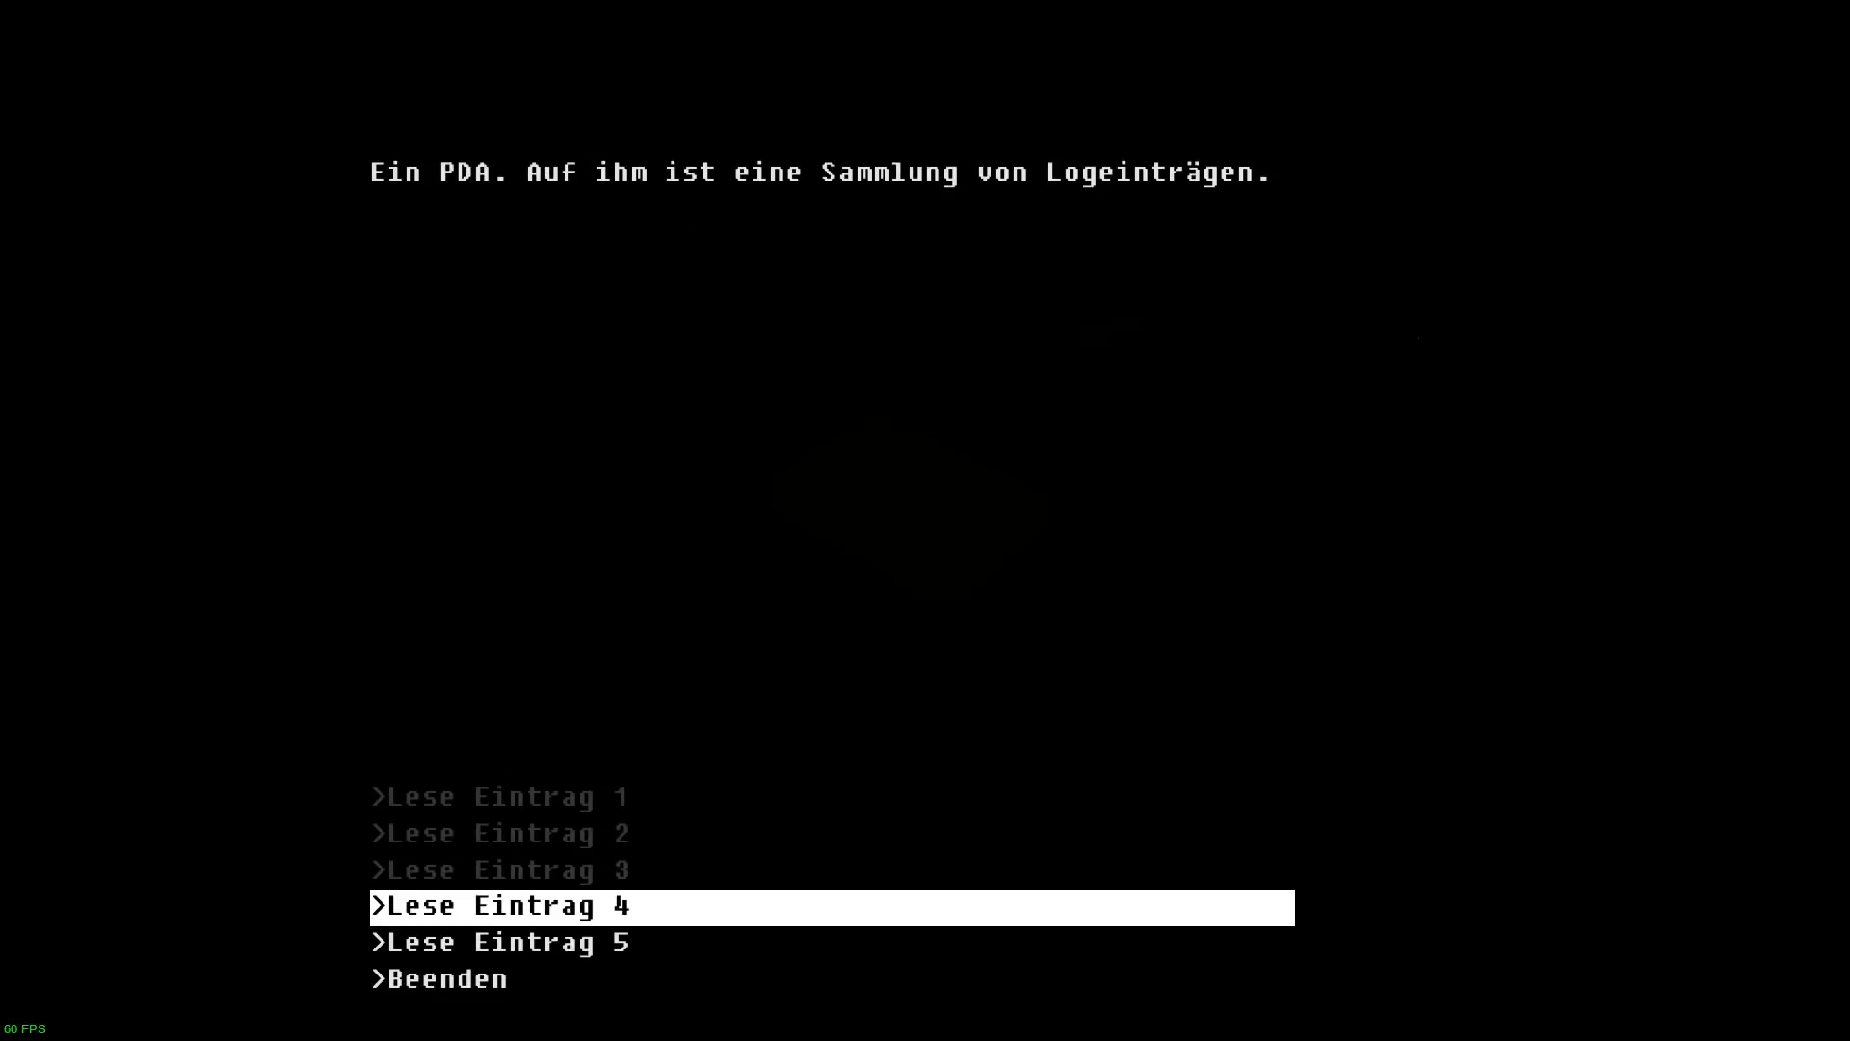
Open 'Lese Eintrag 4' on the PDA.
{"action": "left_click", "coordinate": [498, 905]}
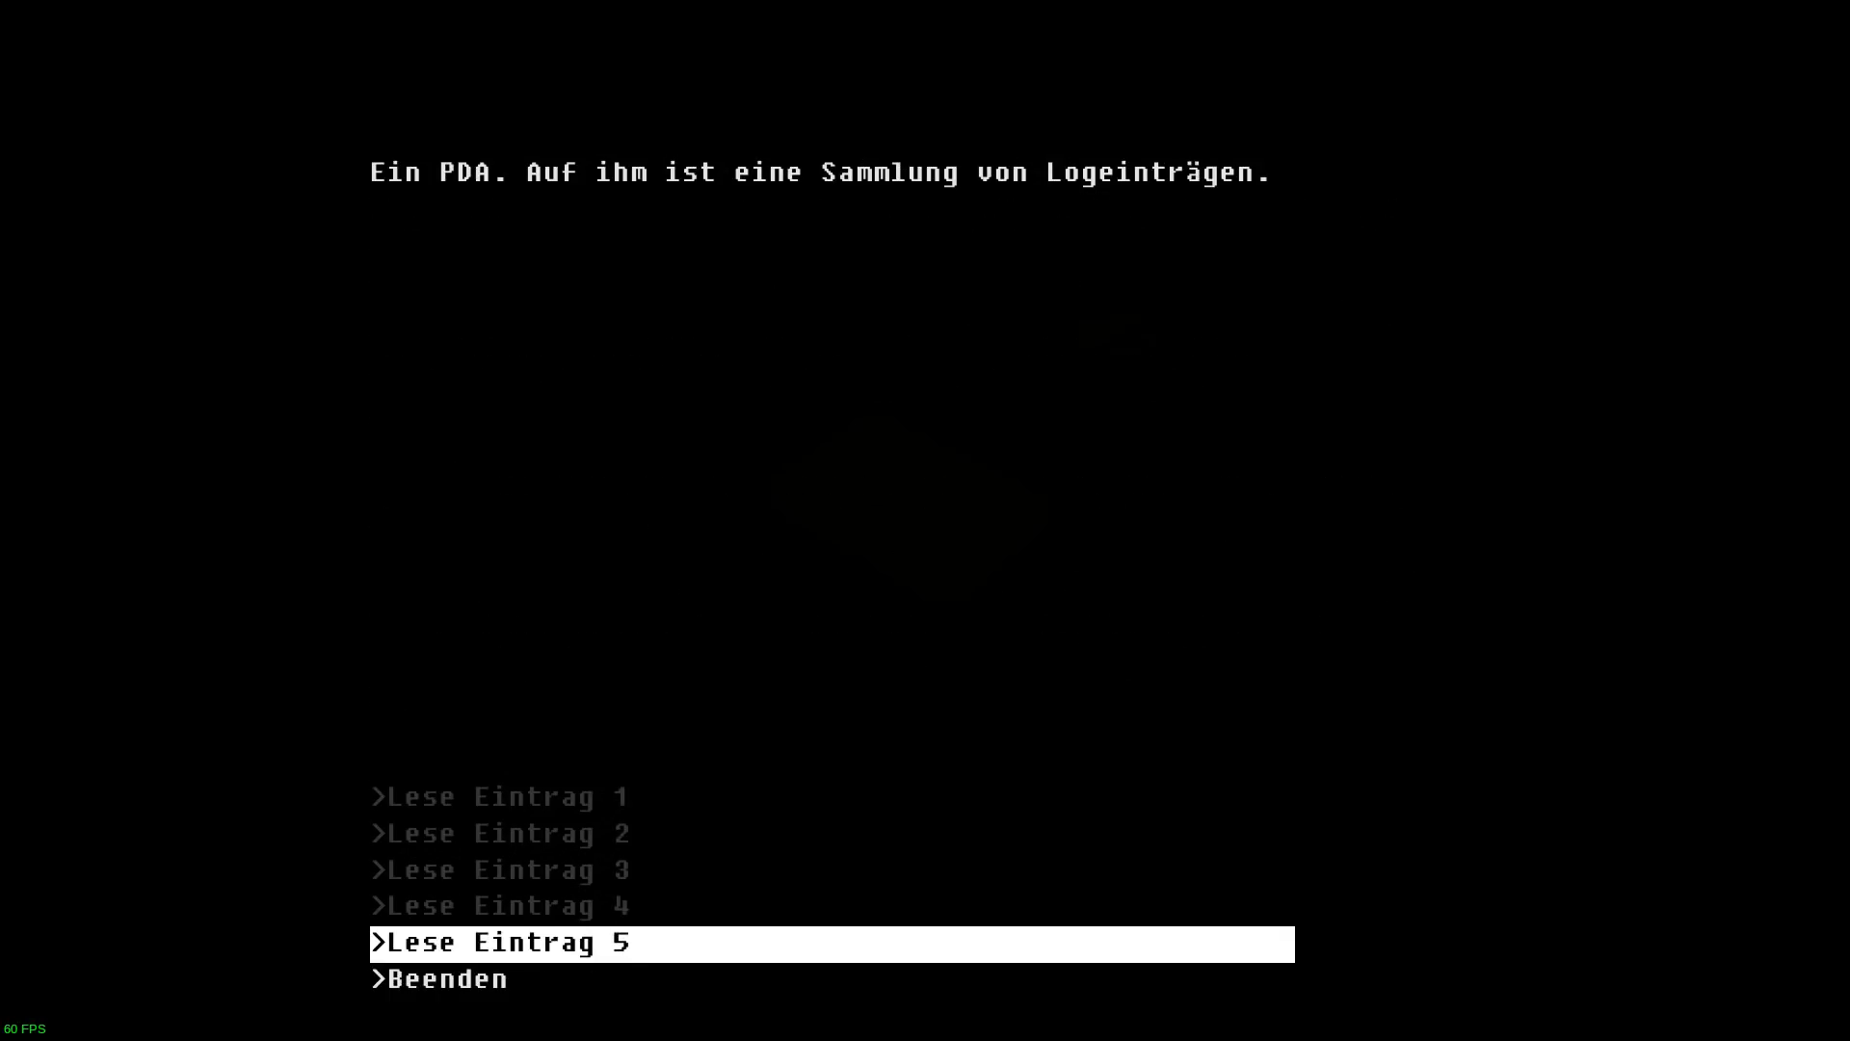
Open 'Lese Eintrag 5' on the PDA.
{"action": "left_click", "coordinate": [496, 942]}
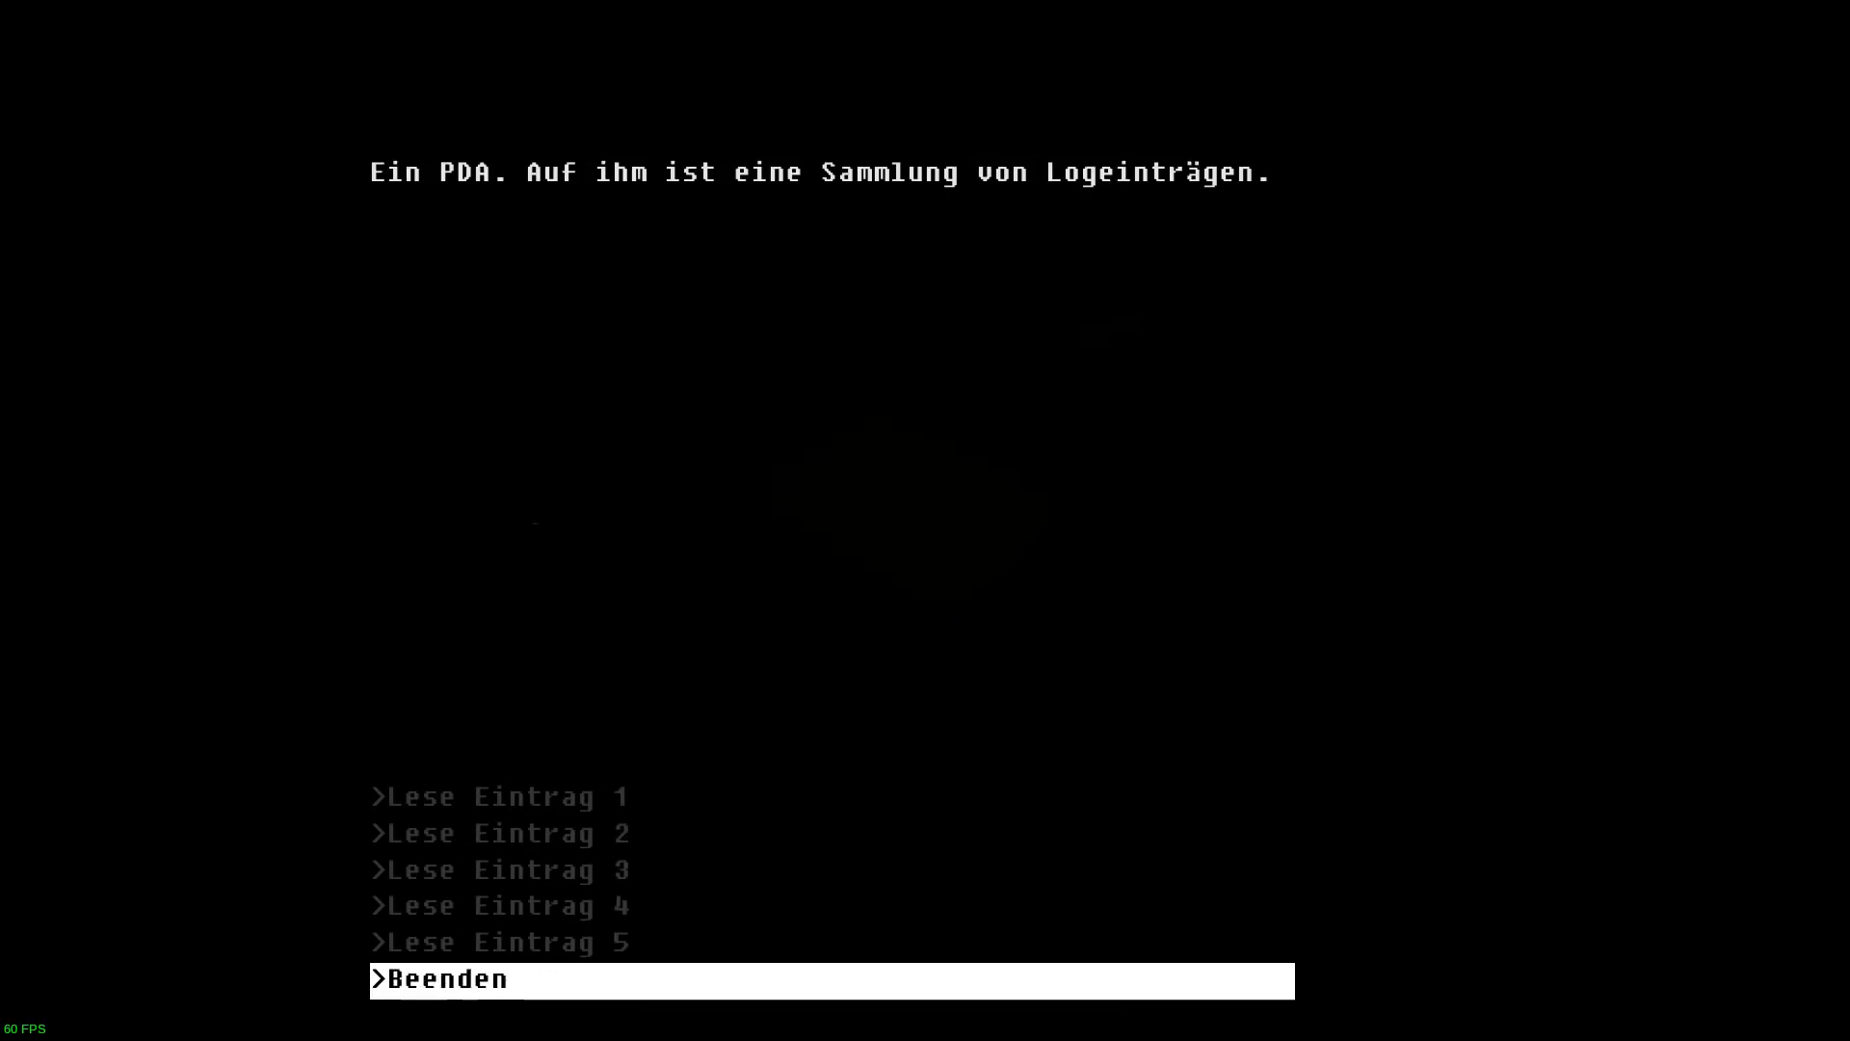
Exit the PDA with 'Beenden'.
{"action": "left_click", "coordinate": [448, 979]}
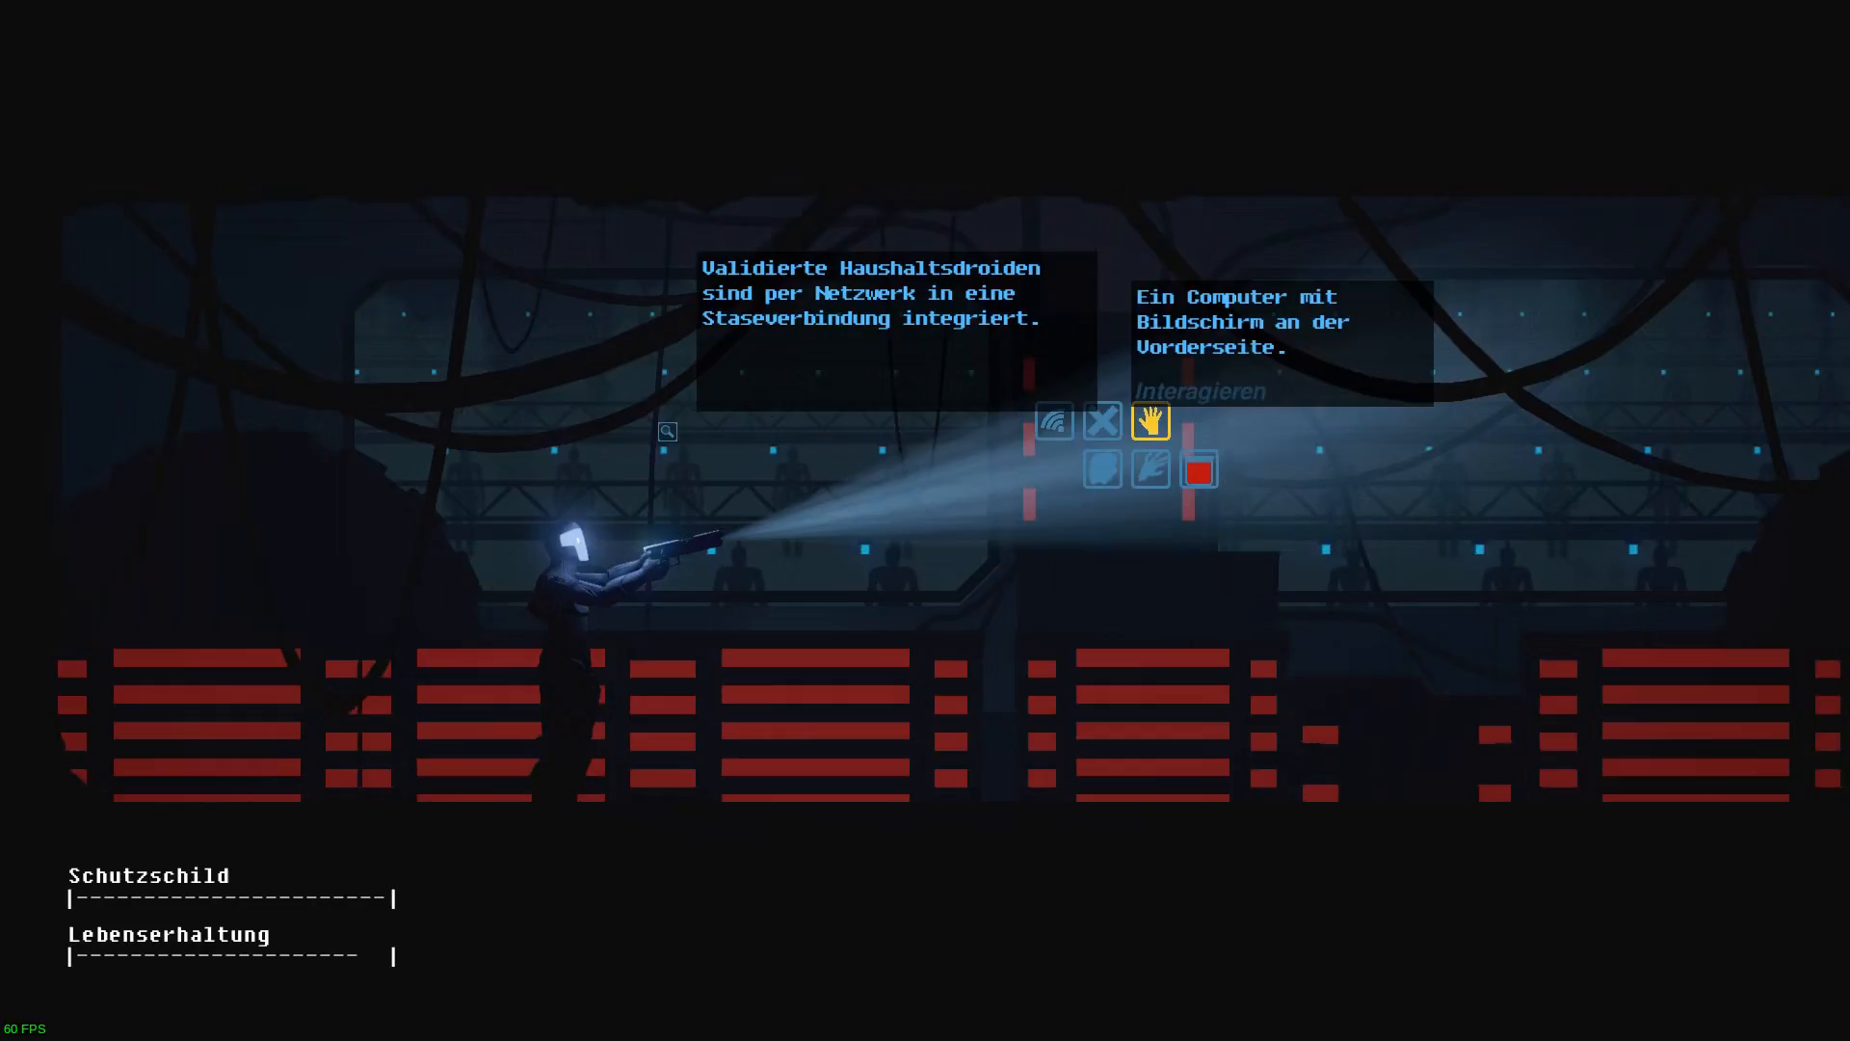
Interact with the front-screen computer, then cancel out of the mainframe terminal.
{"action": "left_click", "coordinate": [1150, 421]}
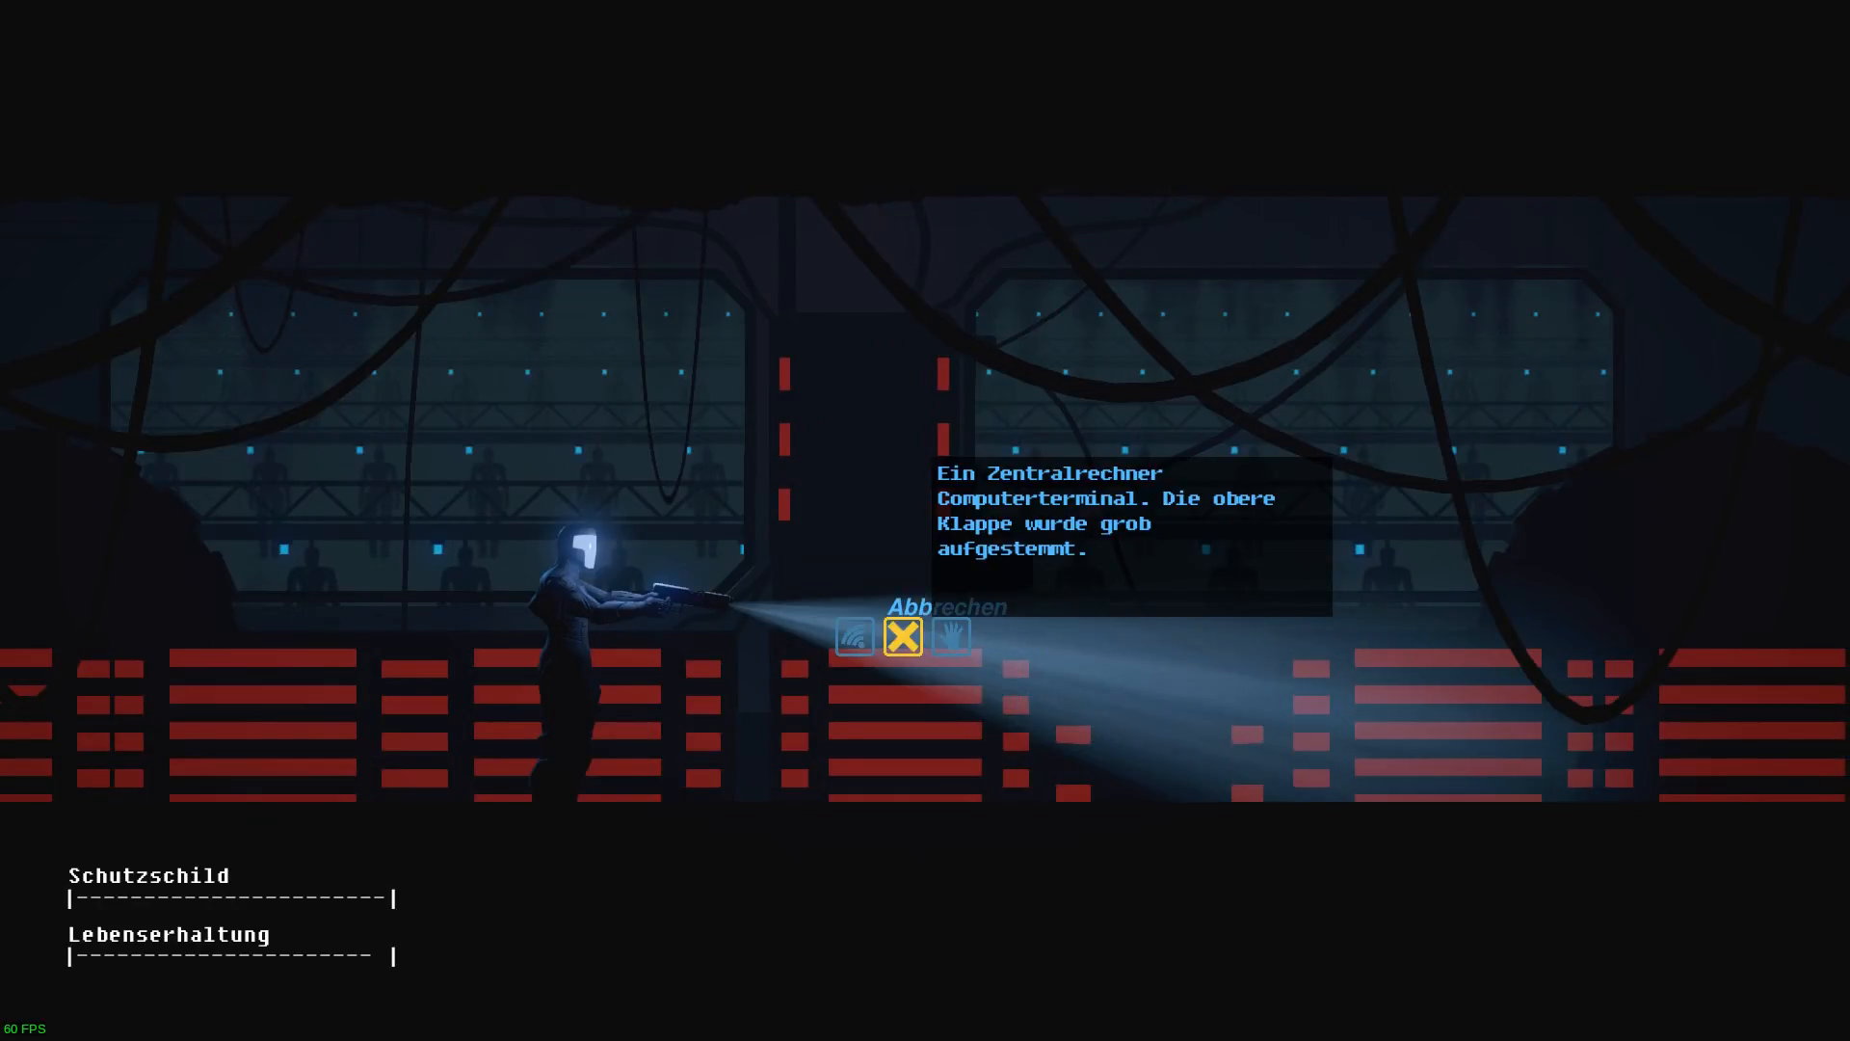
{"action": "left_click", "coordinate": [853, 637]}
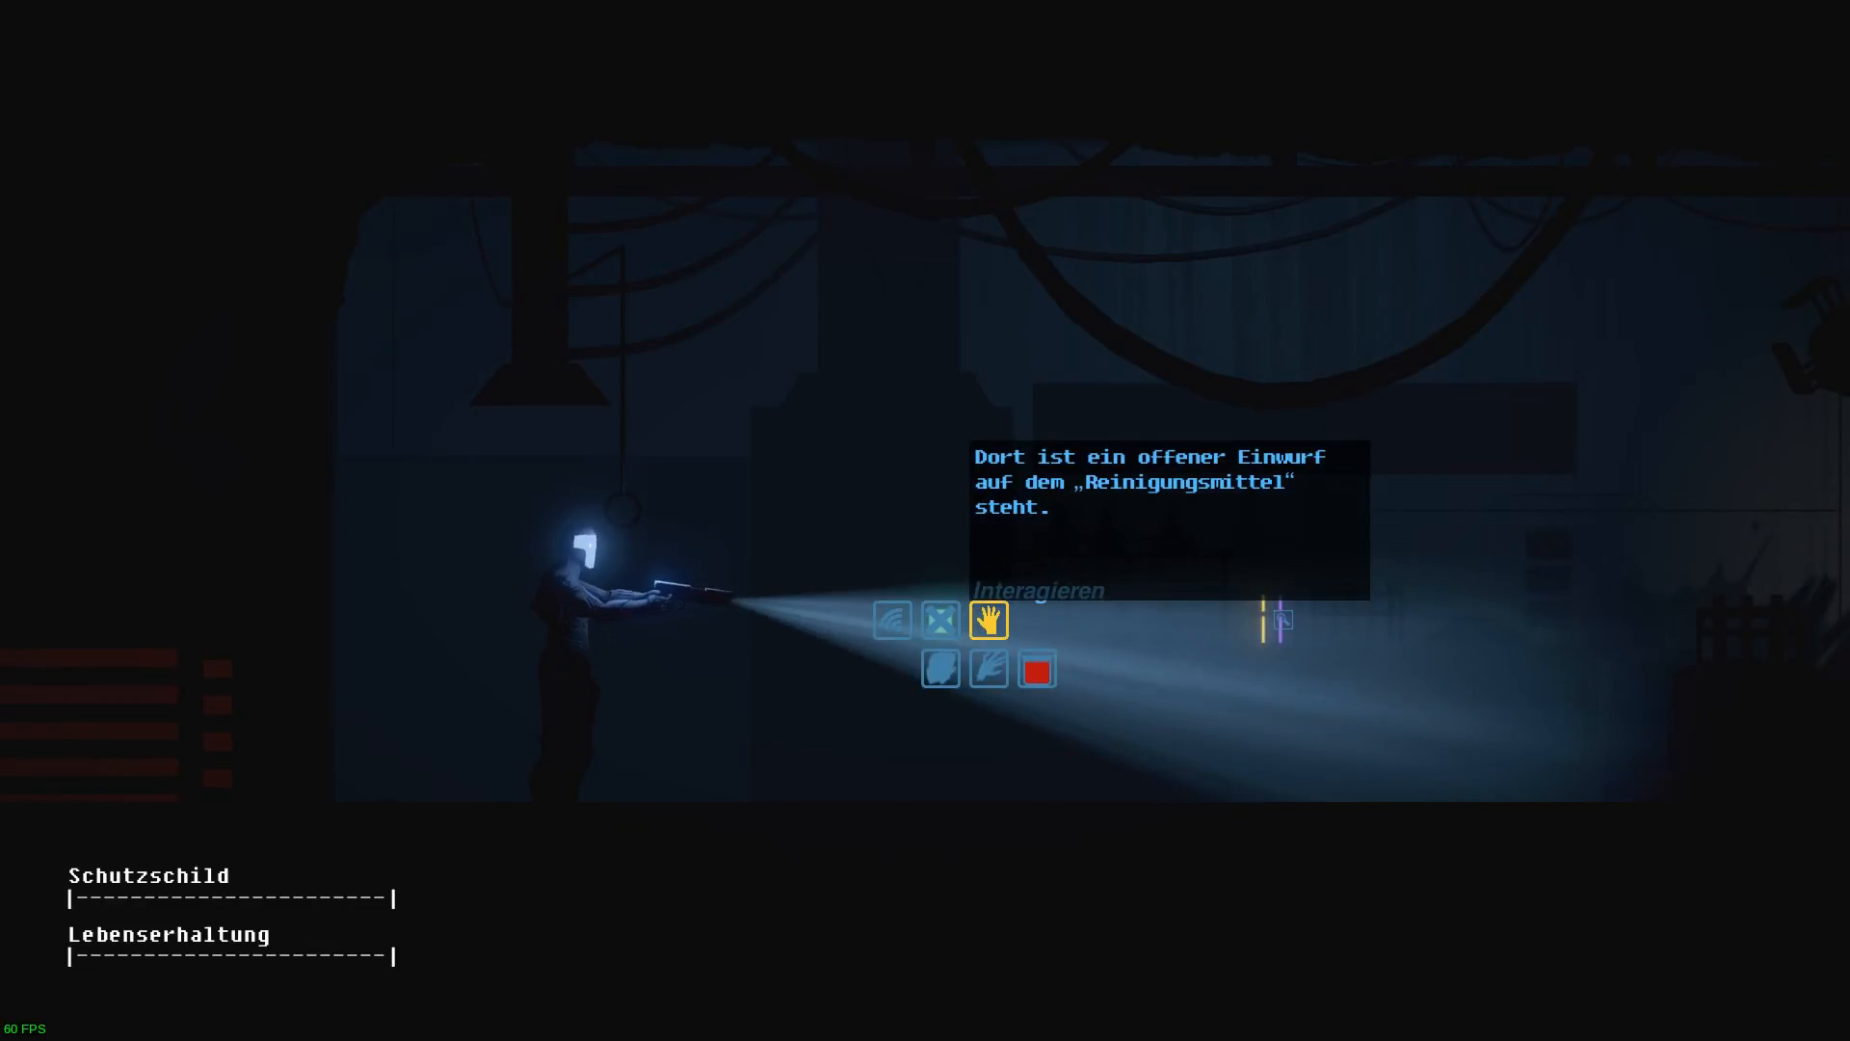
Check the Reinigungsmittel slot, then try an inventory item on the next computer terminal.
{"action": "left_click", "coordinate": [989, 620]}
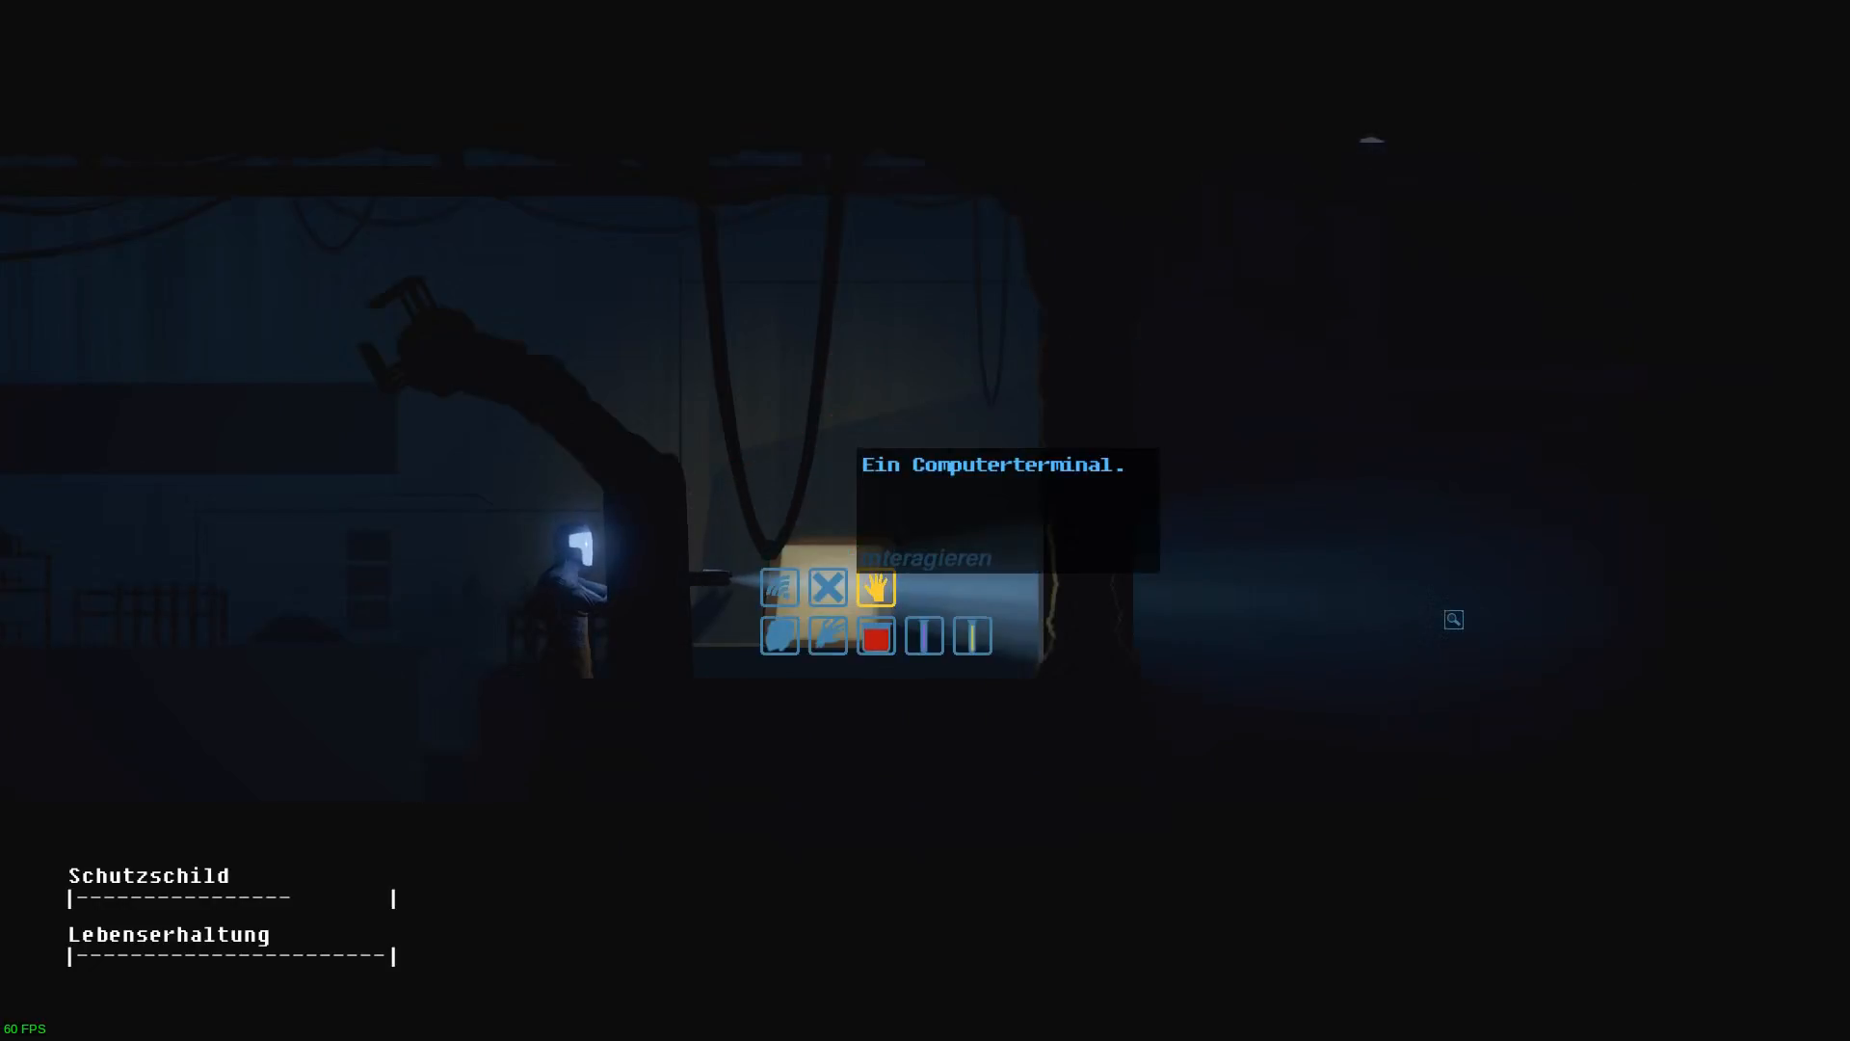
{"action": "left_click", "coordinate": [876, 588]}
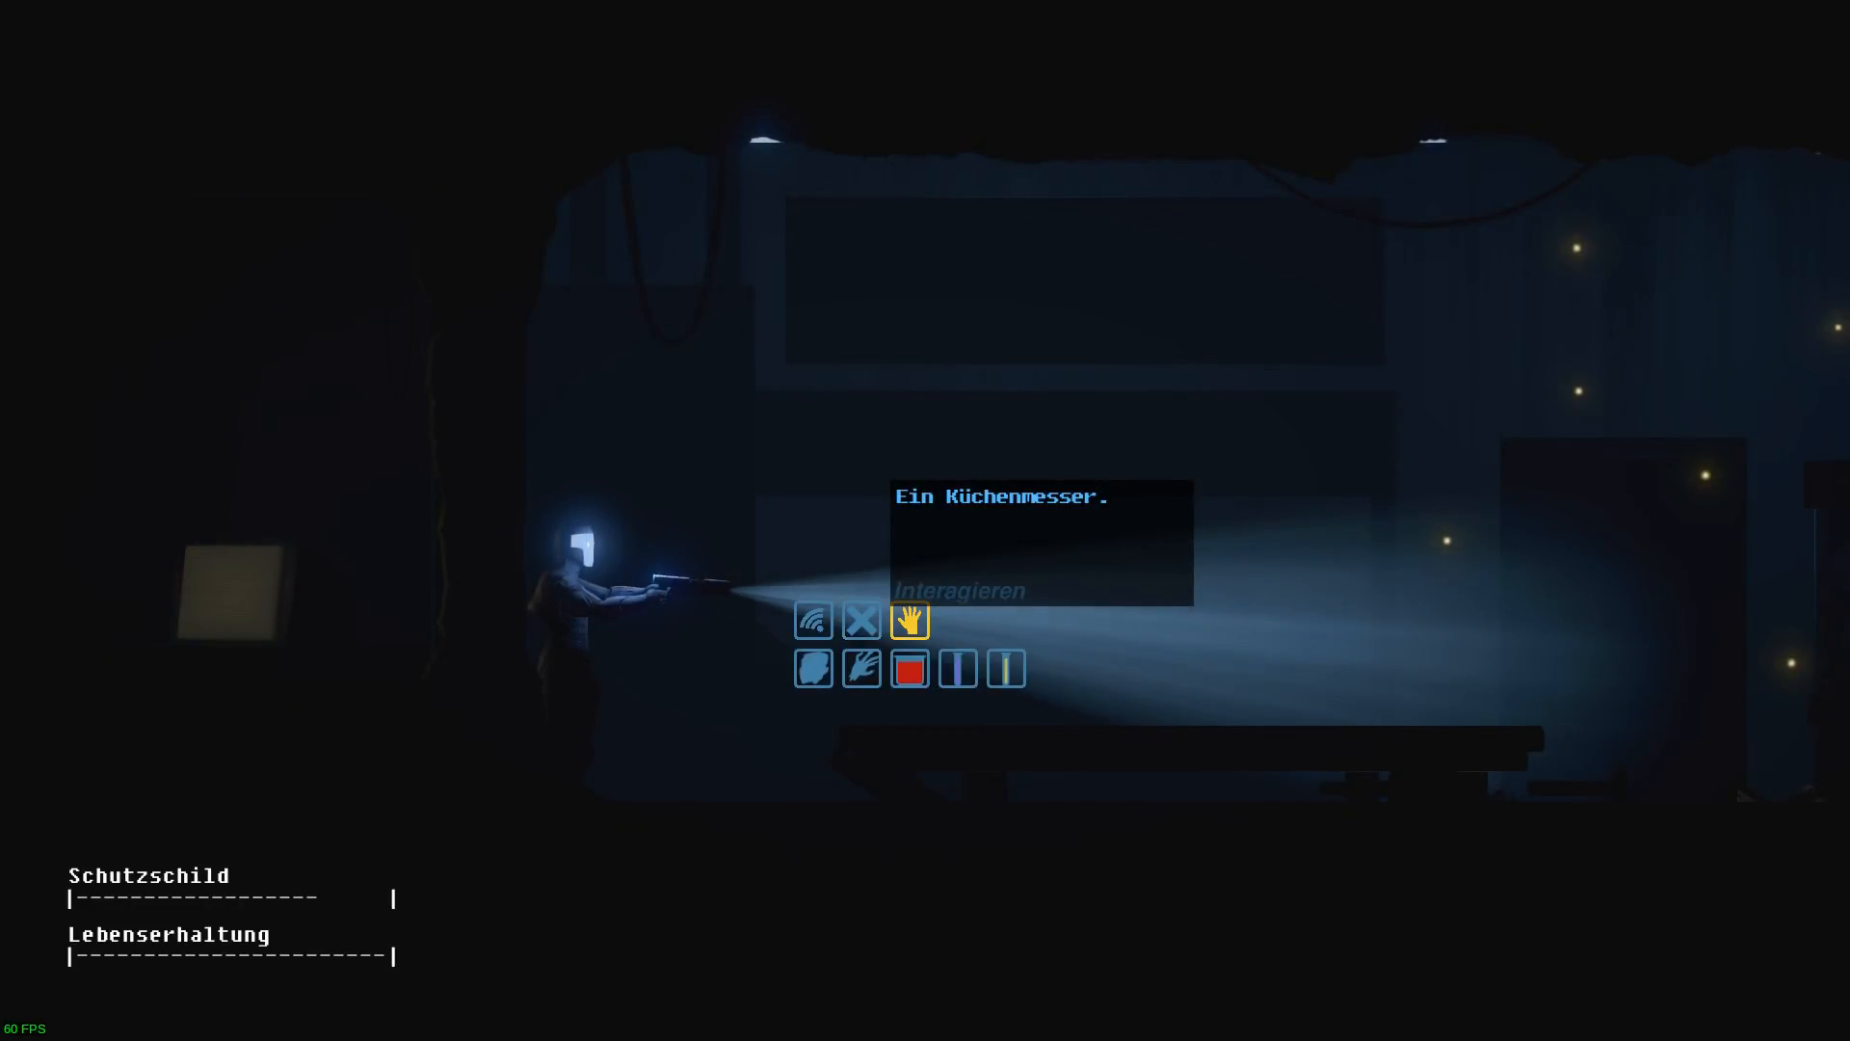
Try the kitchen knife and another item on the old drink machine with a cup slot.
{"action": "left_click", "coordinate": [909, 621]}
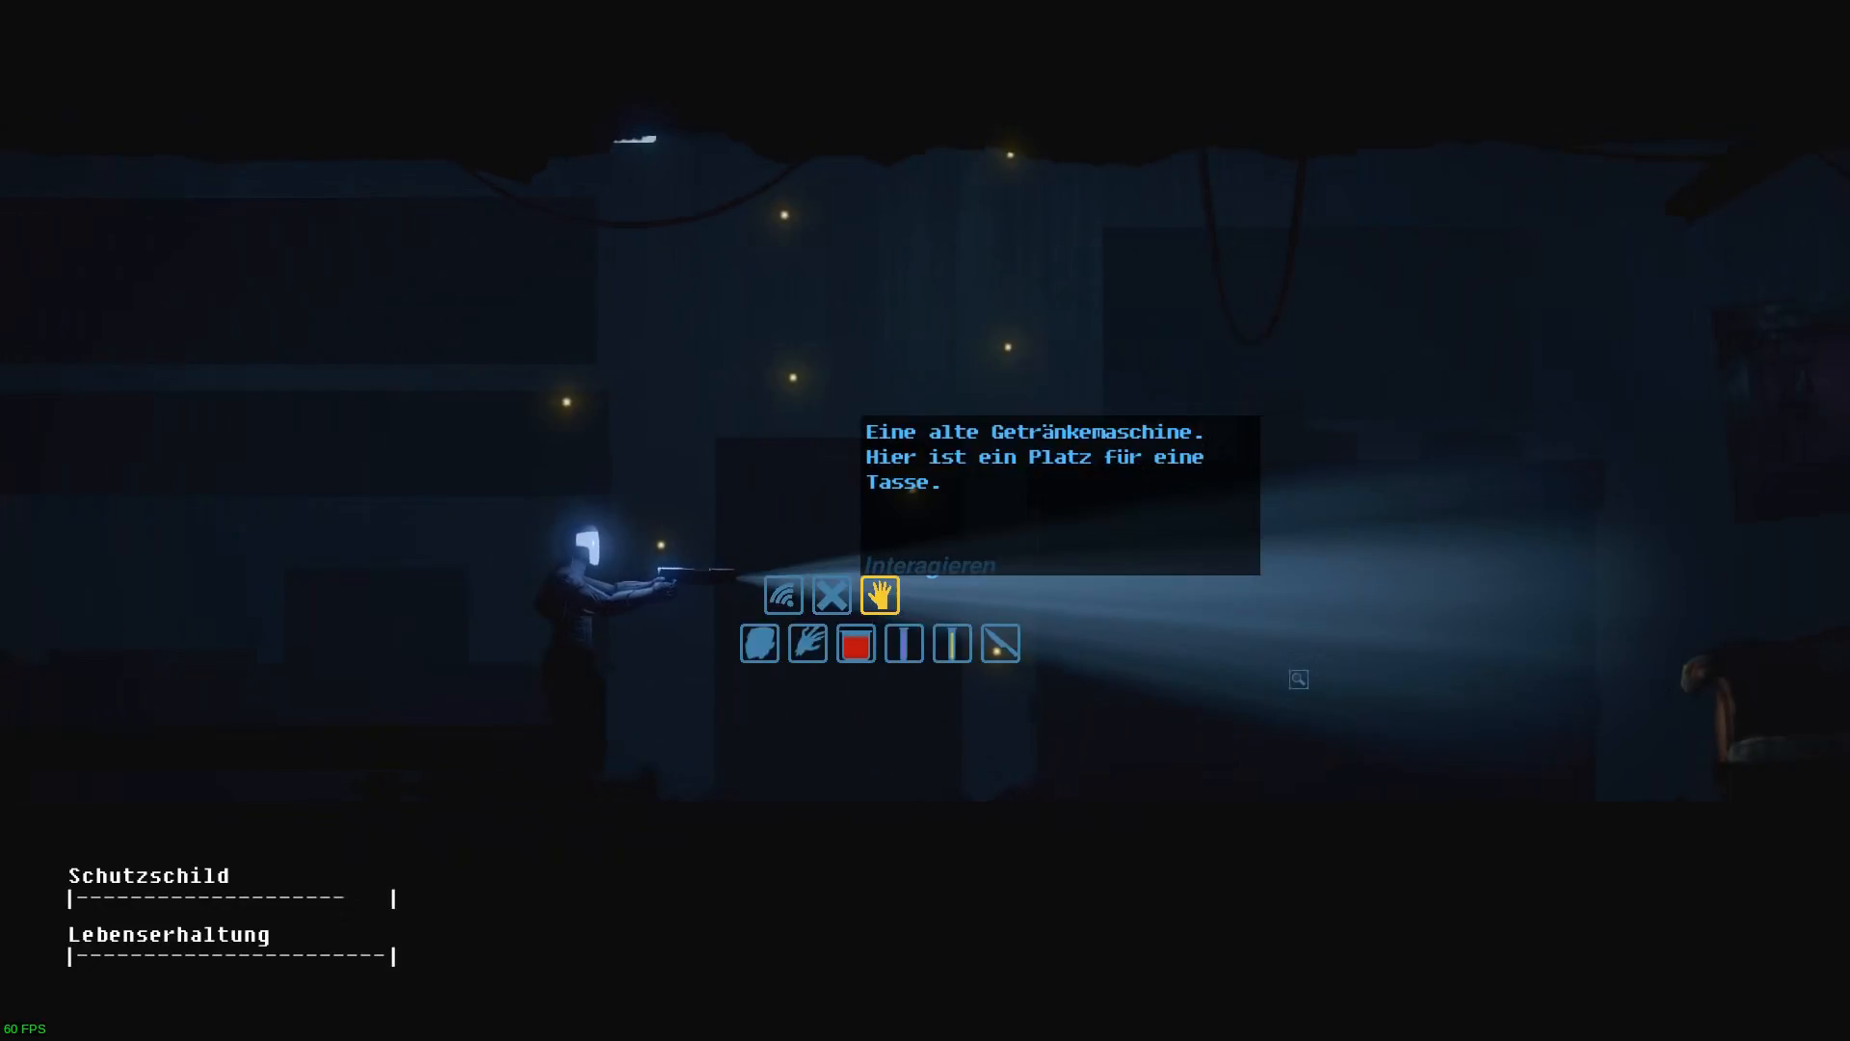
{"action": "left_click", "coordinate": [879, 595]}
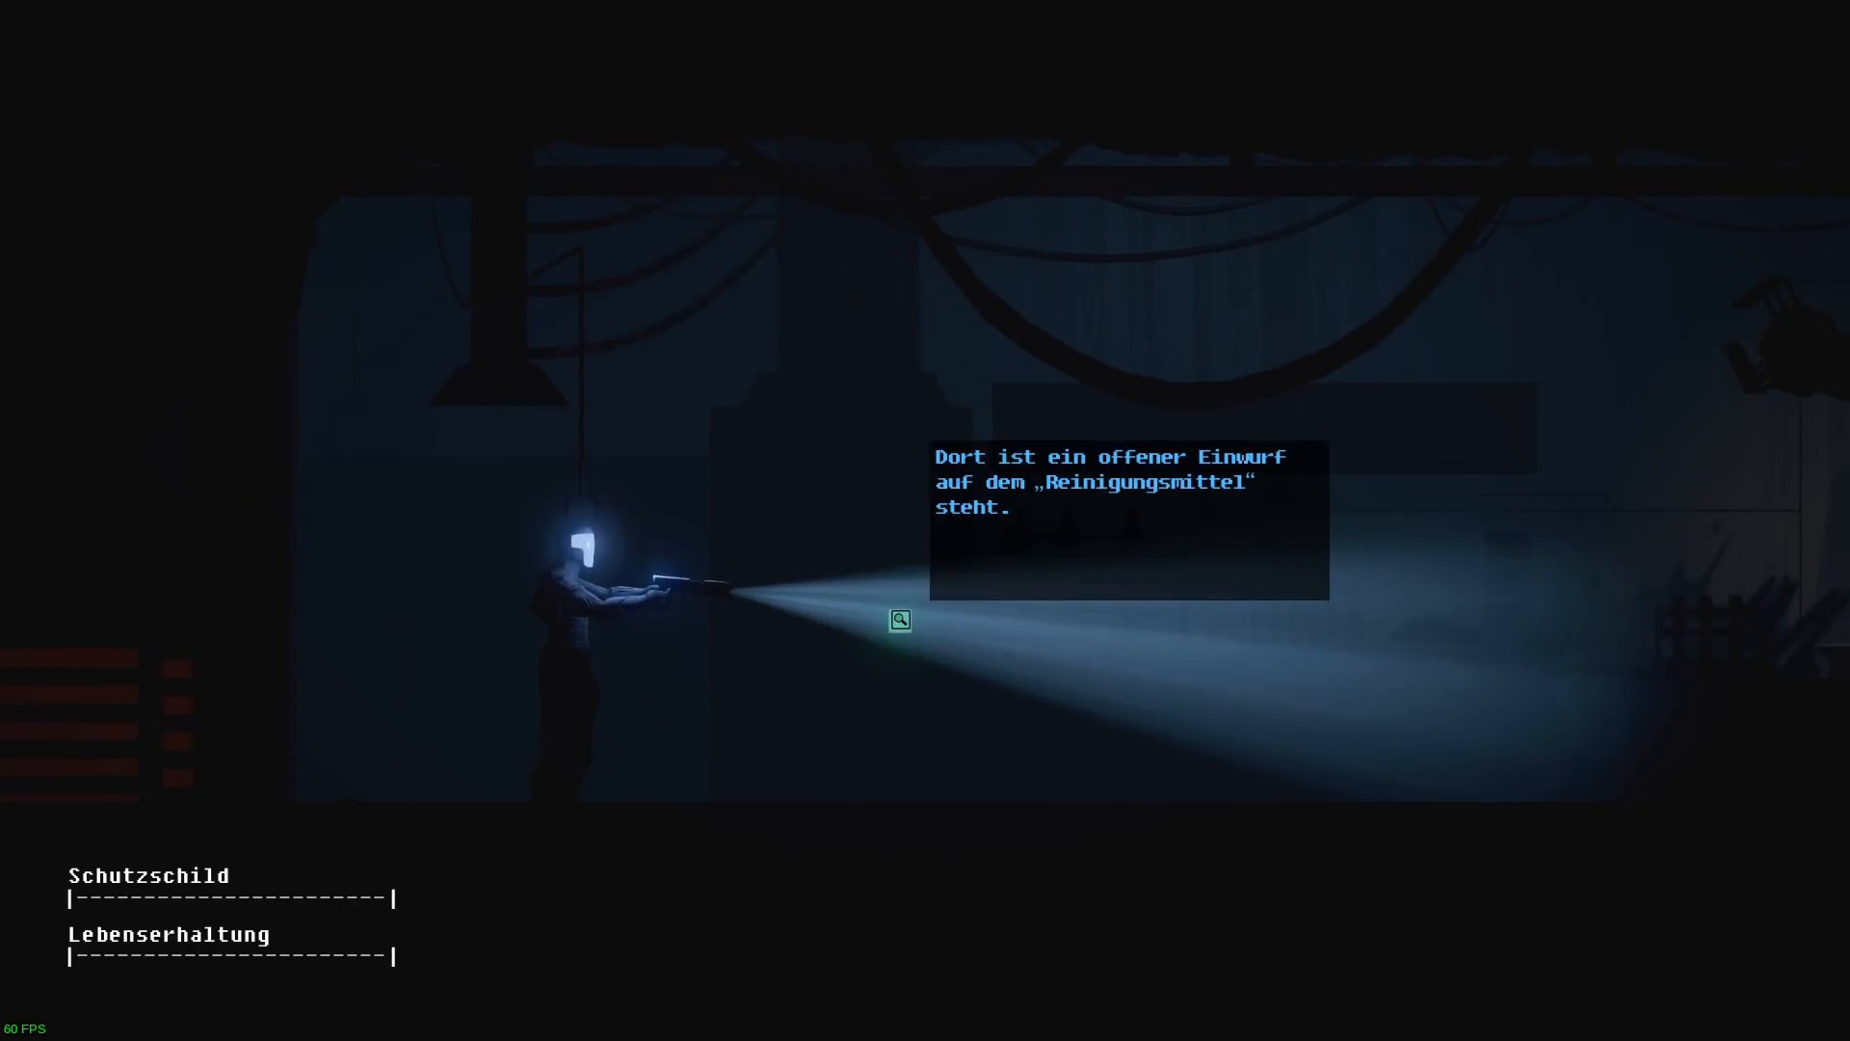
Inspect the cleaning-agent slot, marked spot and mainframe, then get 'Das funktioniert nicht.' from the turbine.
{"action": "left_click", "coordinate": [899, 619]}
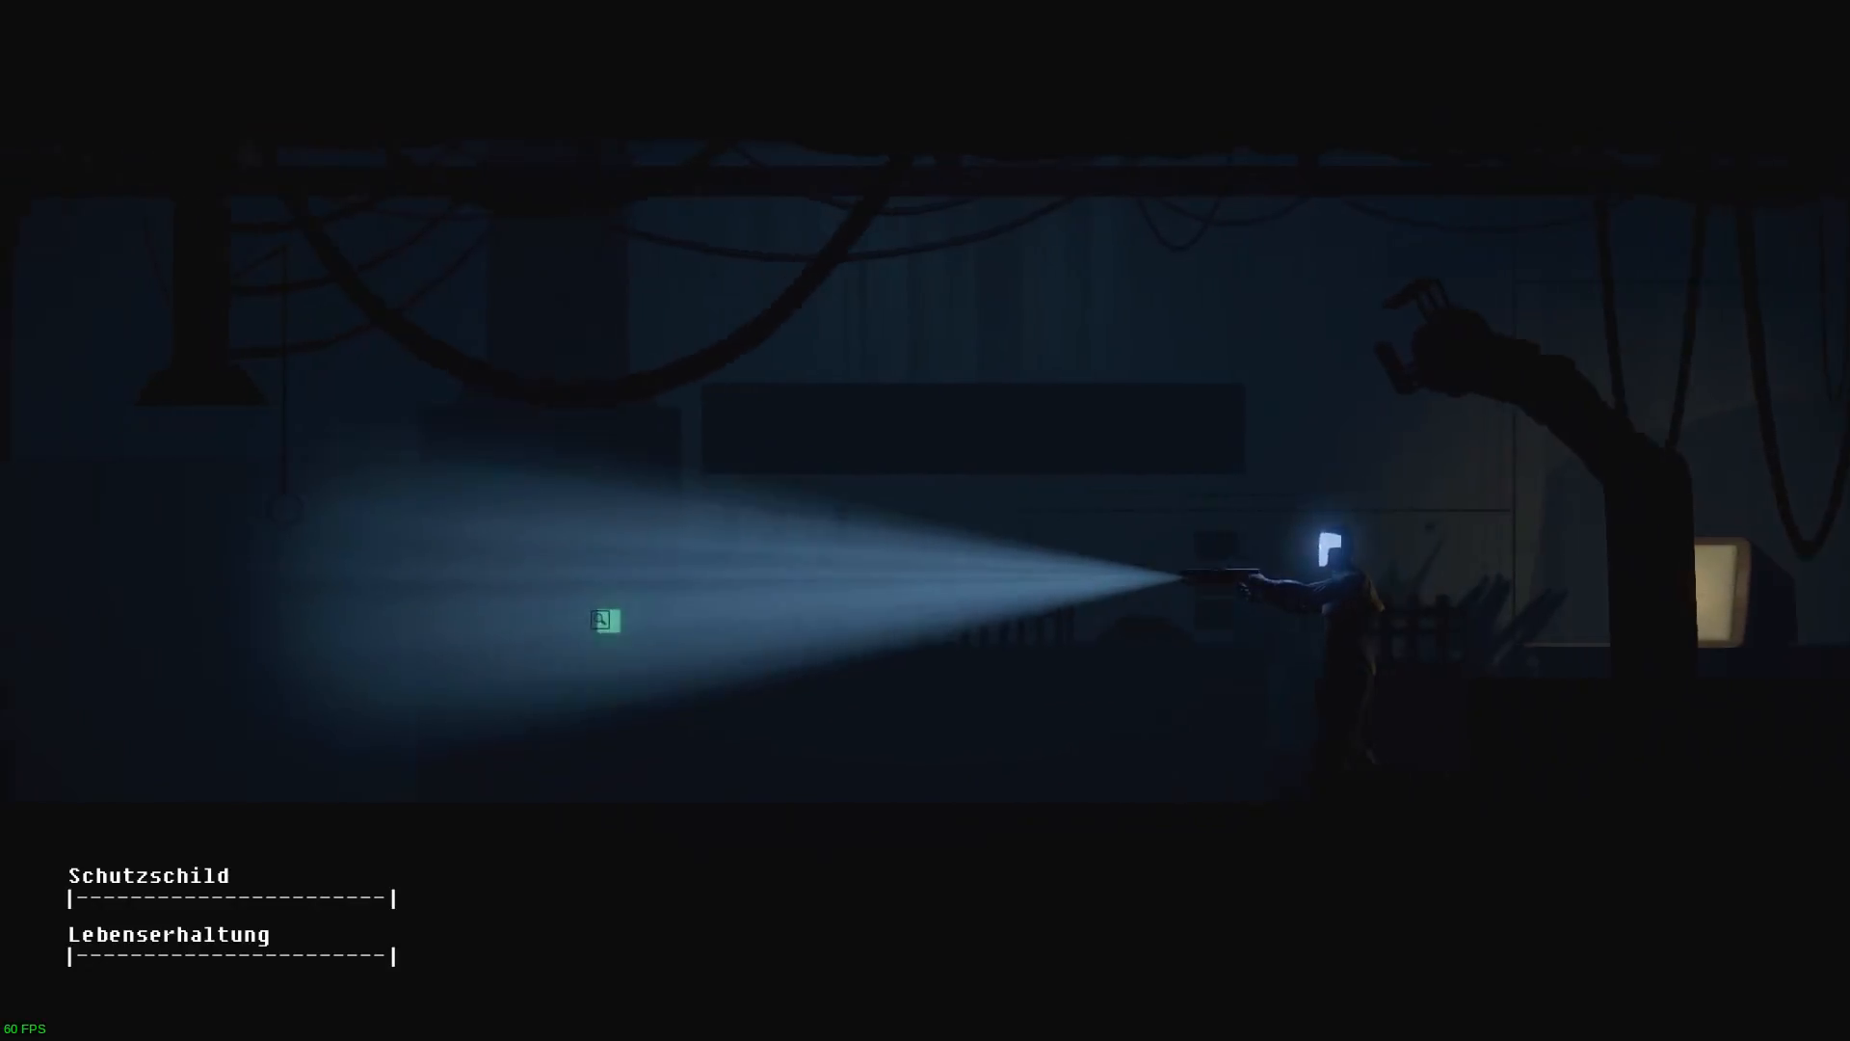
{"action": "left_click", "coordinate": [604, 620]}
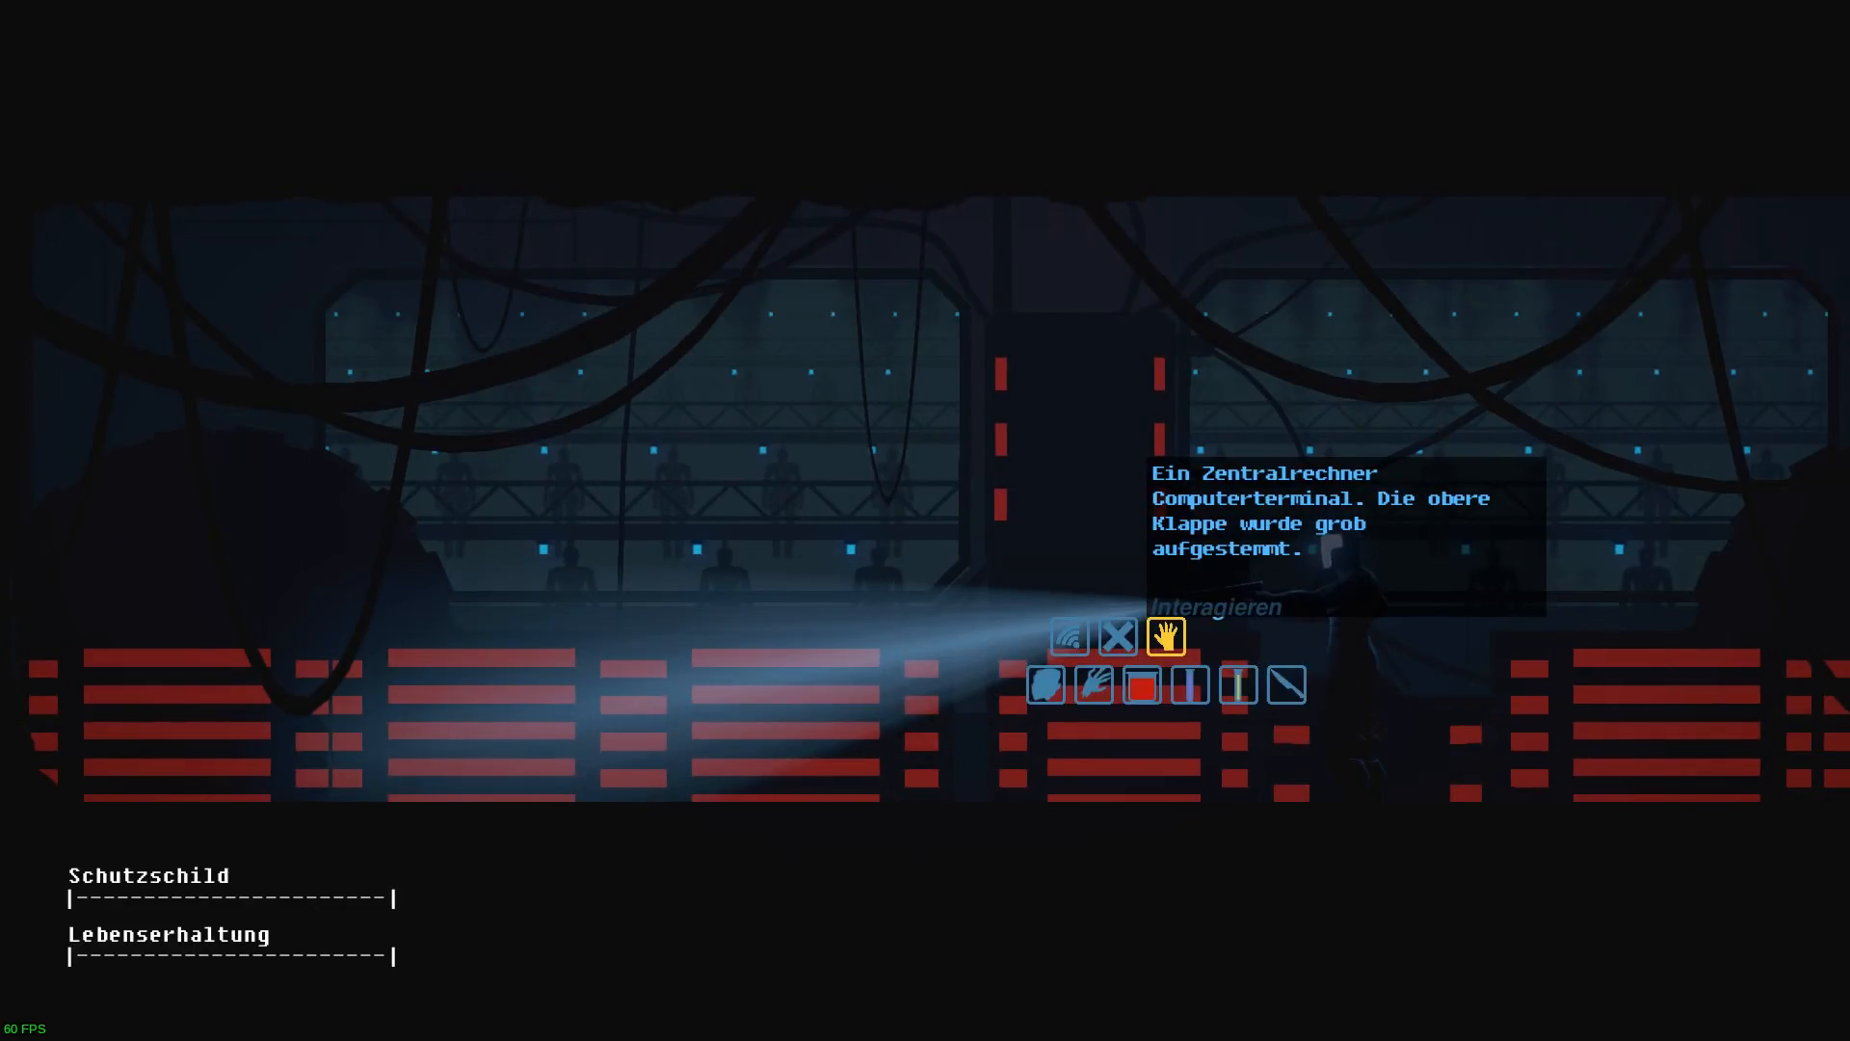
{"action": "left_click", "coordinate": [1165, 637]}
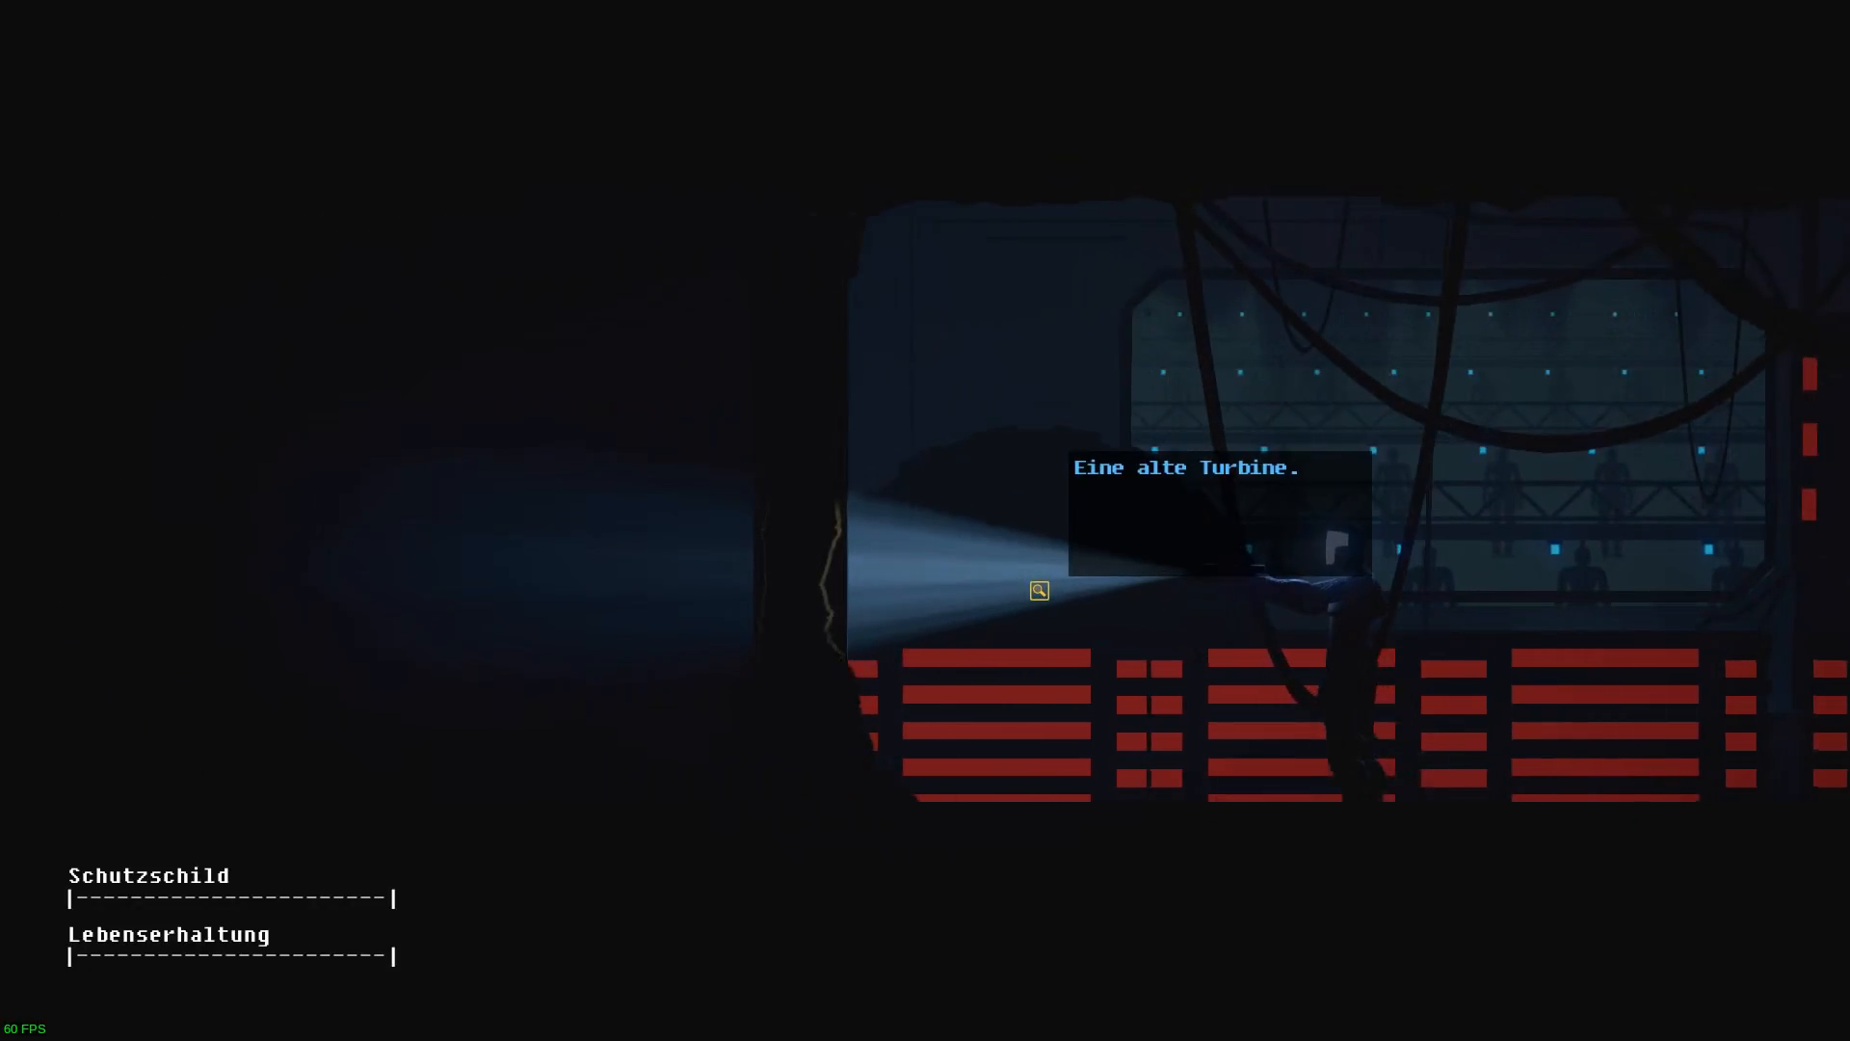
{"action": "left_click", "coordinate": [1037, 589]}
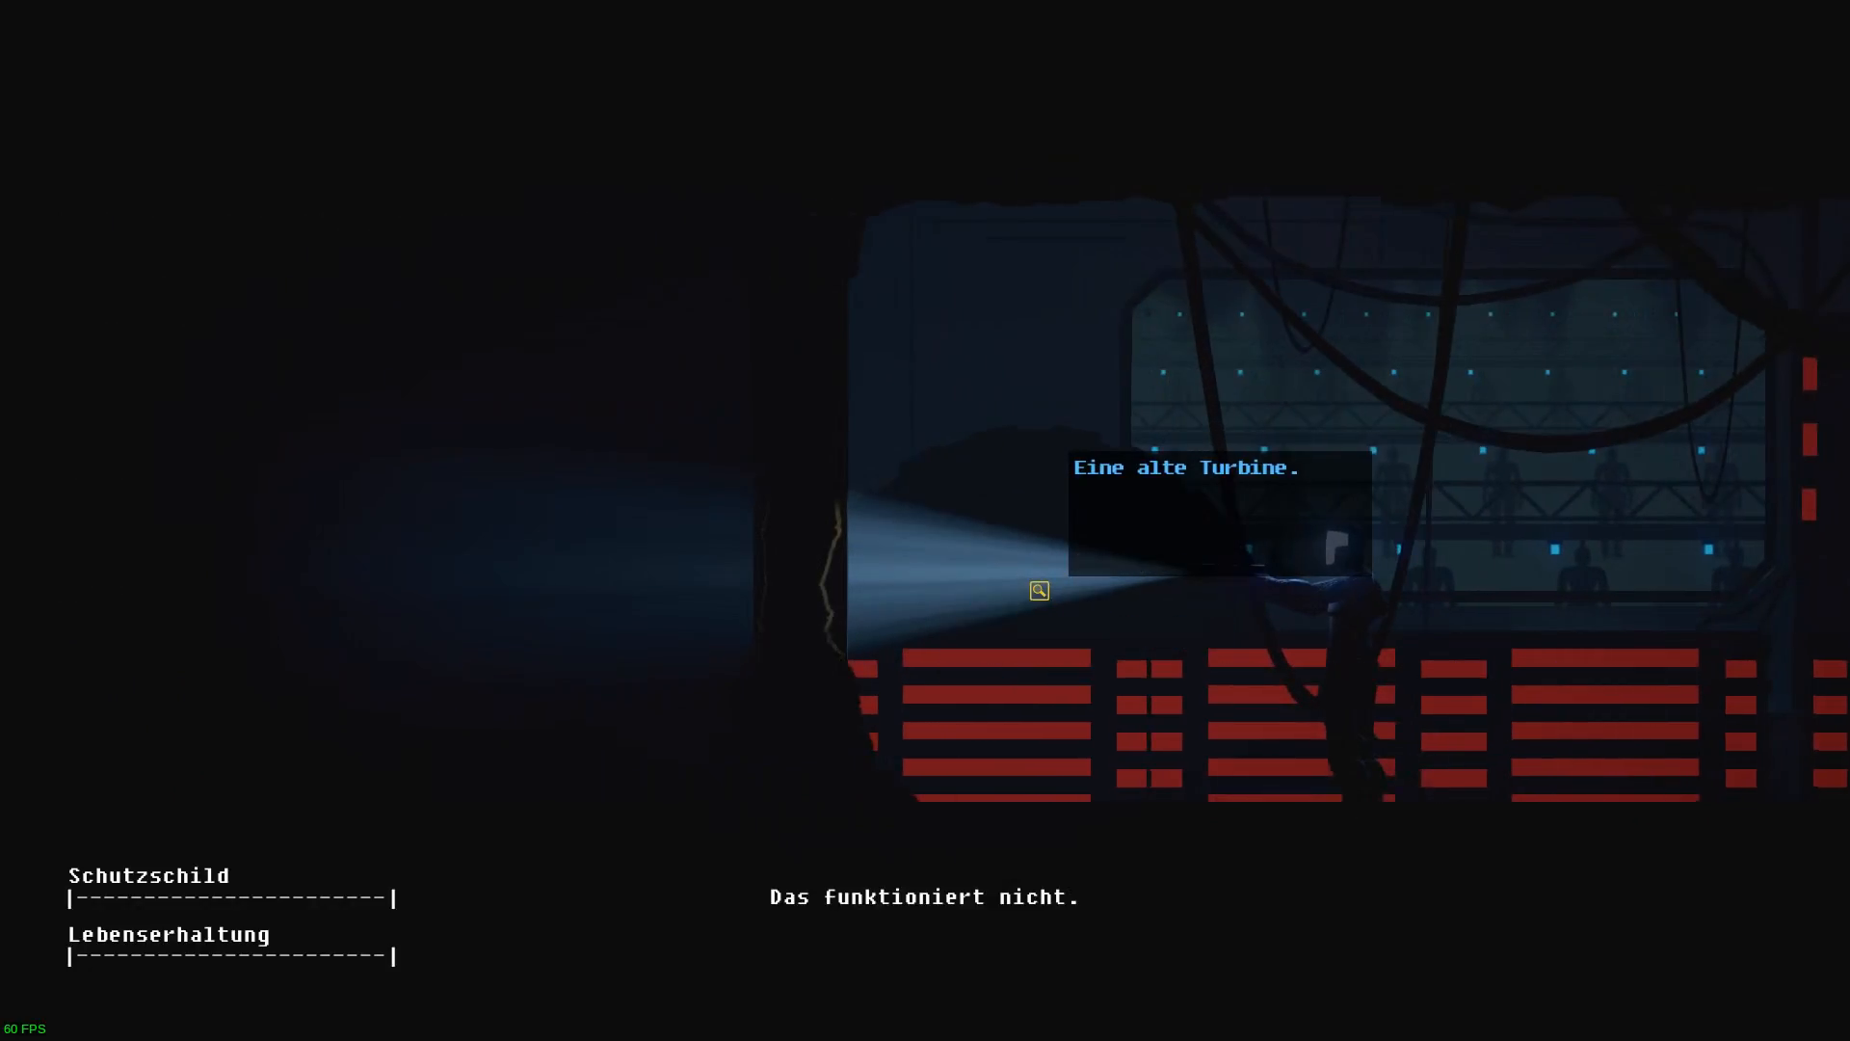
{"action": "left_click", "coordinate": [1037, 590]}
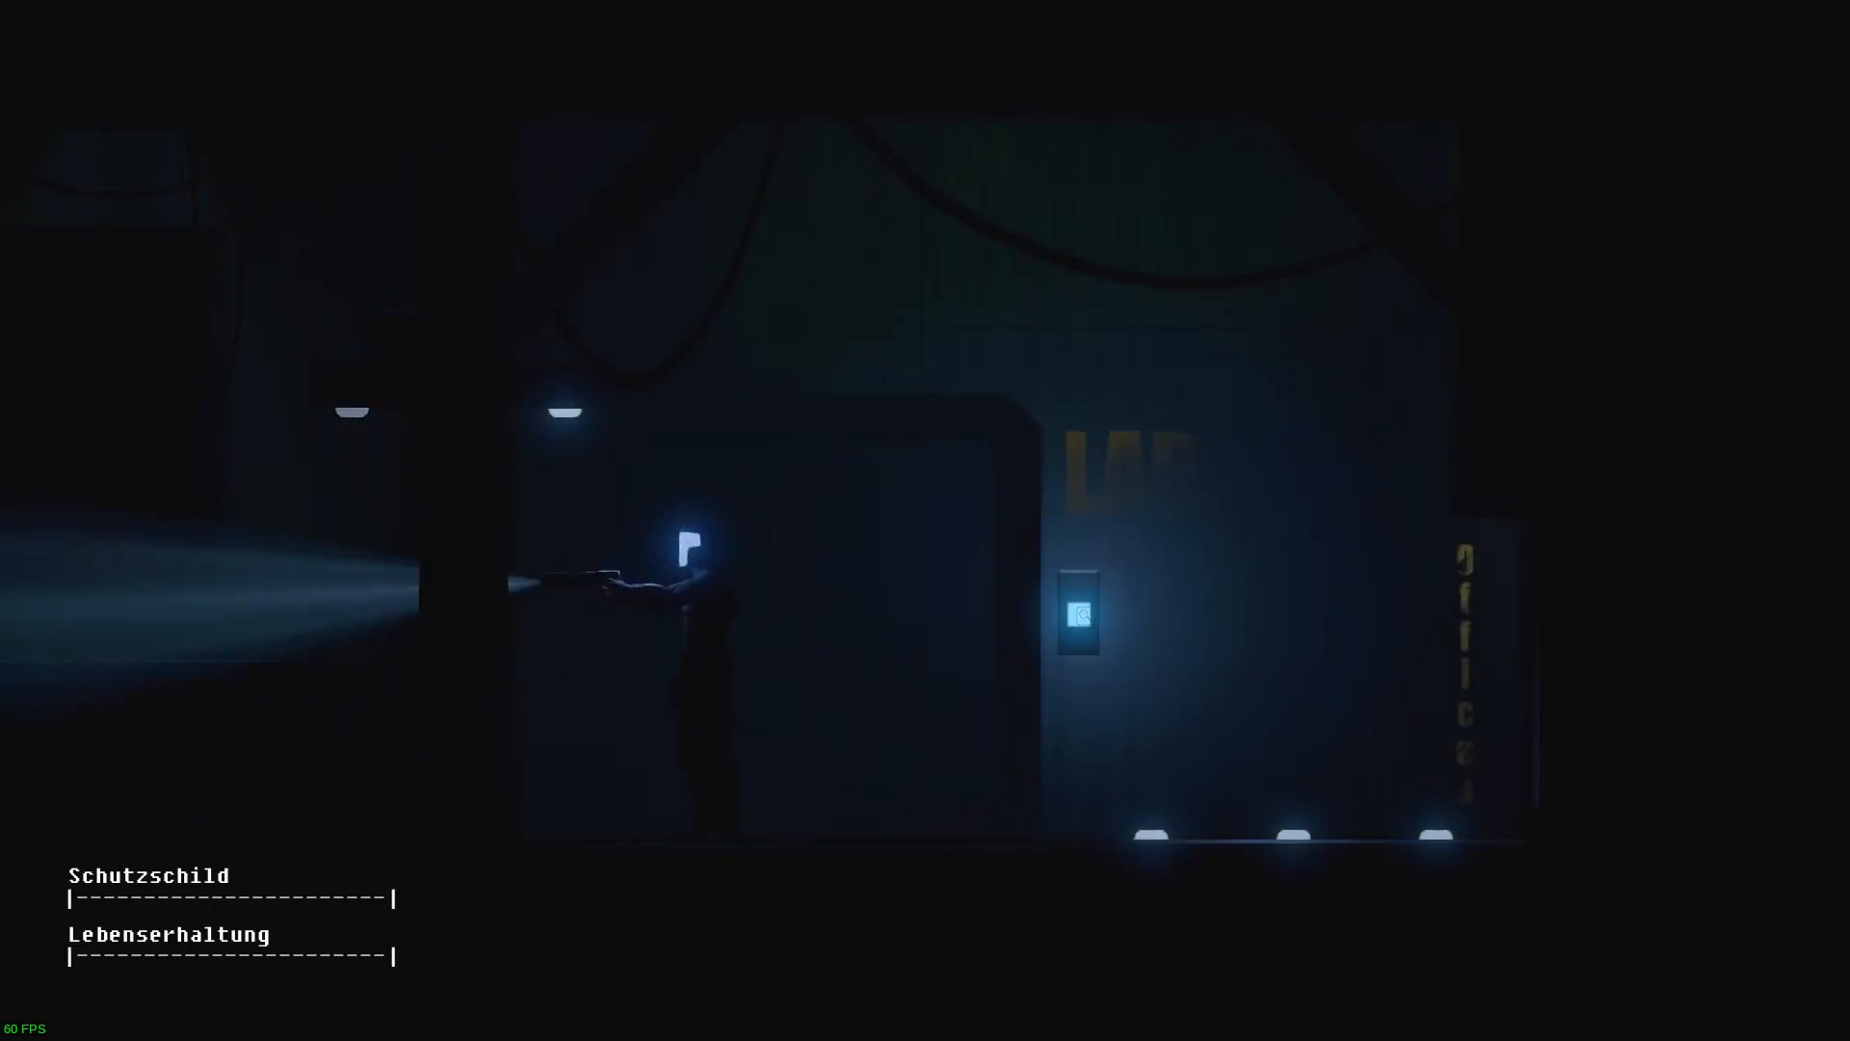
Walk ARID right along the dark corridor past the LAB door.
{"action": "left_click", "coordinate": [1077, 615]}
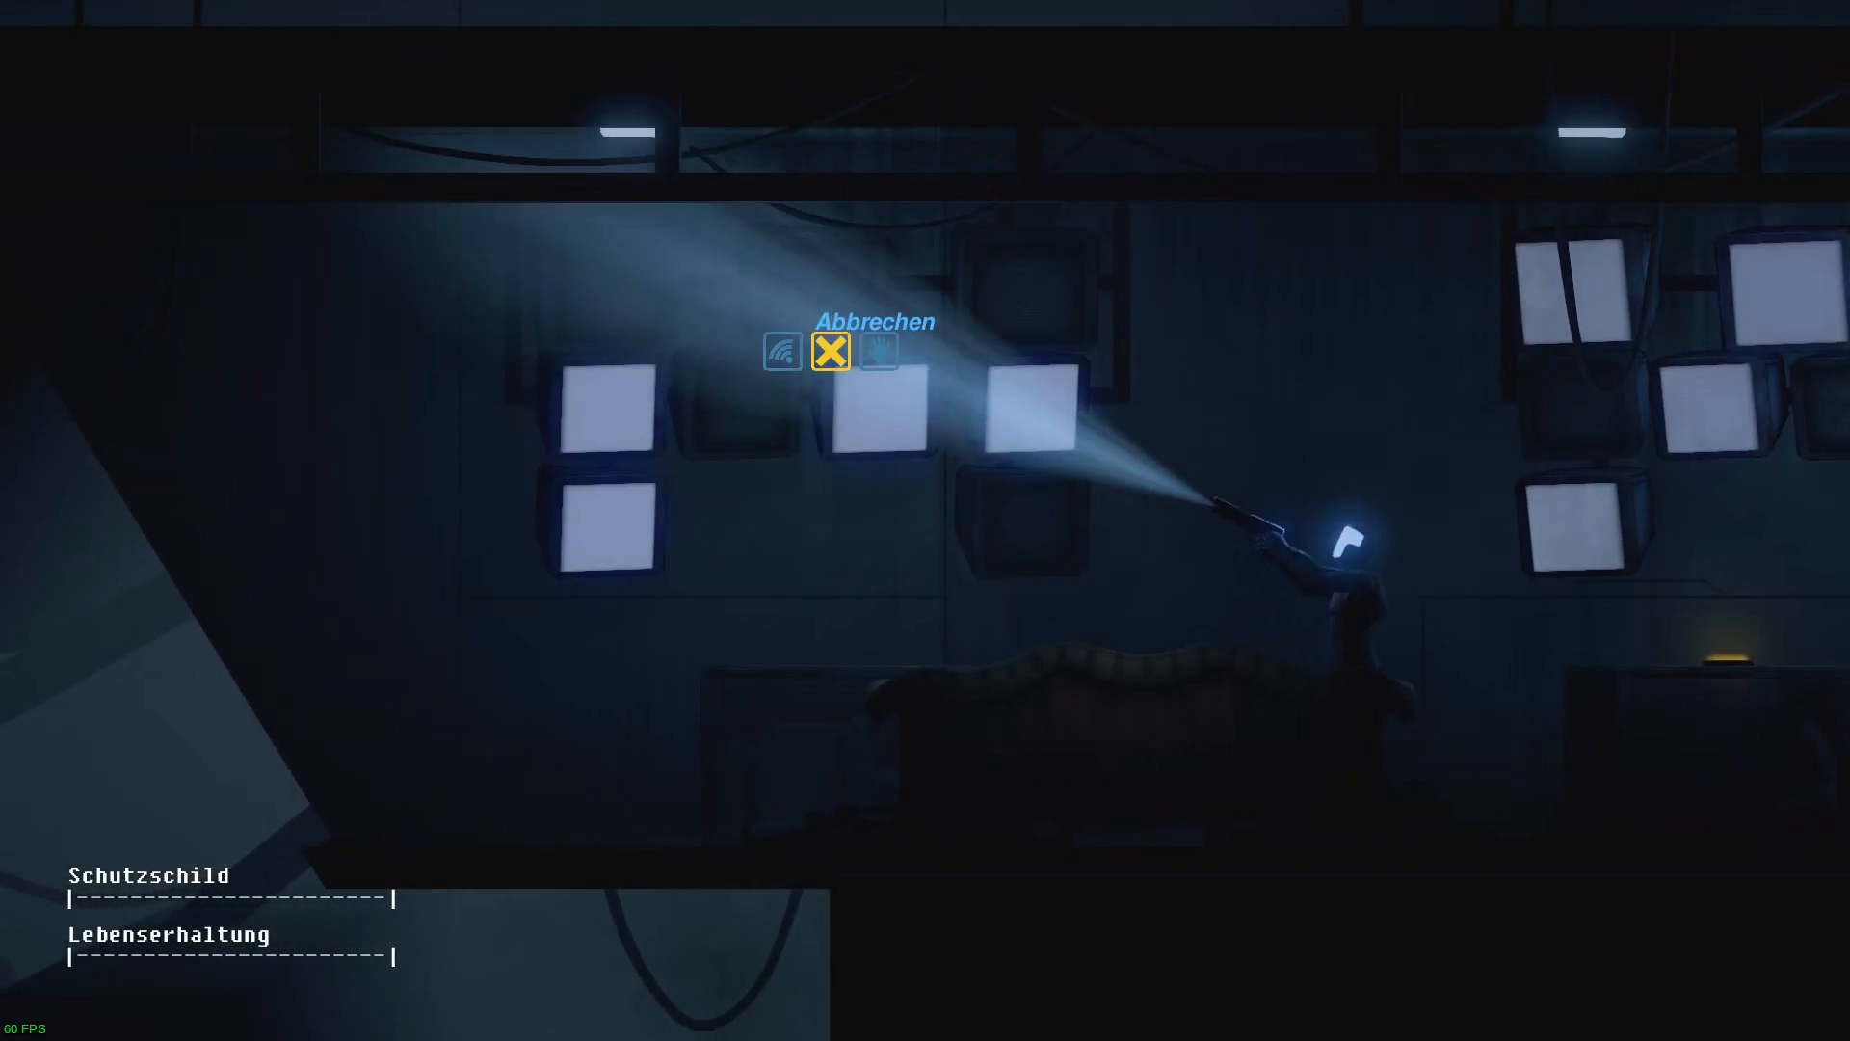
Examine the burned-in test-site monitor wall and choose Interagieren on it.
{"action": "left_click", "coordinate": [879, 351]}
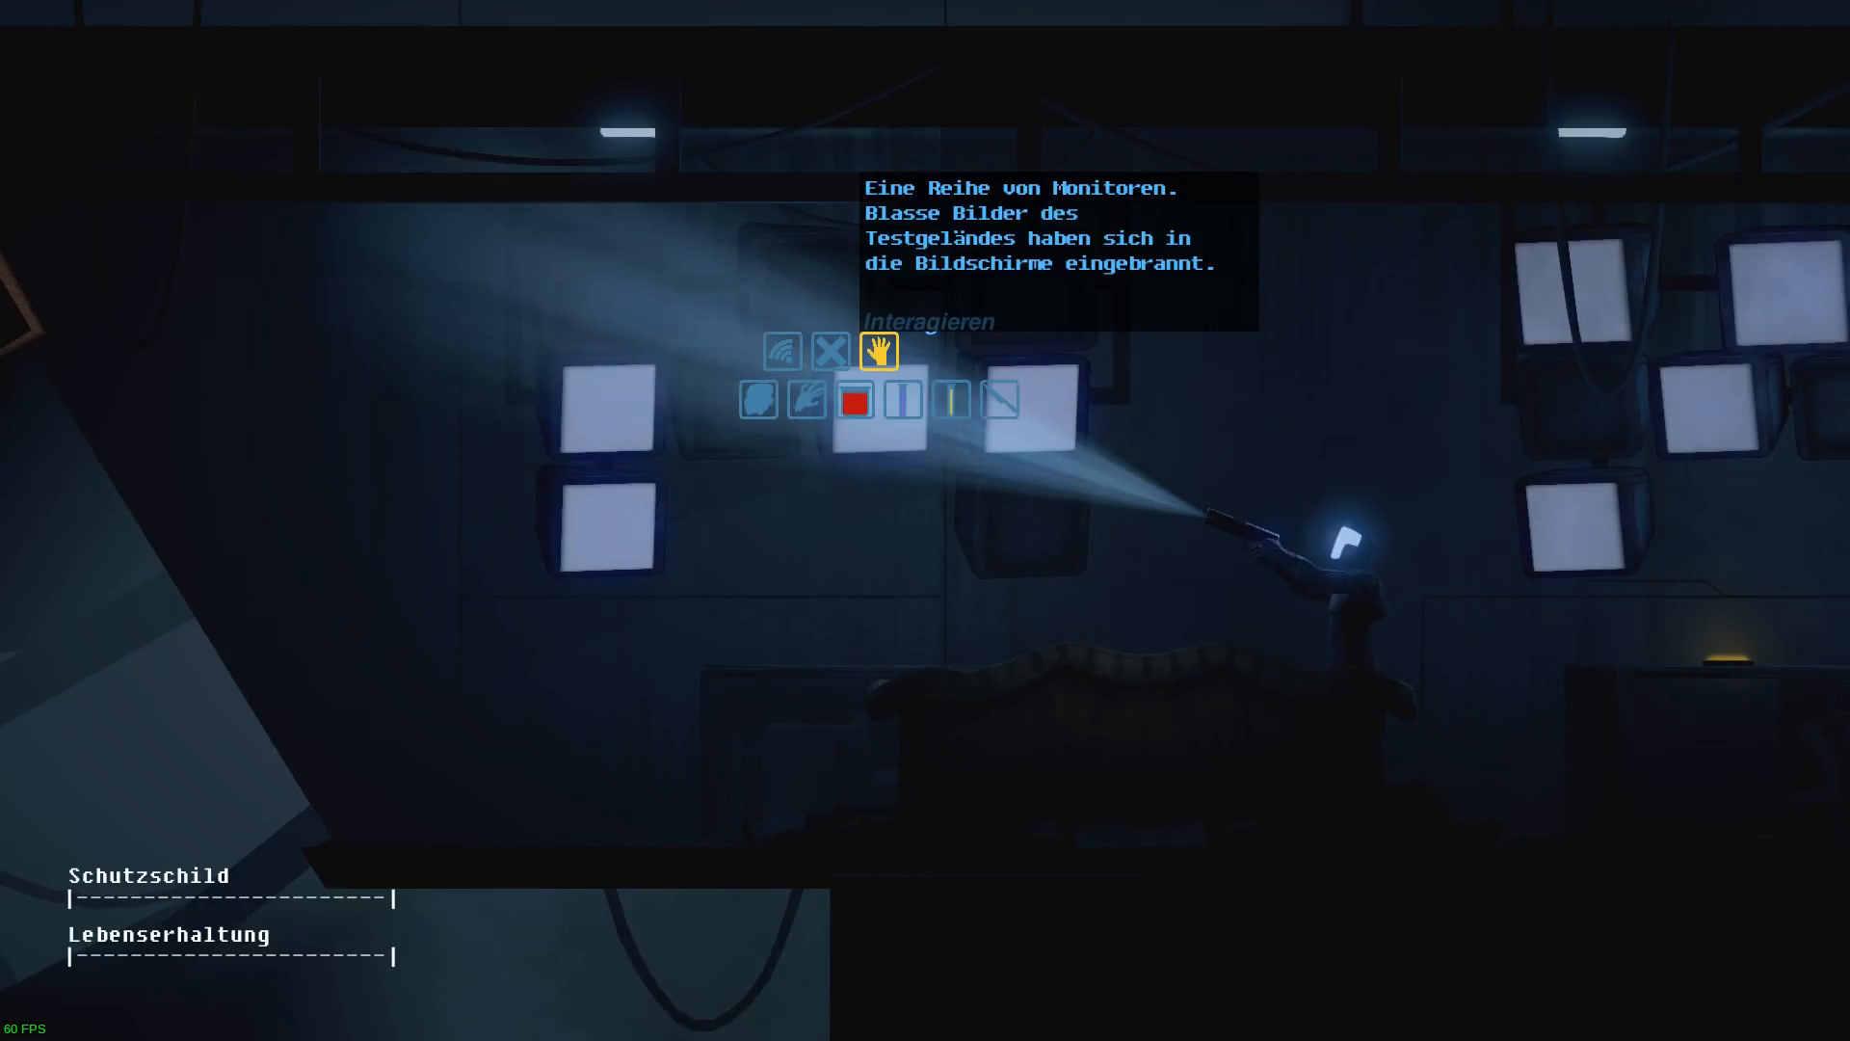
{"action": "left_click", "coordinate": [878, 352]}
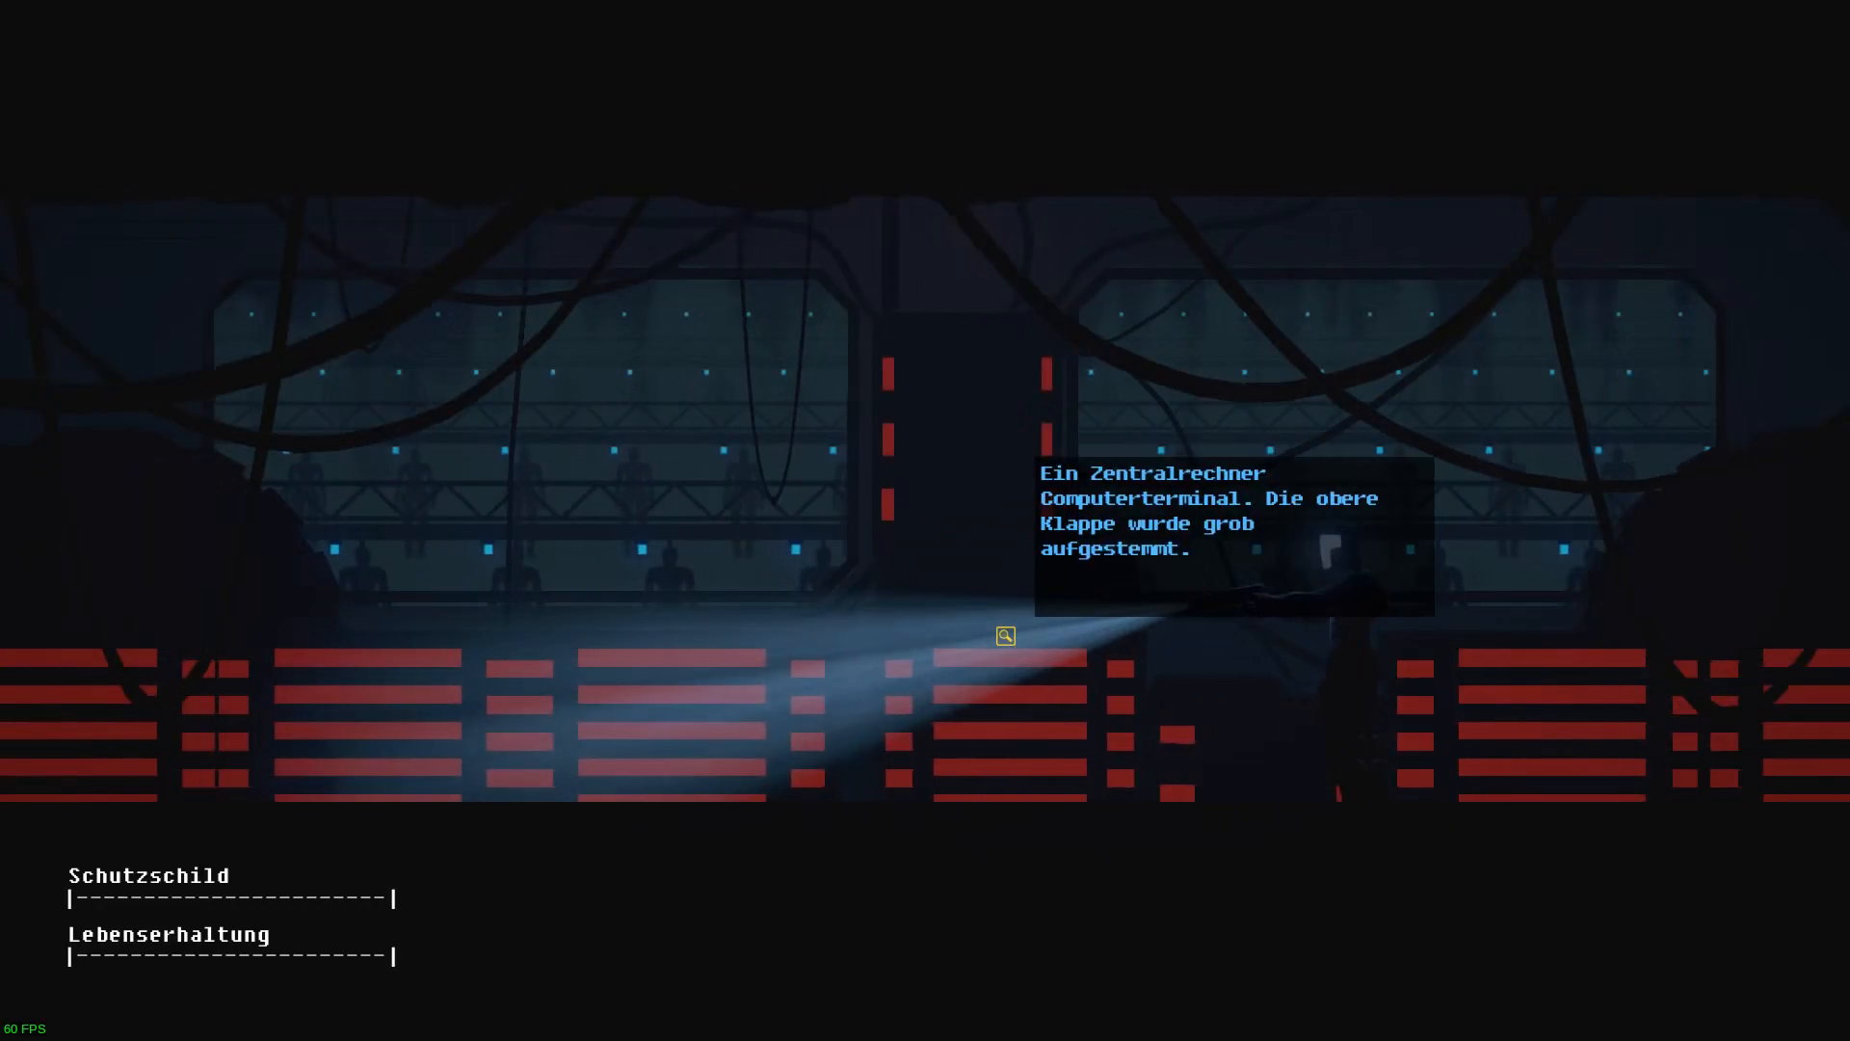
Try shoe cover, superconducting liquid, violet reactant and kitchen knife on the mainframe terminal.
{"action": "left_click", "coordinate": [1004, 637]}
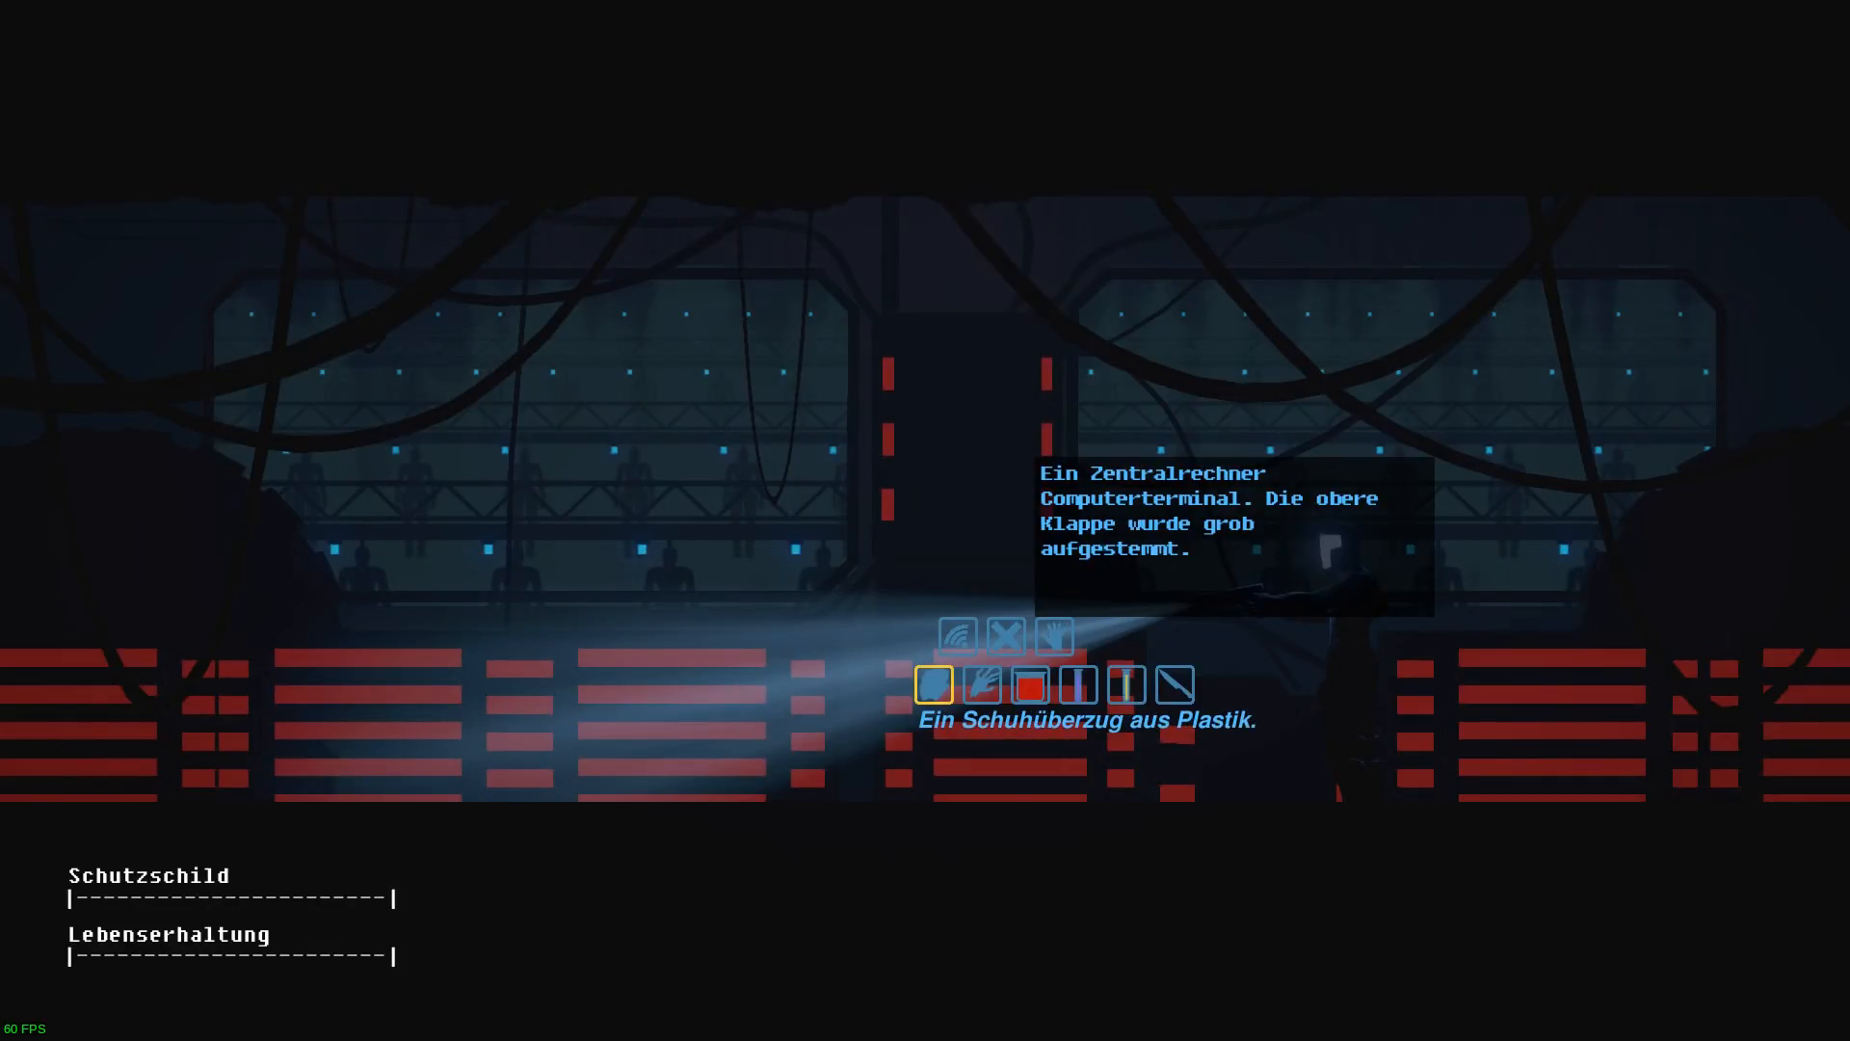
{"action": "left_click", "coordinate": [960, 638]}
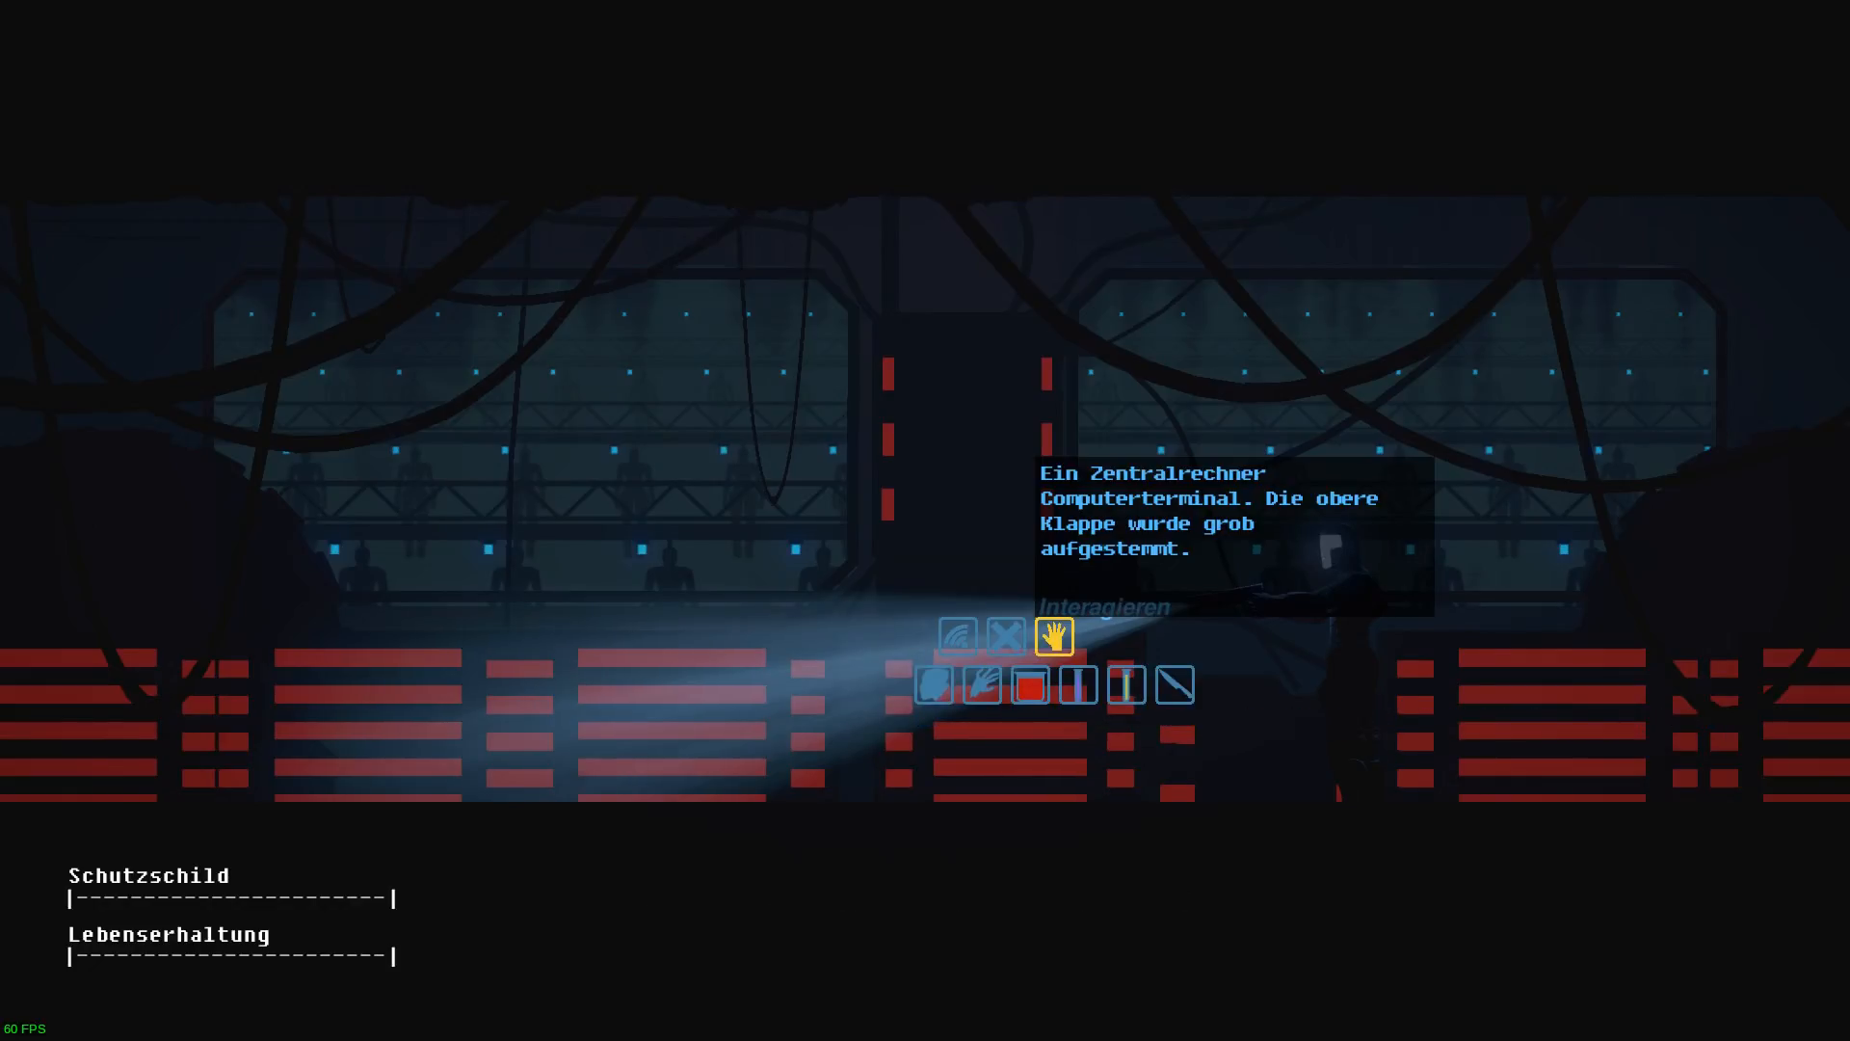
{"action": "left_click", "coordinate": [1030, 684]}
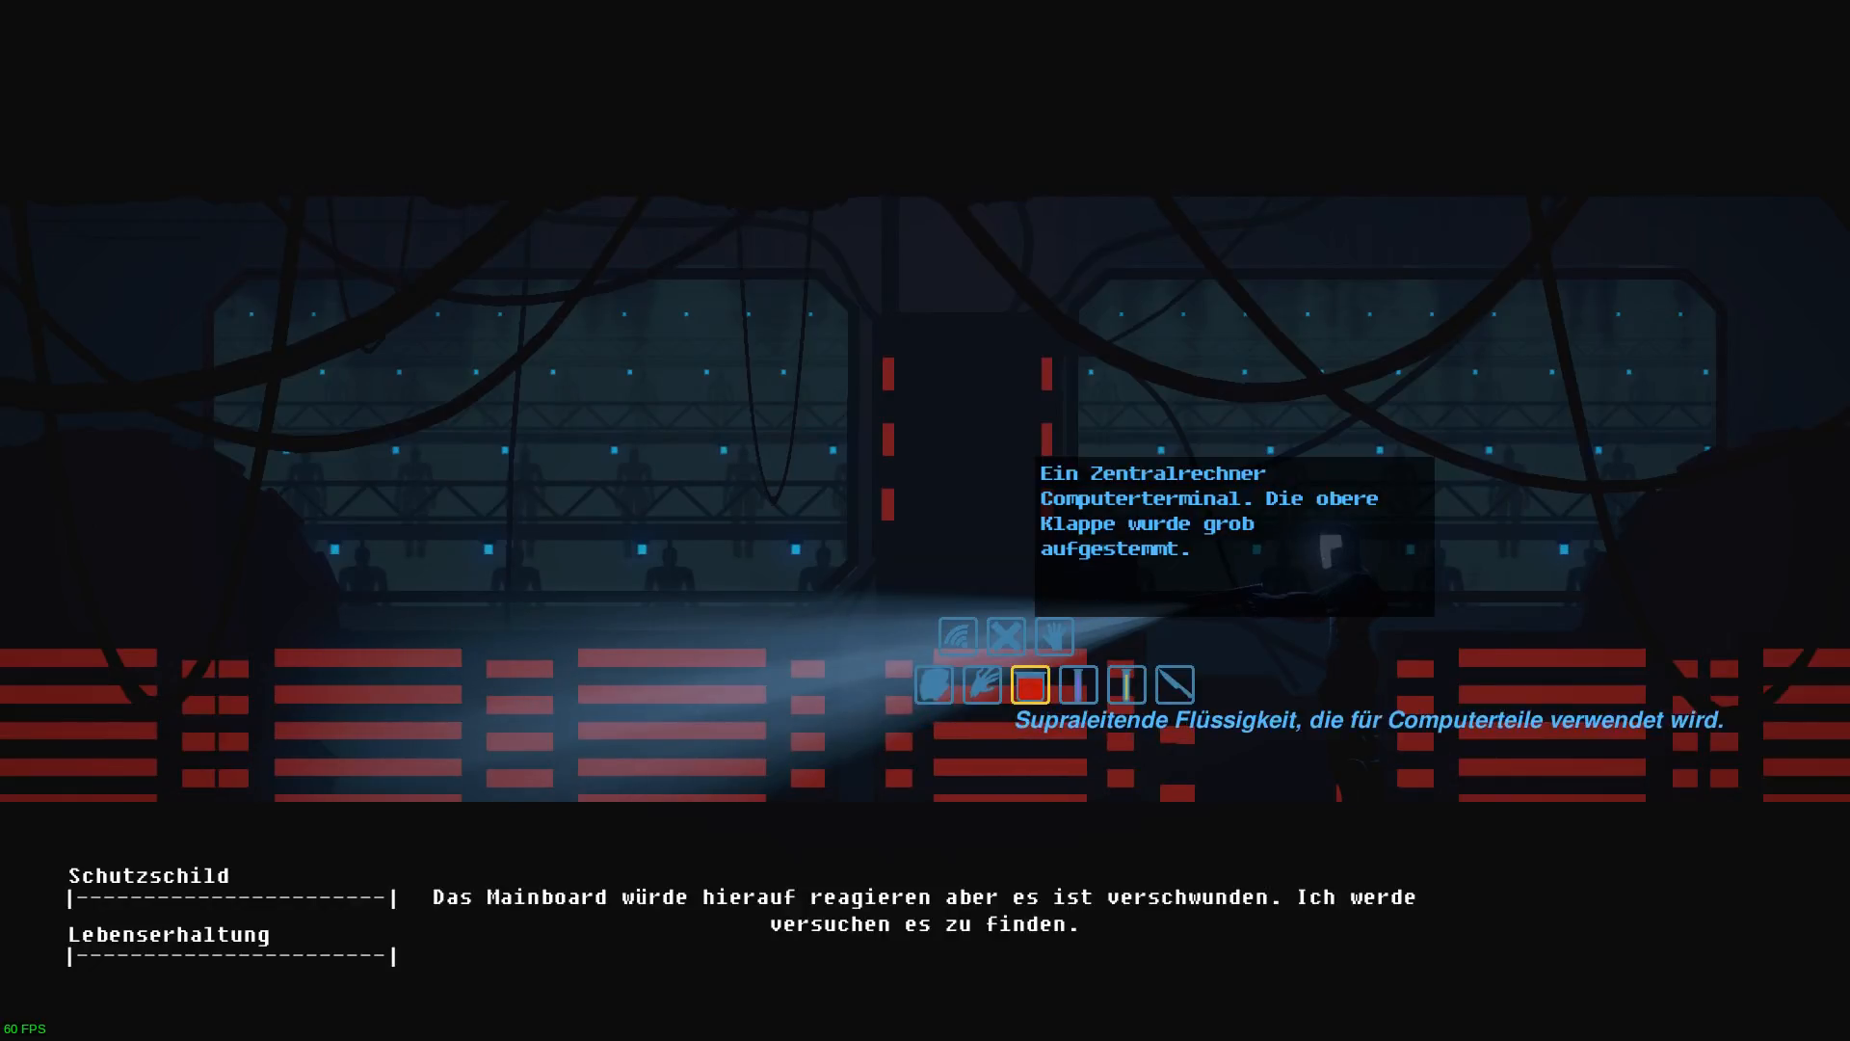
{"action": "left_click", "coordinate": [1080, 685]}
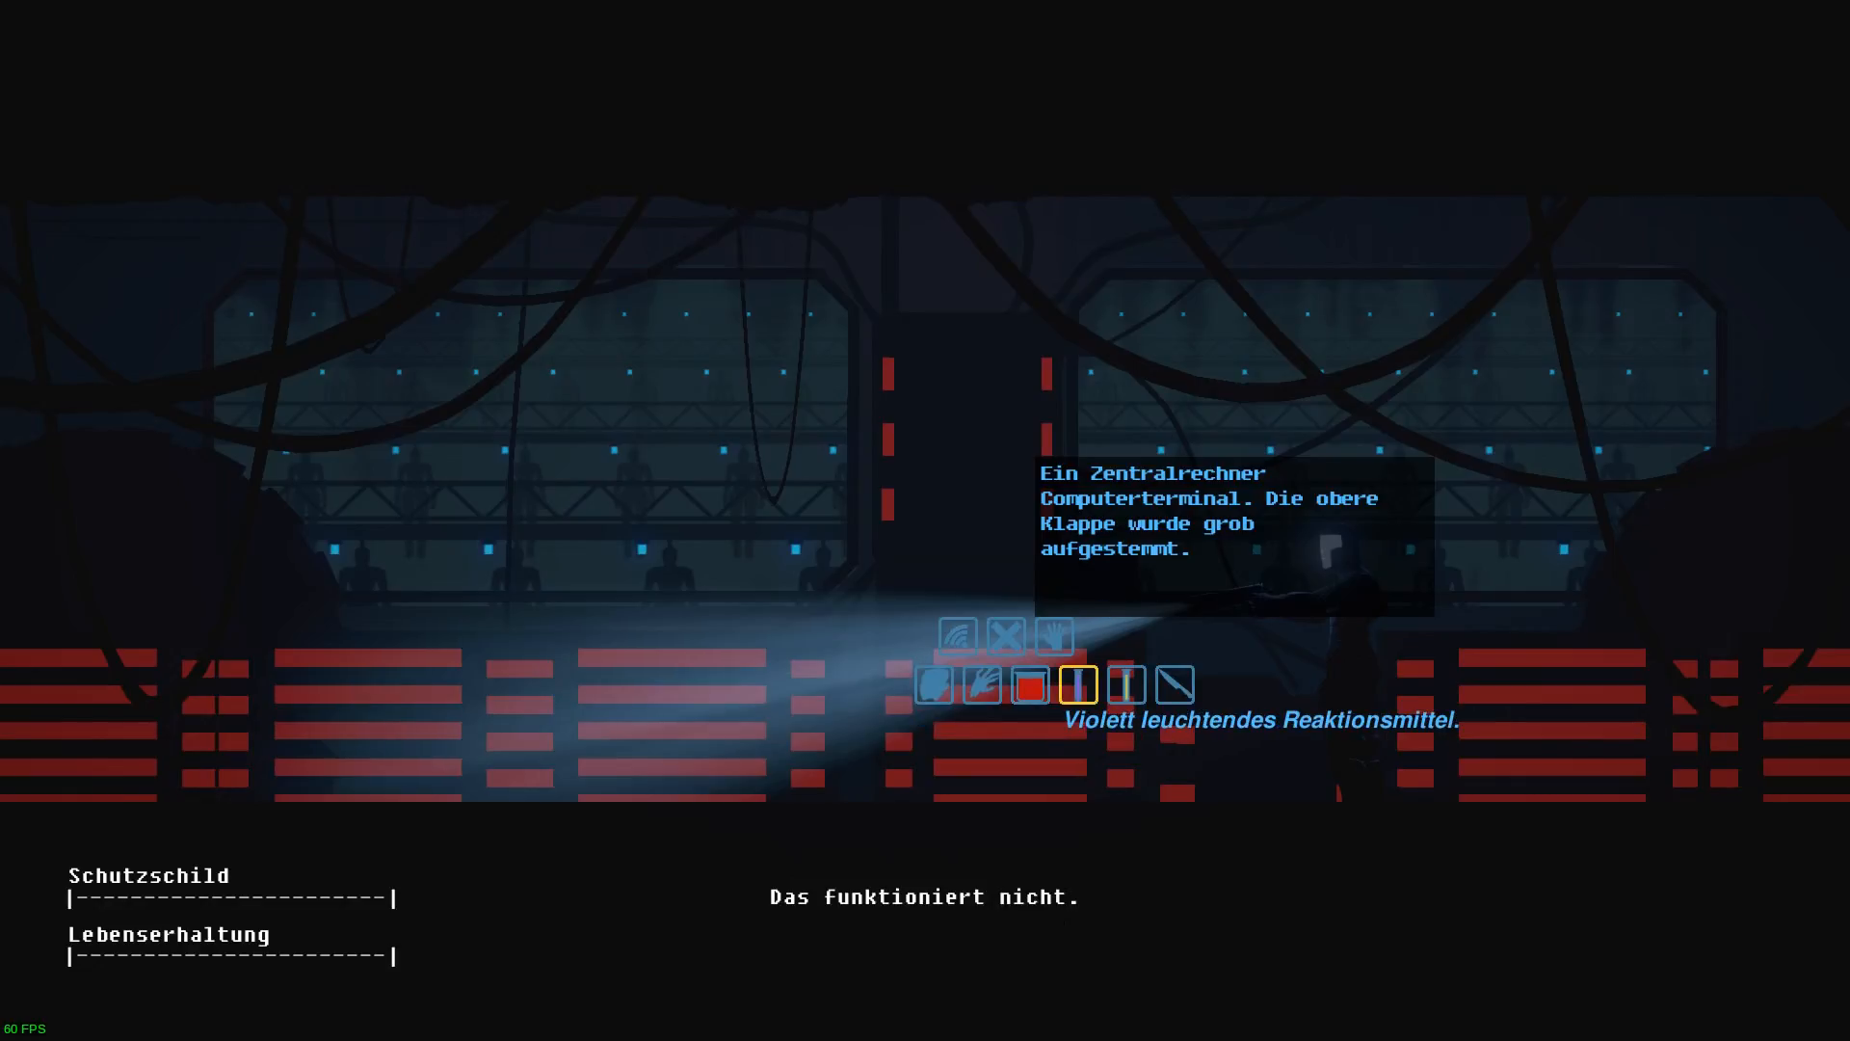
{"action": "left_click", "coordinate": [1126, 685]}
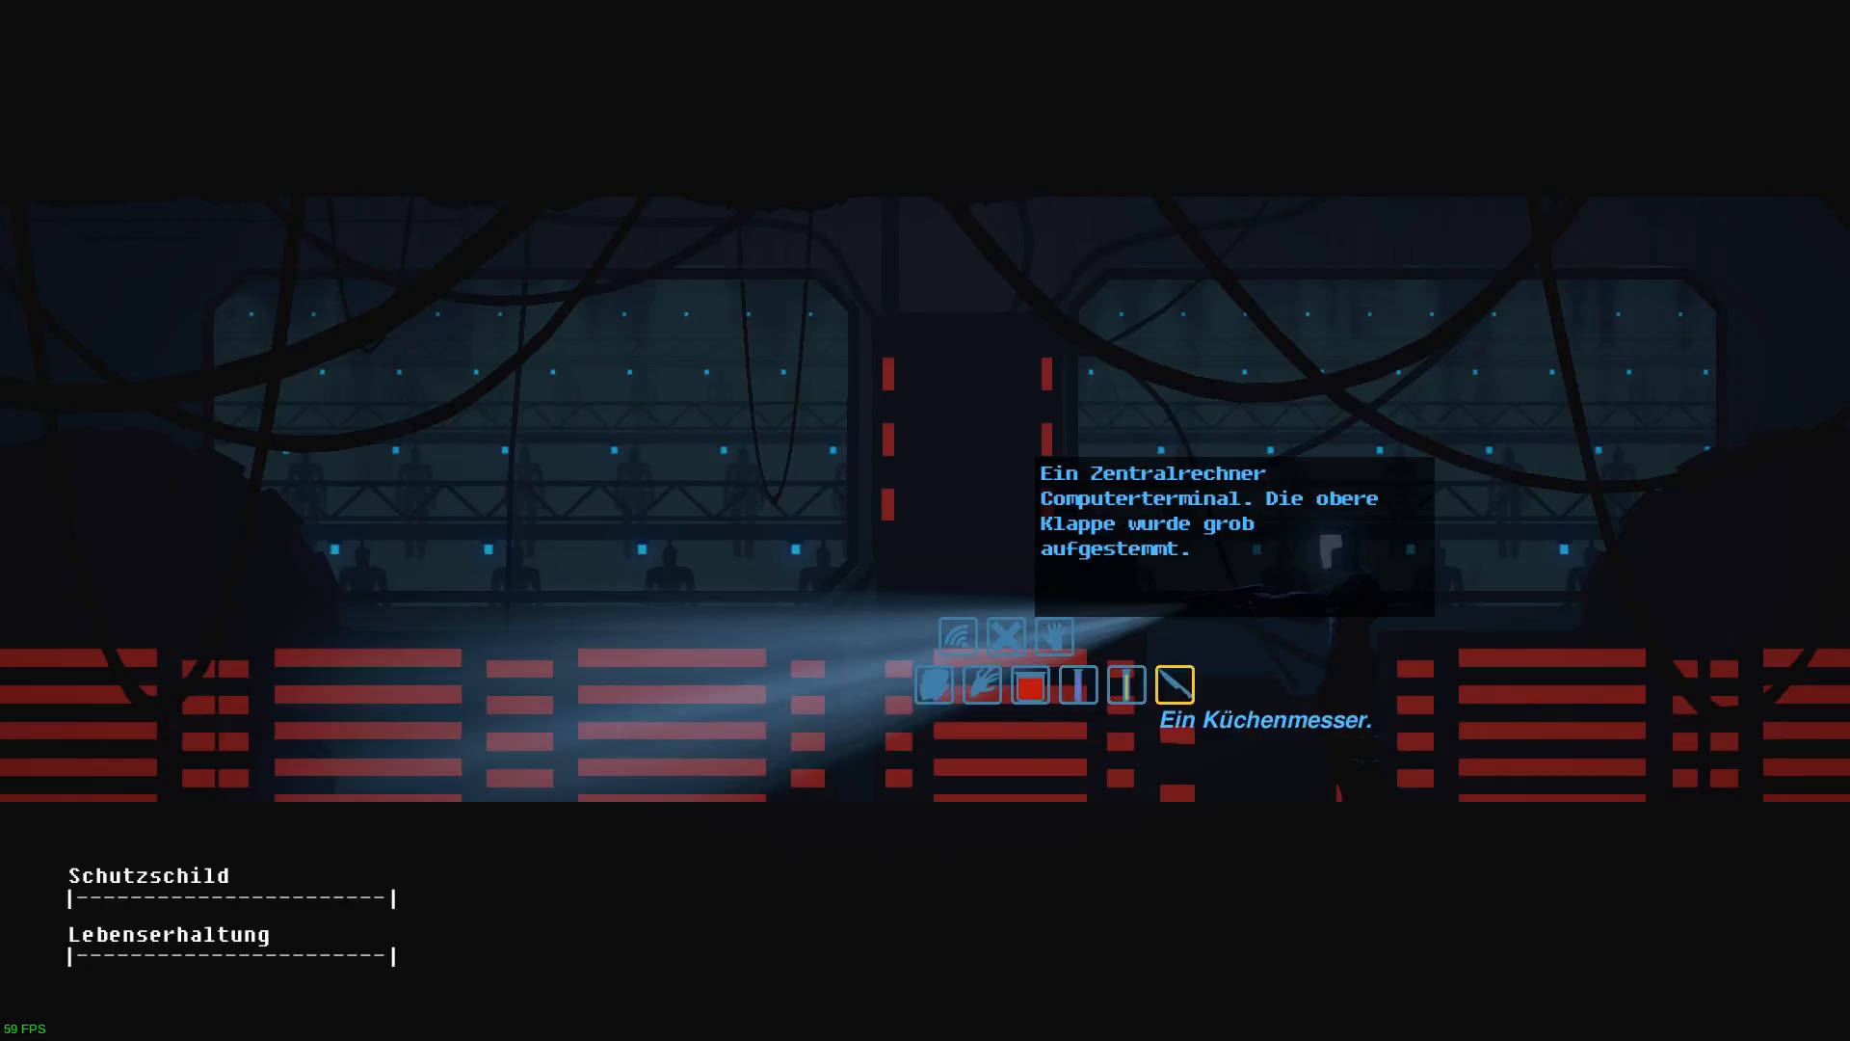
{"action": "left_click", "coordinate": [1005, 653]}
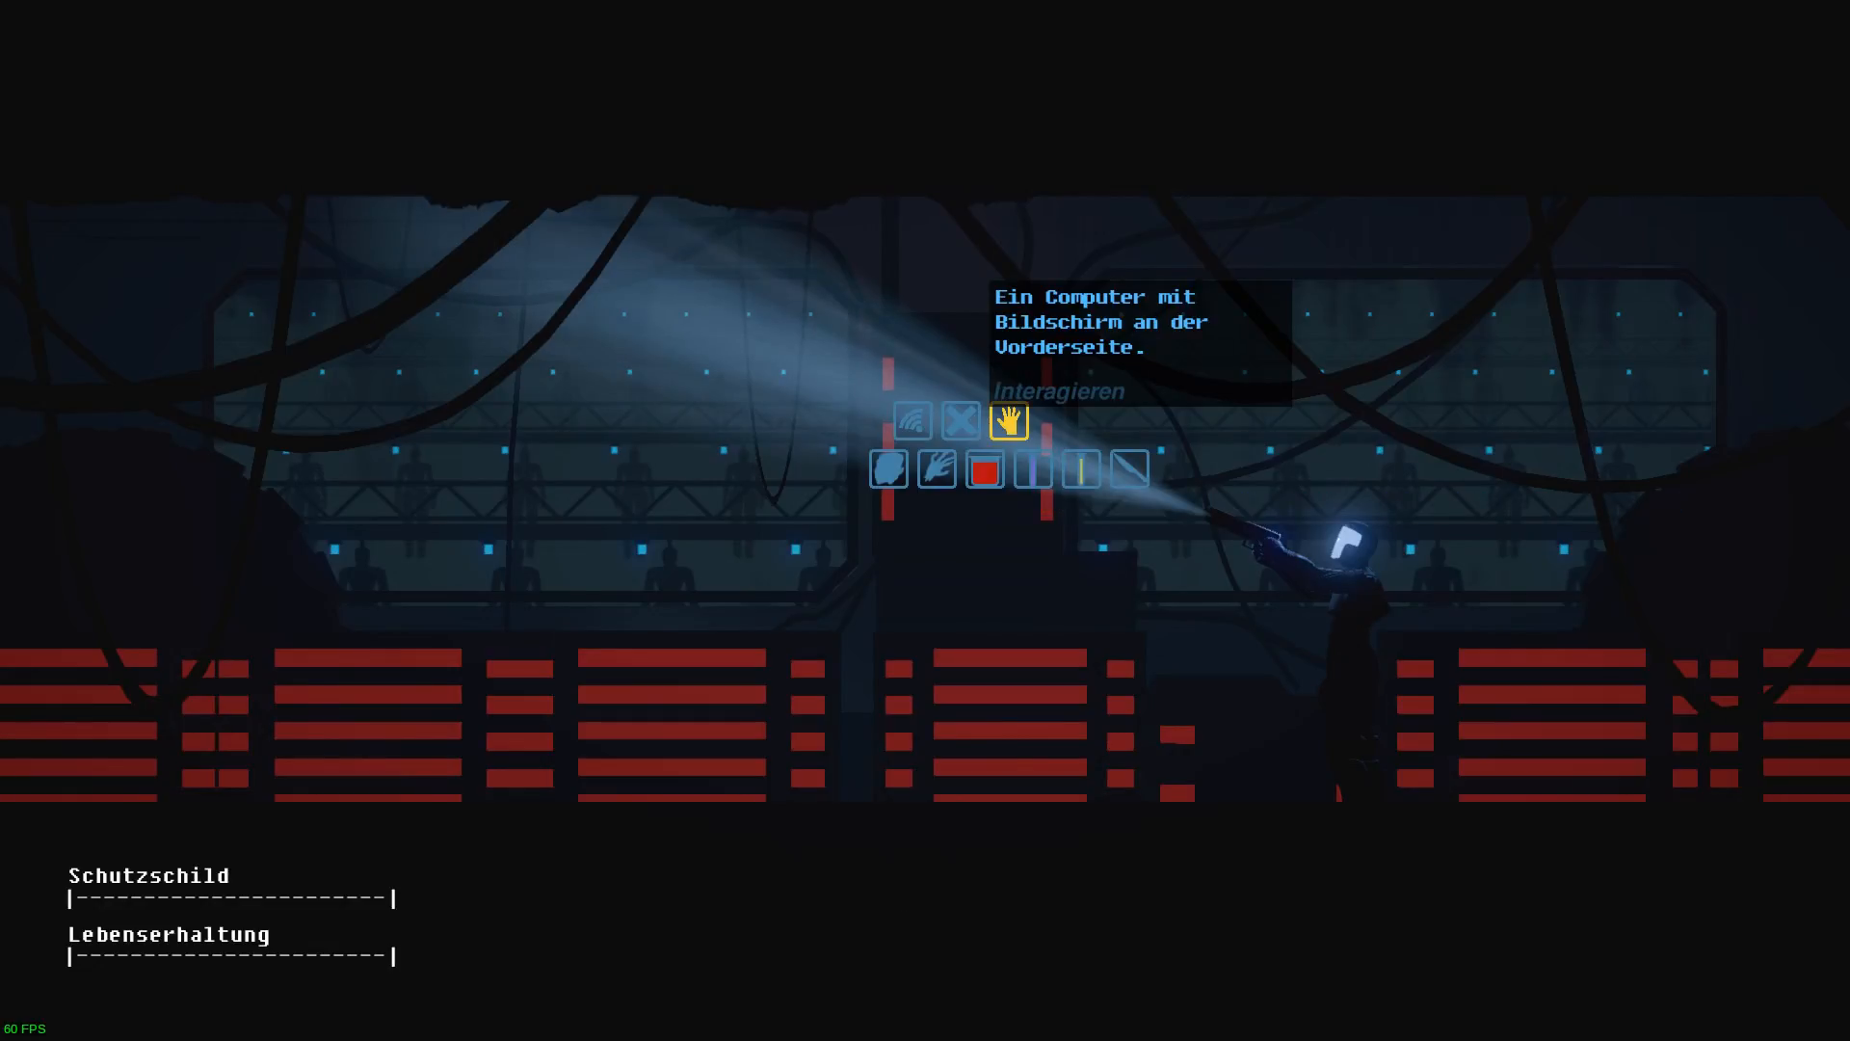
Choose Interagieren on the computer with the front screen.
{"action": "left_click", "coordinate": [961, 421]}
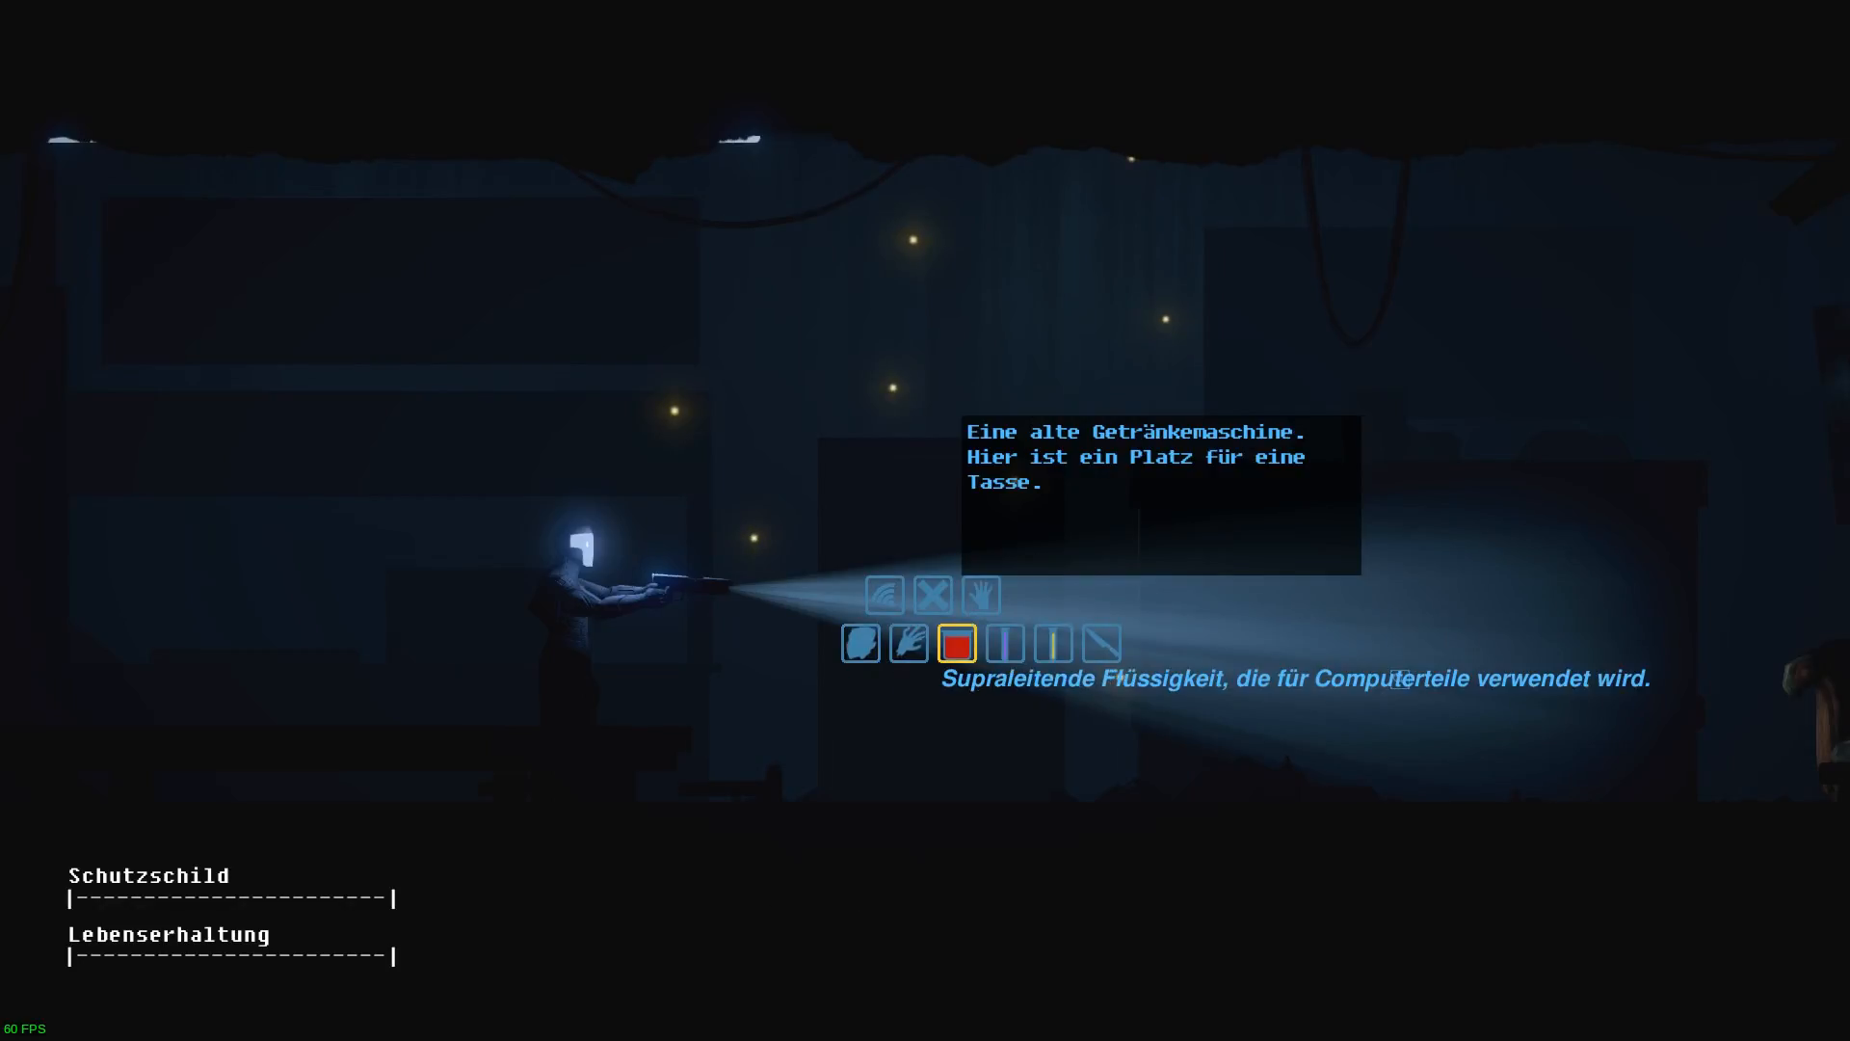
Use the red superconducting liquid on the Getränkemaschine.
{"action": "left_click", "coordinate": [1006, 645]}
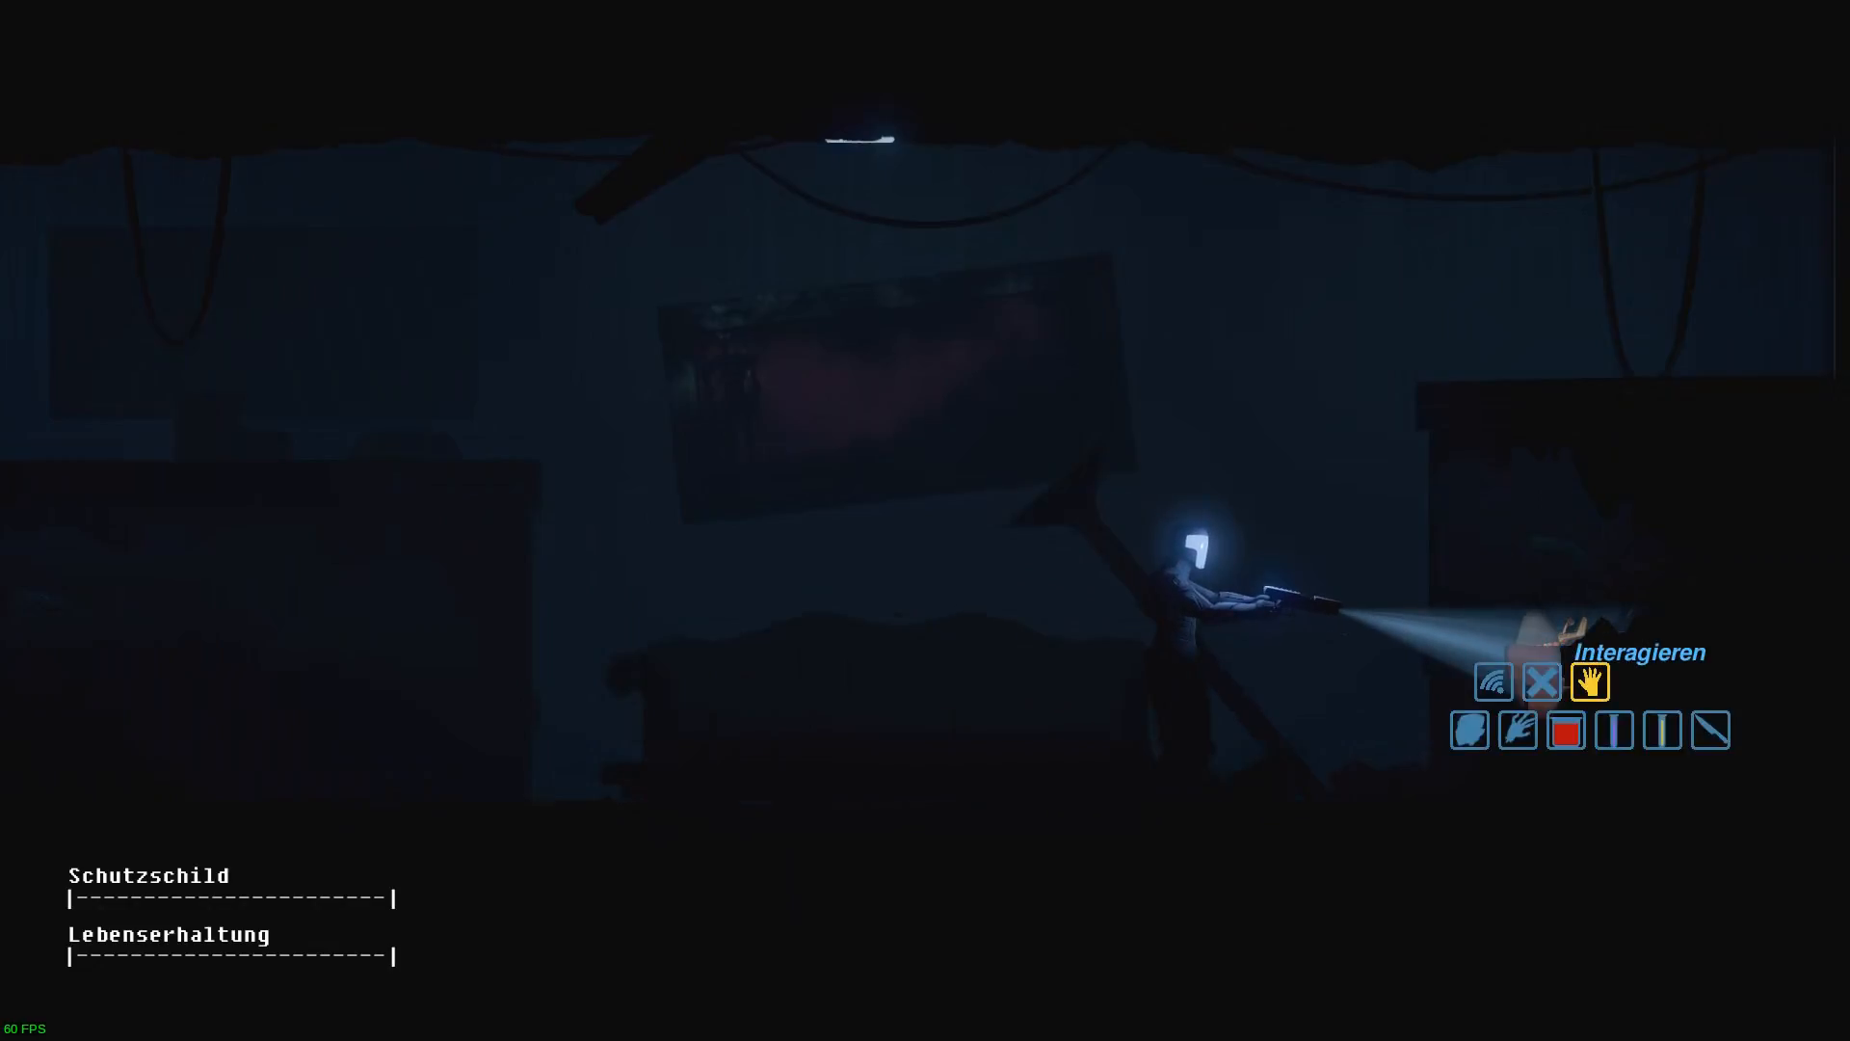
Choose Interagieren on the smashed aquarium, then Abbrechen to close its menu.
{"action": "left_click", "coordinate": [1589, 681]}
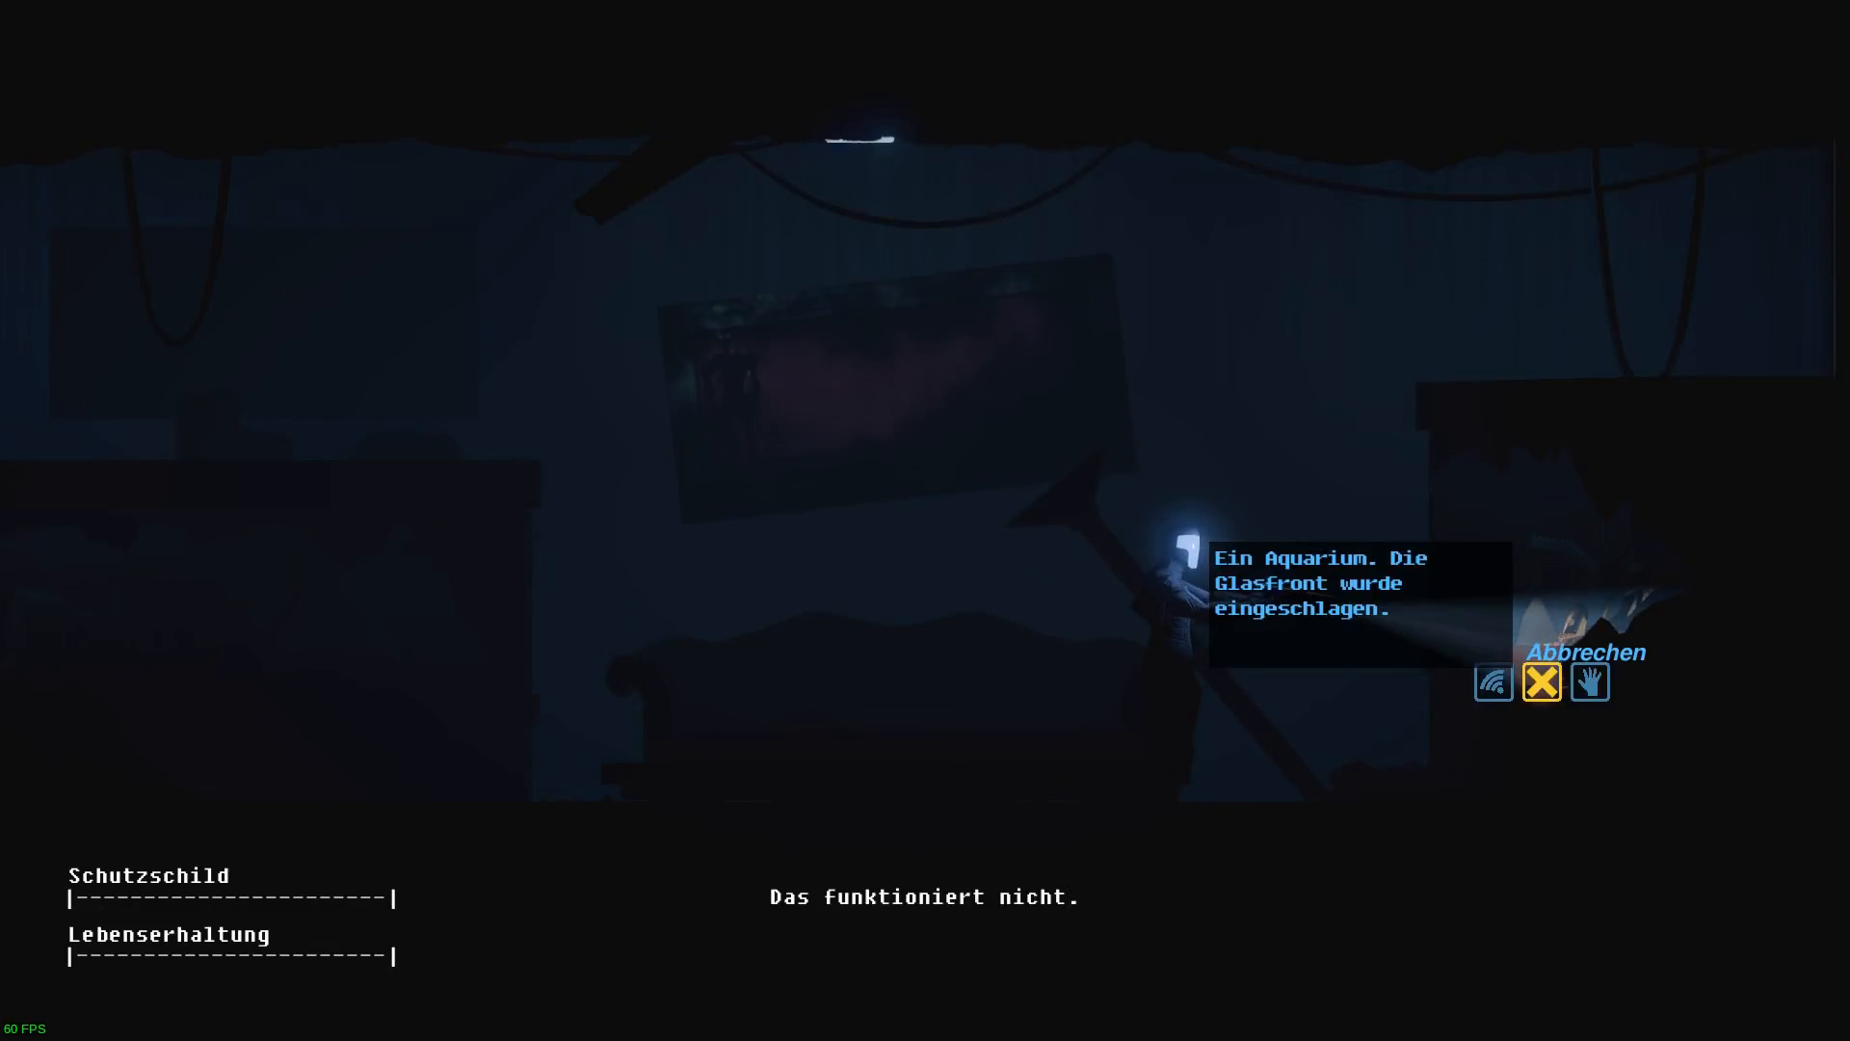
{"action": "left_click", "coordinate": [1542, 682]}
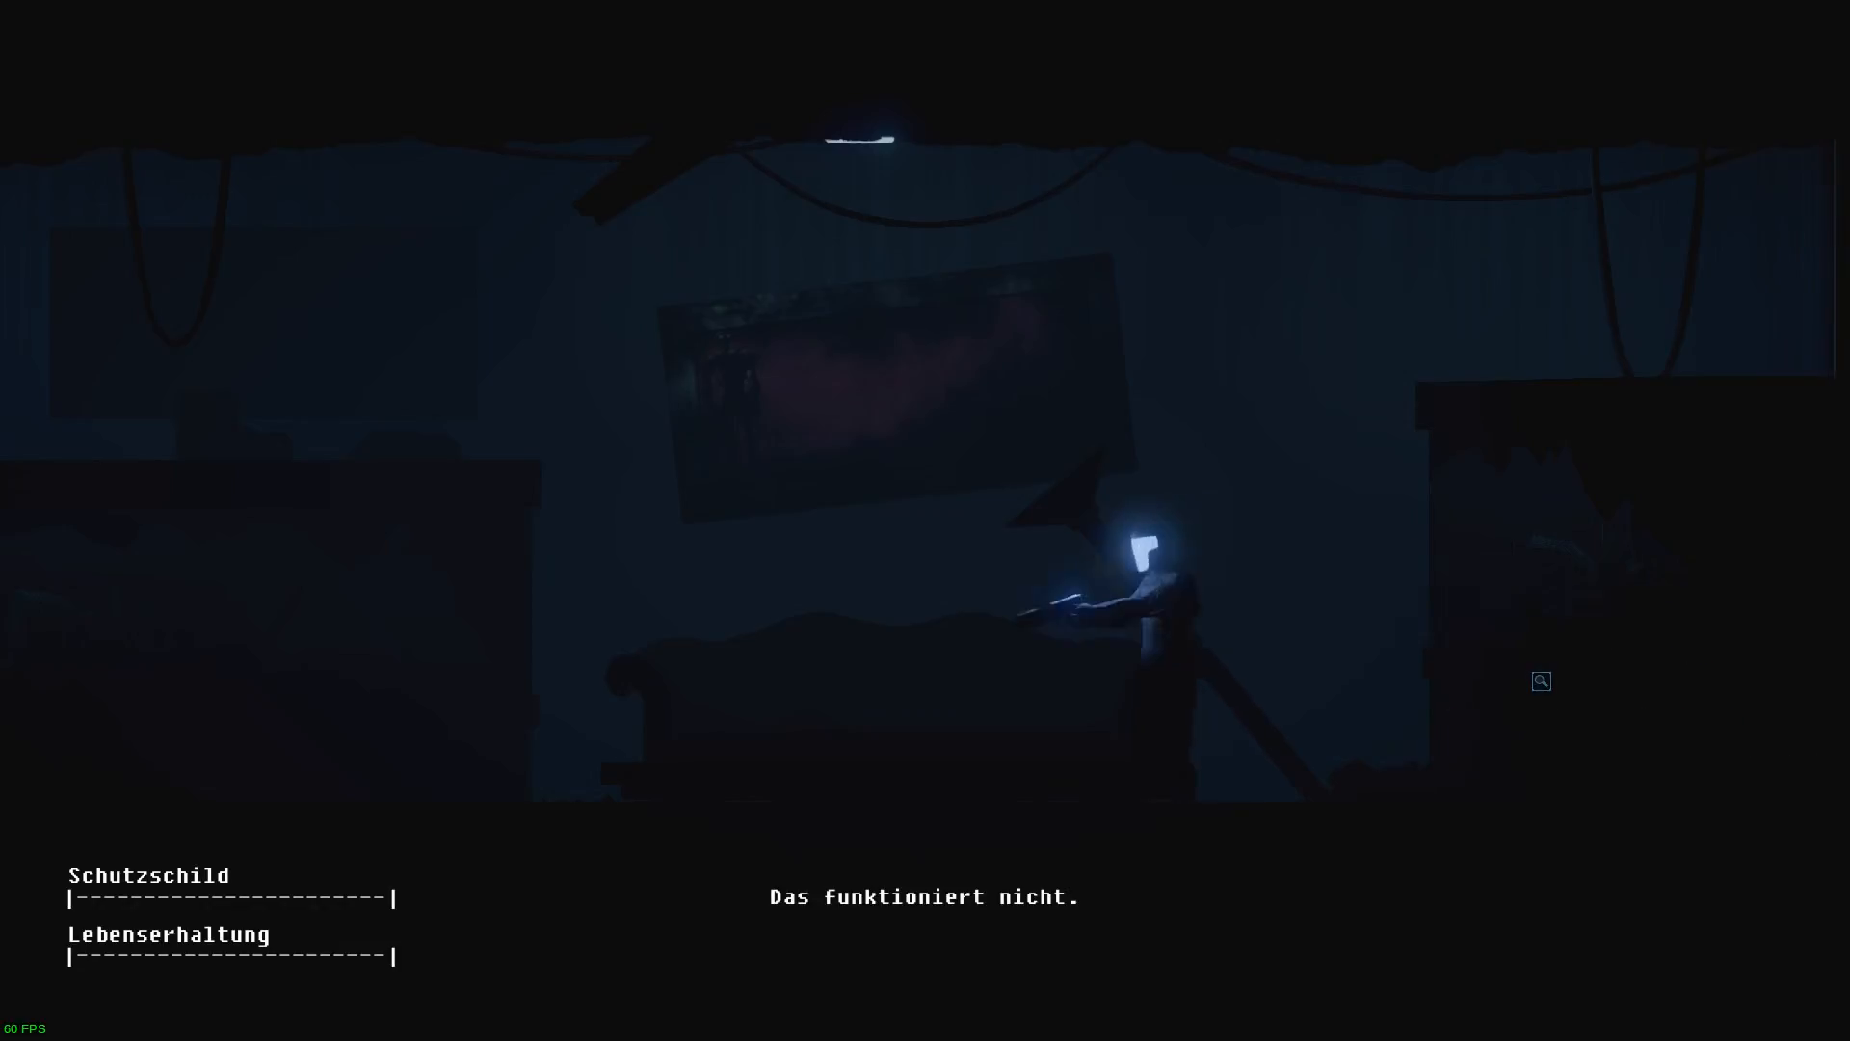